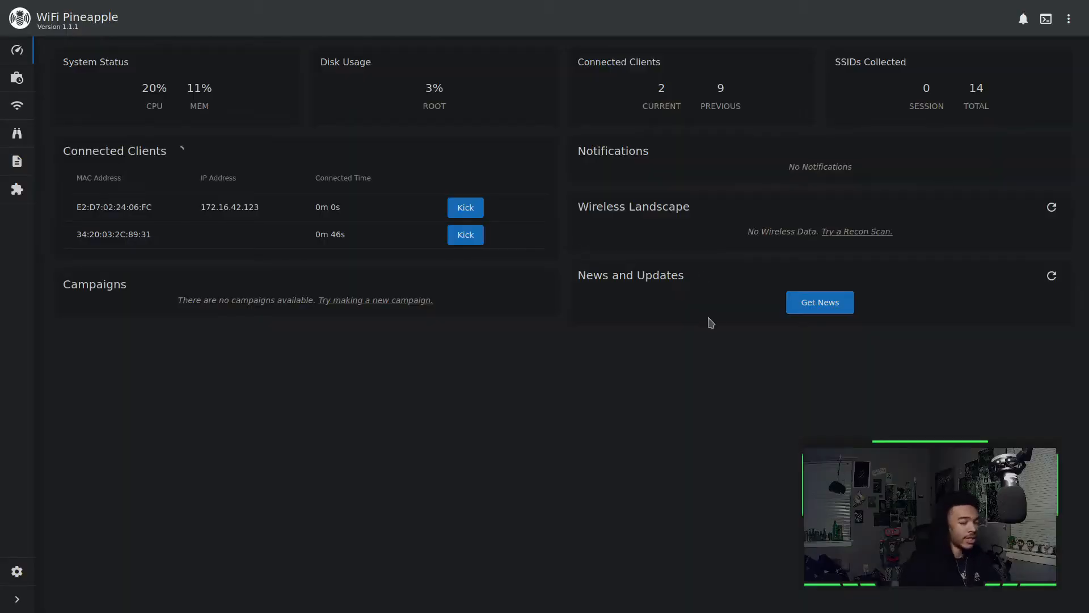
mouse_move(783, 321)
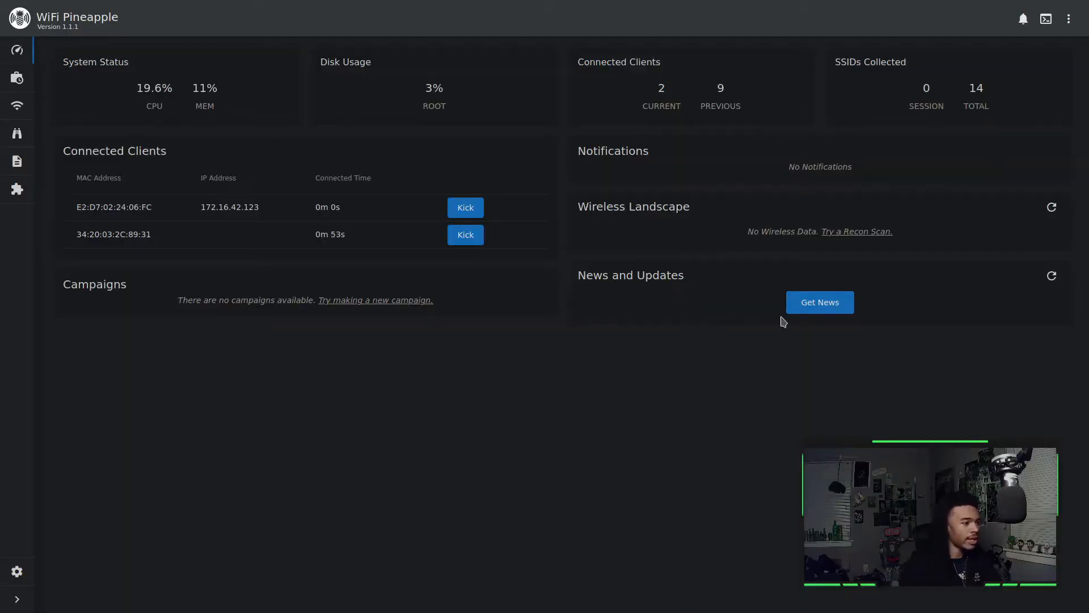
Fetch the latest news and updates on the Pineapple dashboard.
left_click(820, 301)
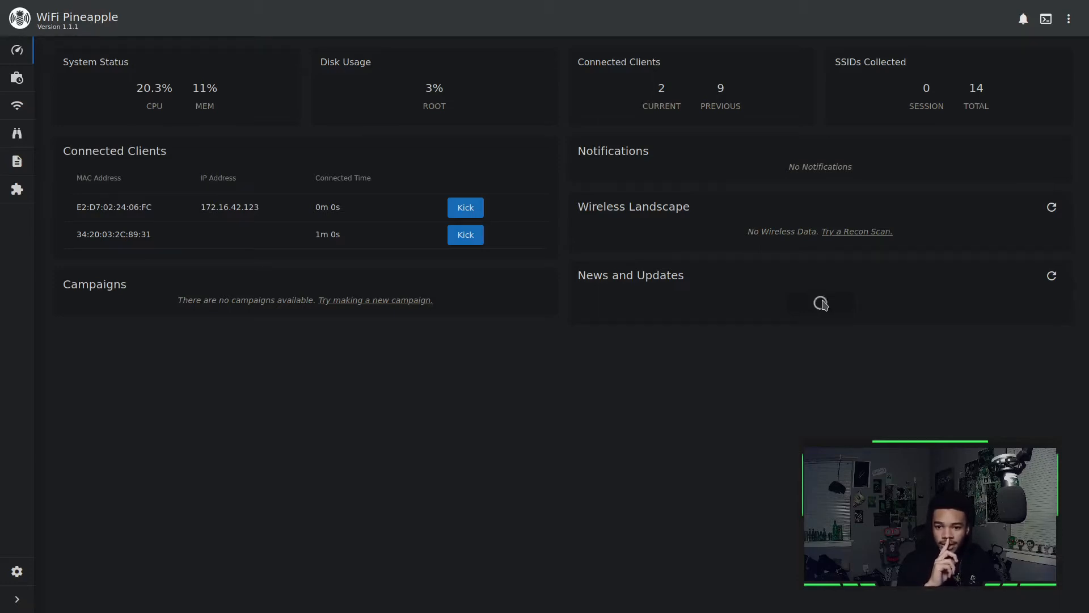
left_click(1052, 275)
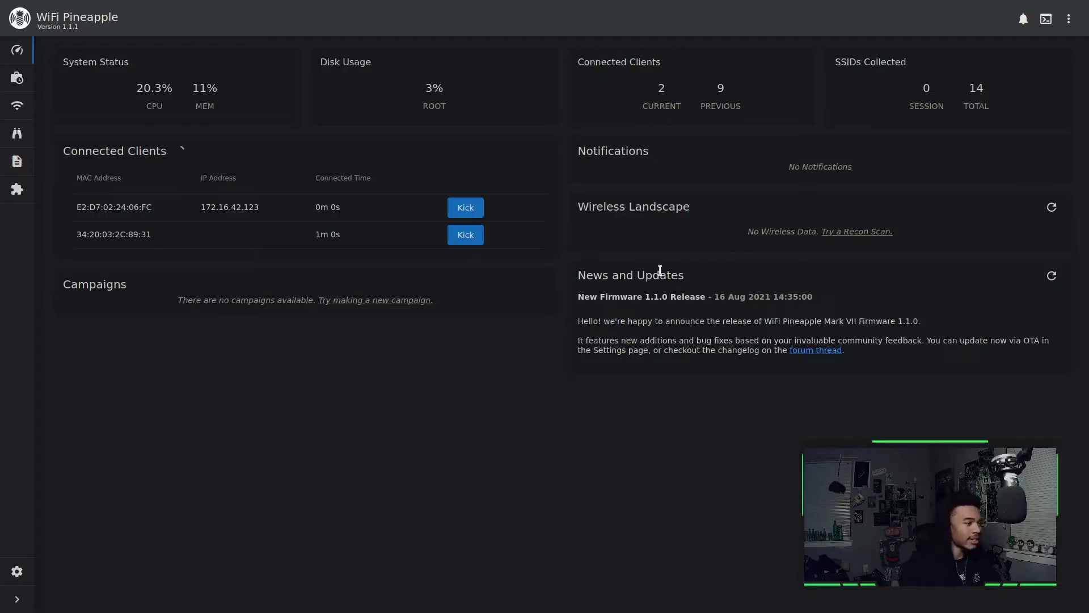
left_click(1051, 275)
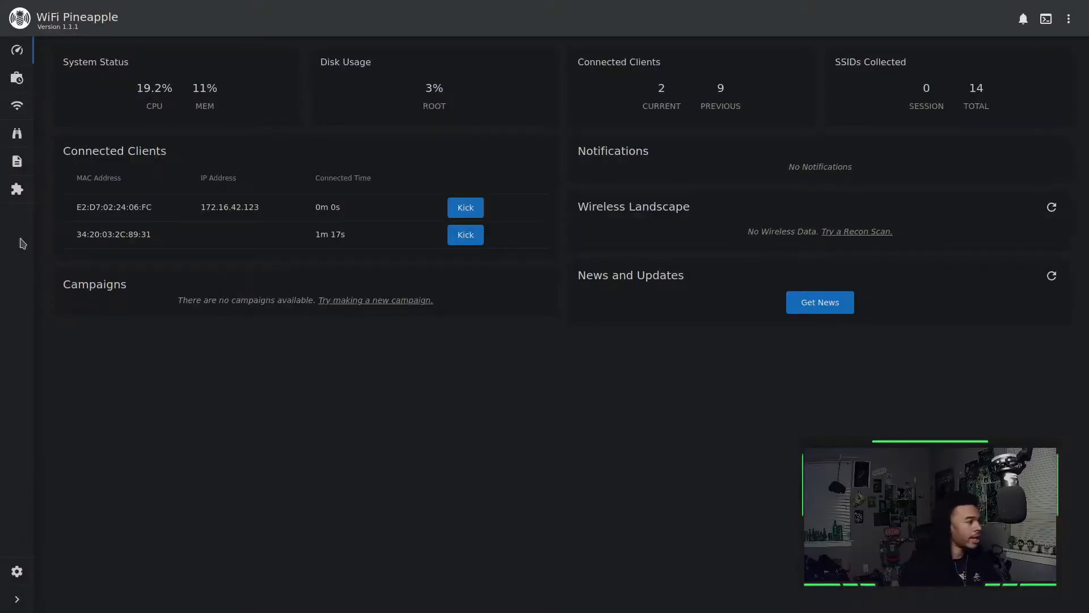
mouse_move(16, 189)
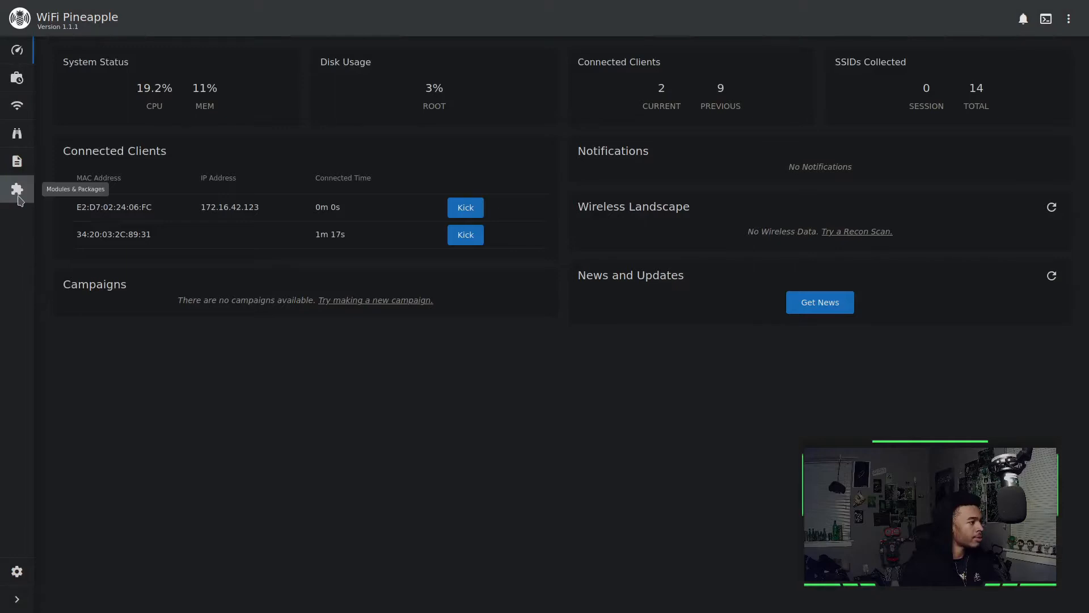
Load the available modules list under Modules & Packages and select the Evil Portal name.
left_click(17, 189)
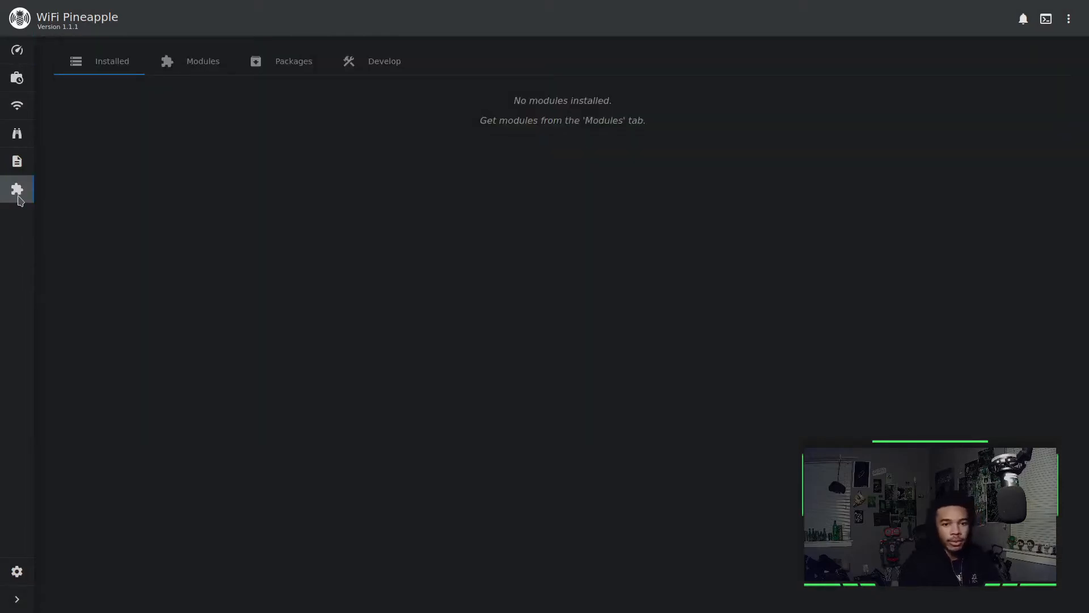
mouse_move(112, 200)
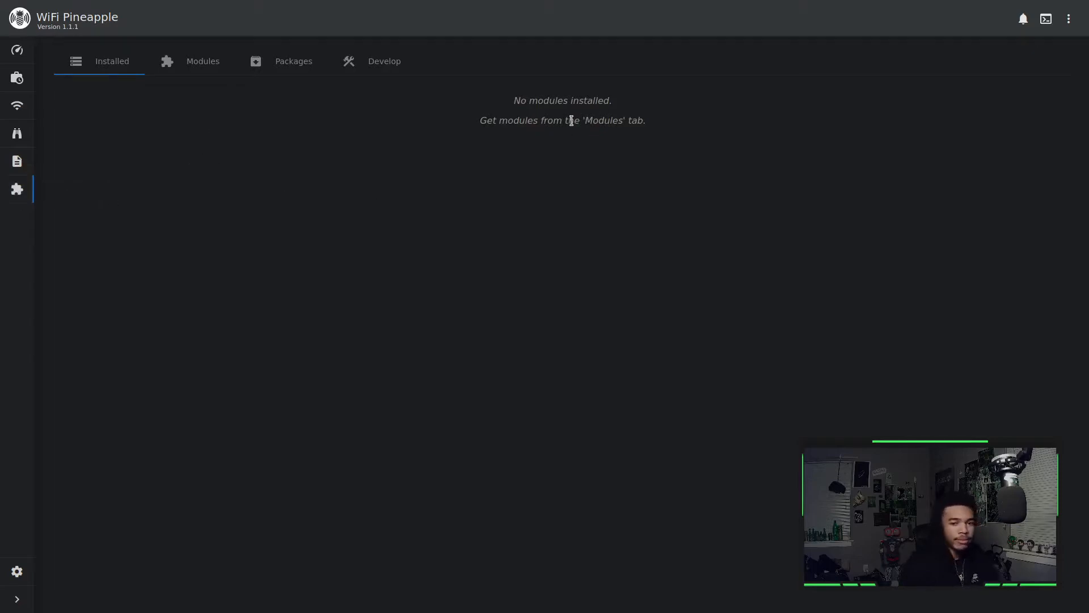
mouse_move(508, 160)
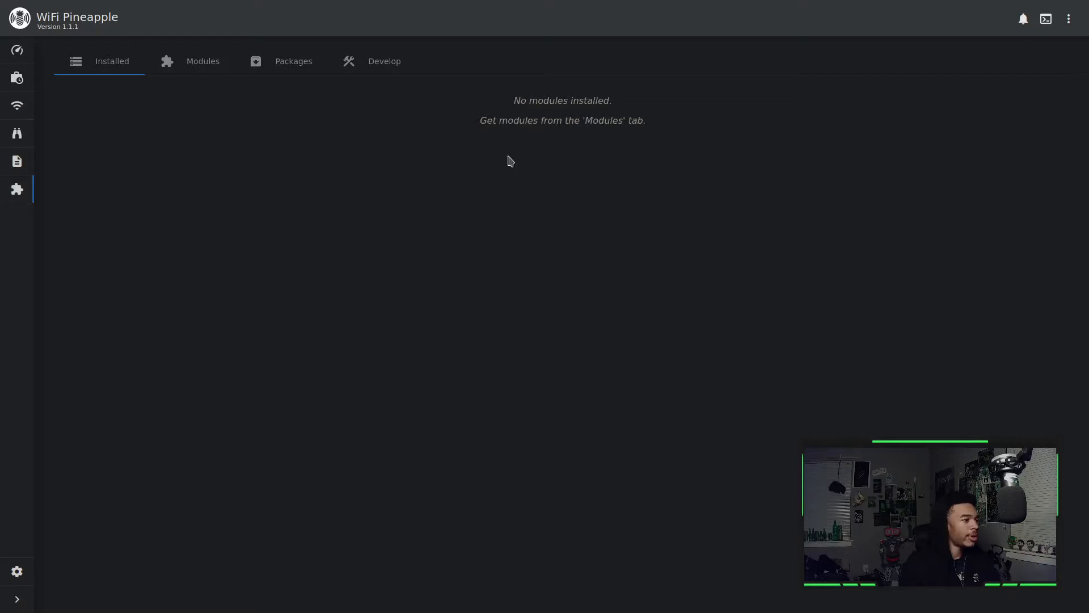
left_click(201, 62)
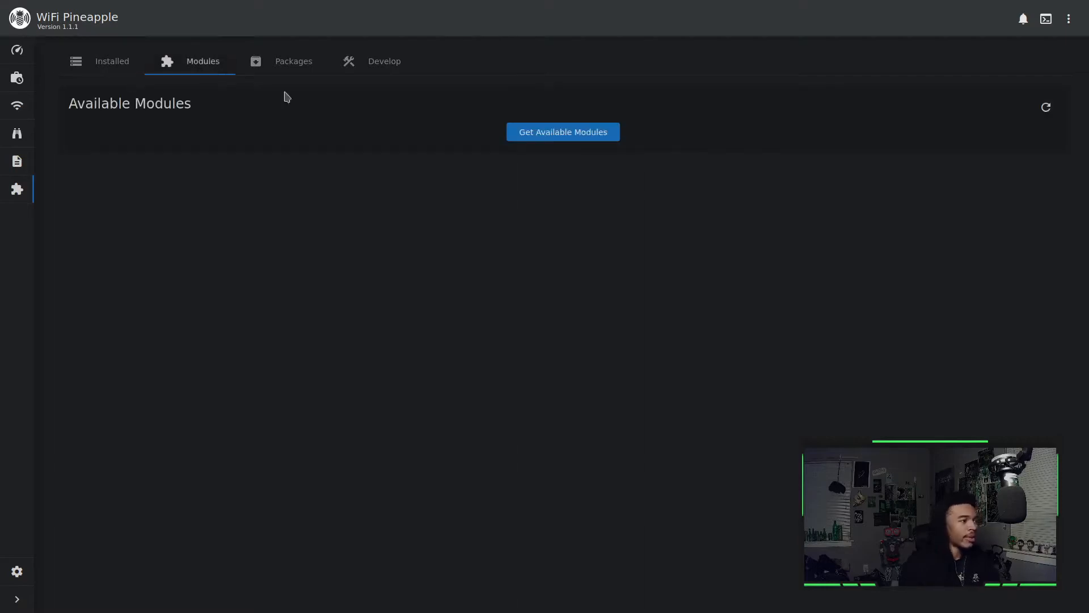
mouse_move(439, 199)
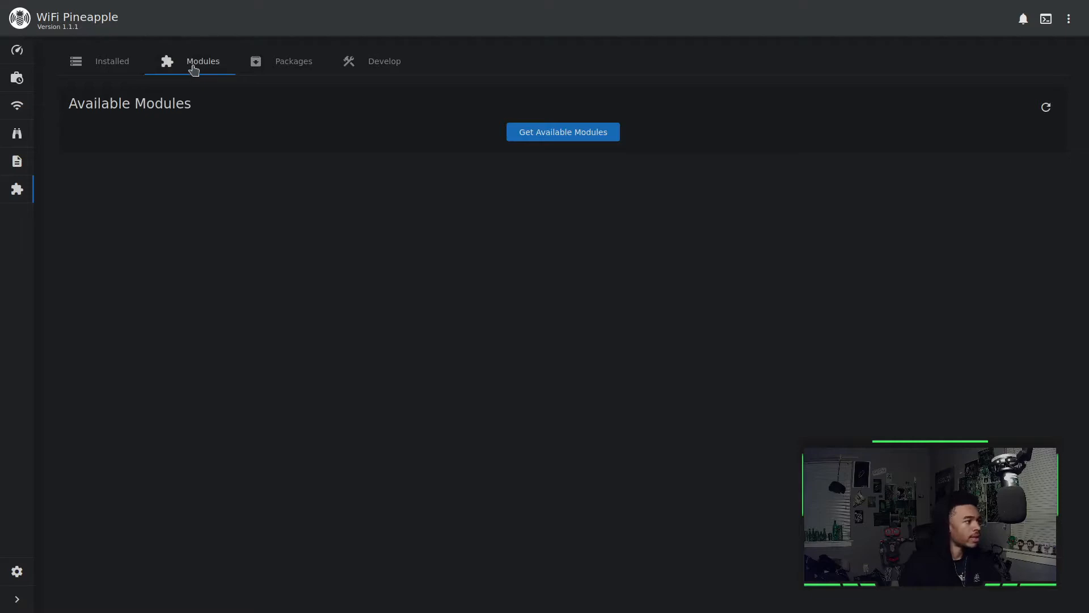
left_click(563, 132)
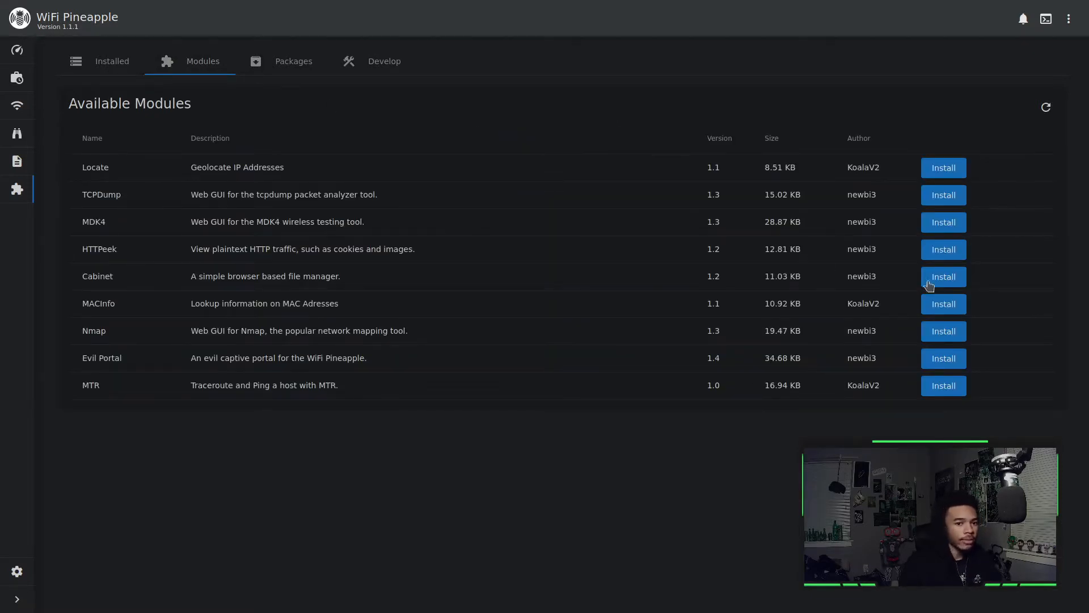
mouse_move(241, 378)
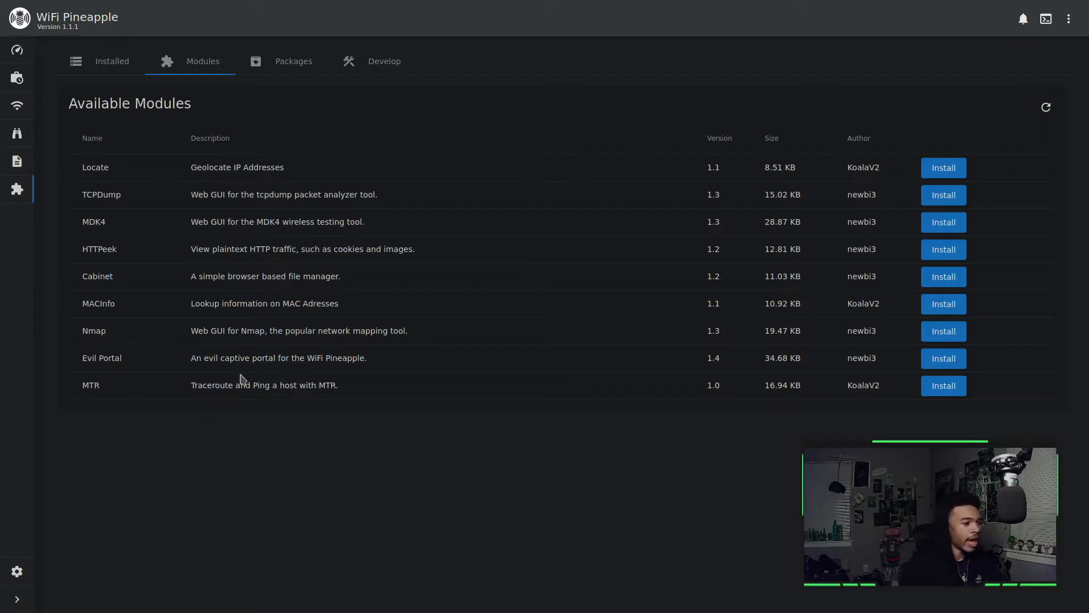
mouse_move(140, 327)
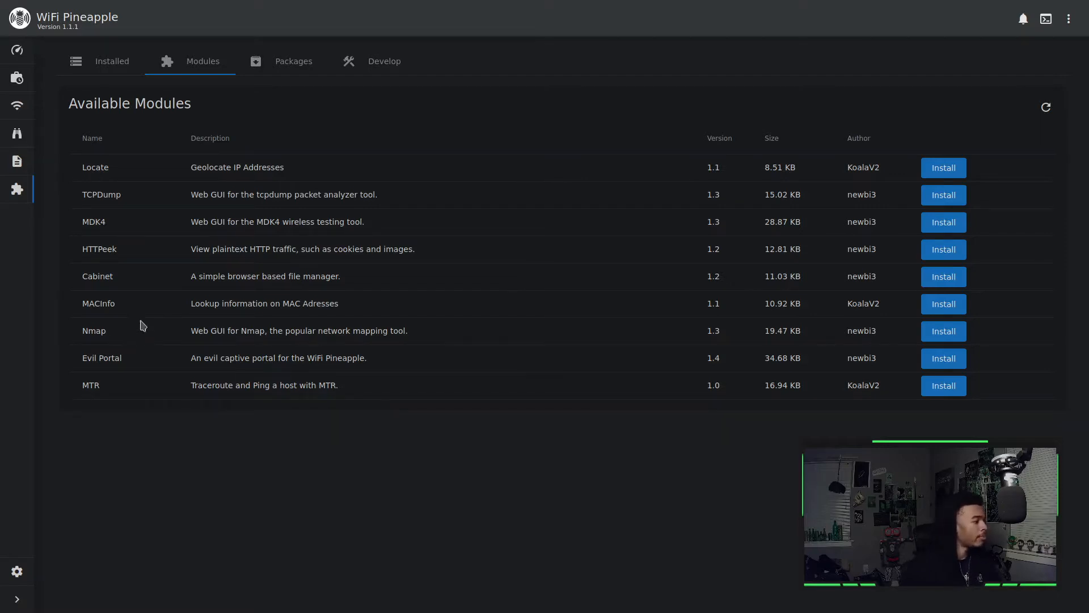
mouse_move(686, 366)
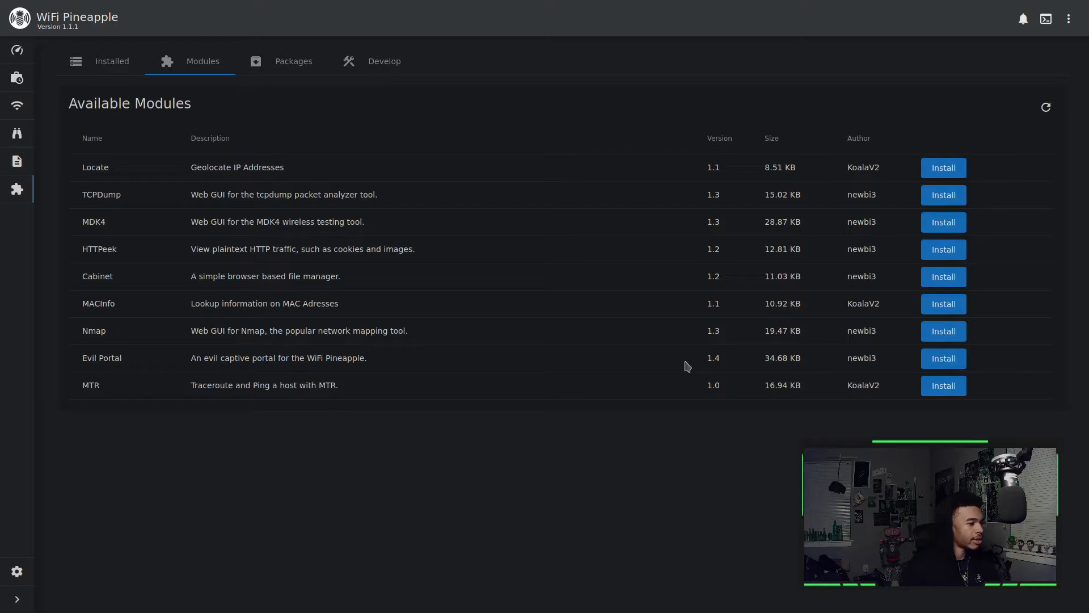
mouse_move(128, 359)
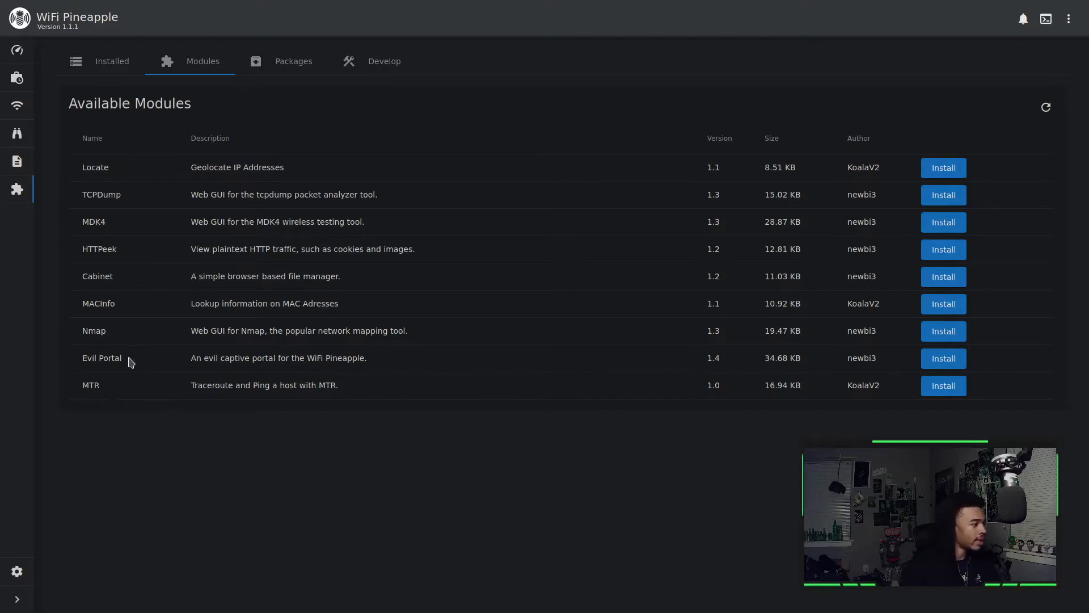
double_click(102, 357)
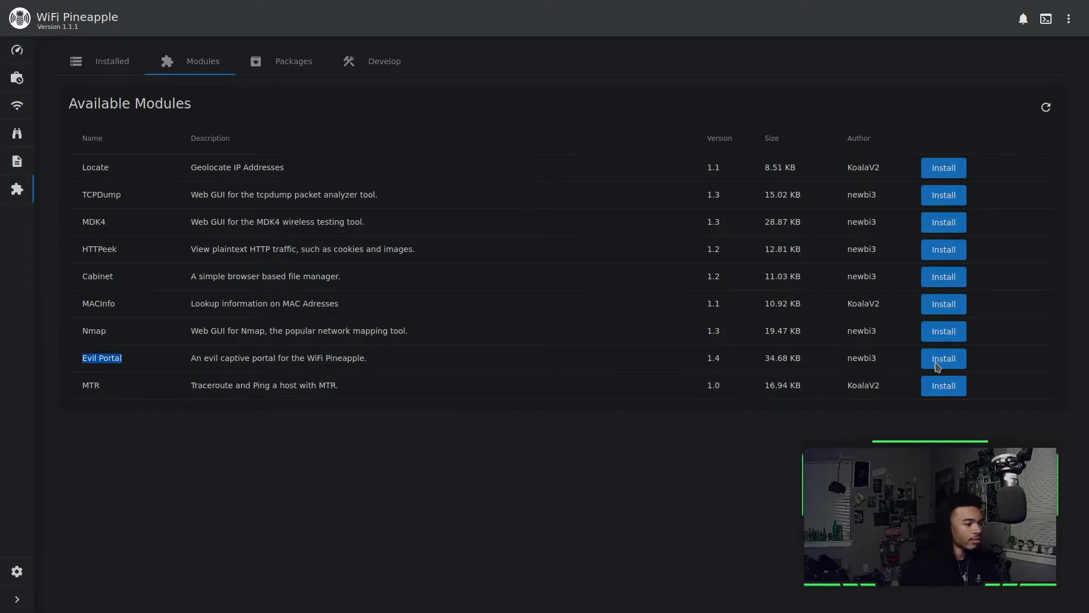
Install Evil Portal 1.4 from the available modules list, confirming the install prompt.
left_click(943, 358)
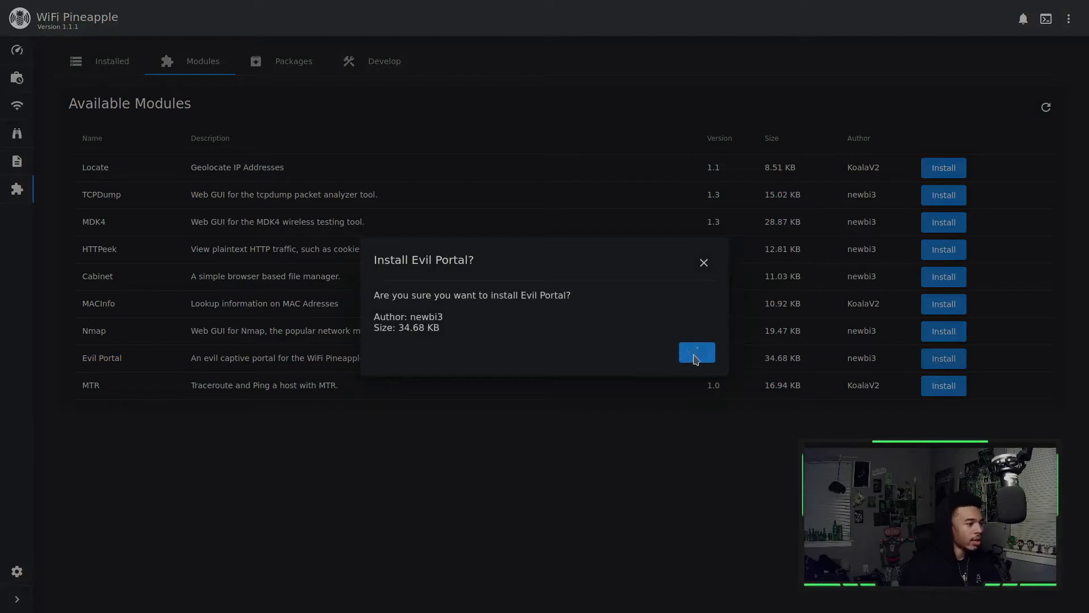
left_click(695, 352)
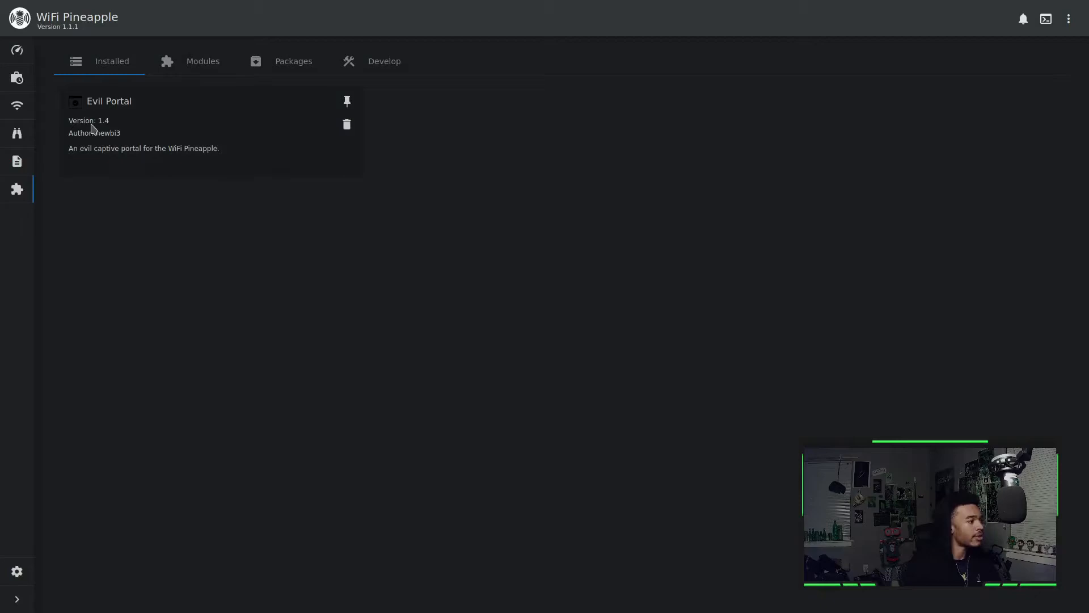
Open the installed Evil Portal module from the sidebar and stop its web server.
left_click(109, 101)
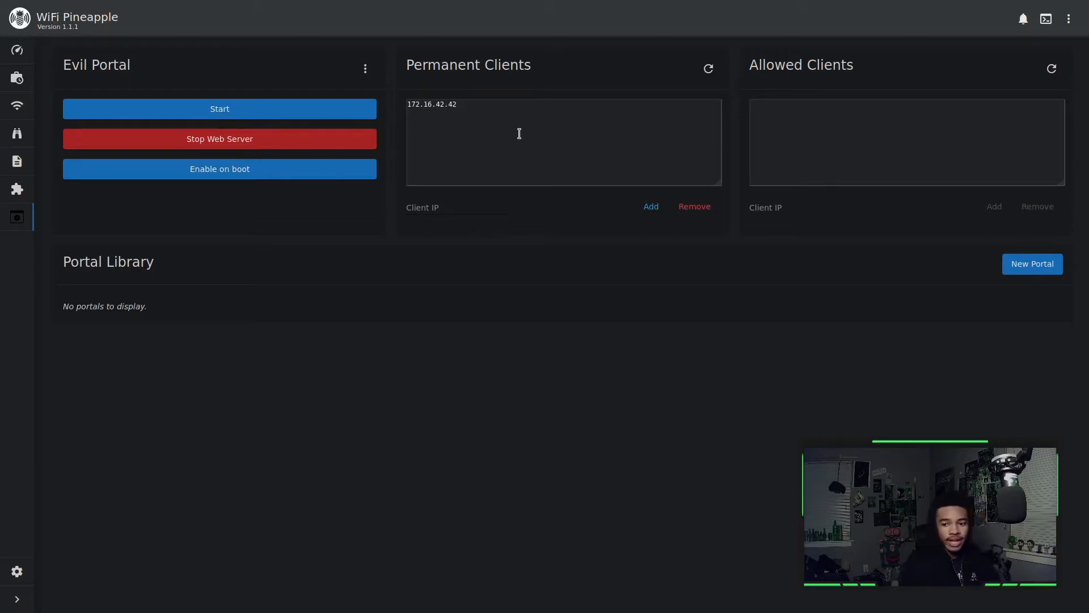
mouse_move(399, 151)
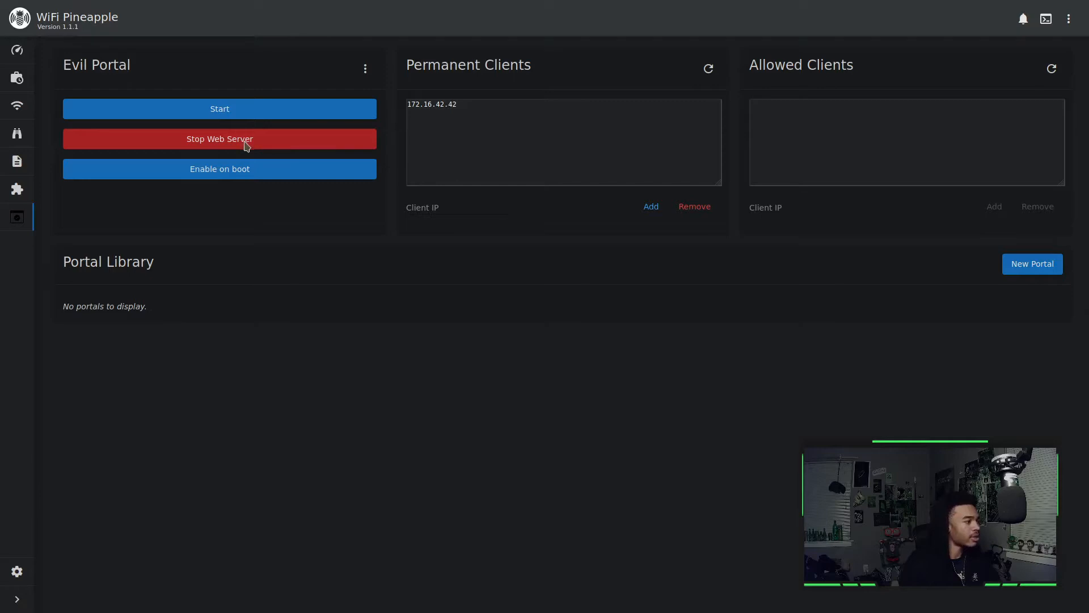
left_click(219, 139)
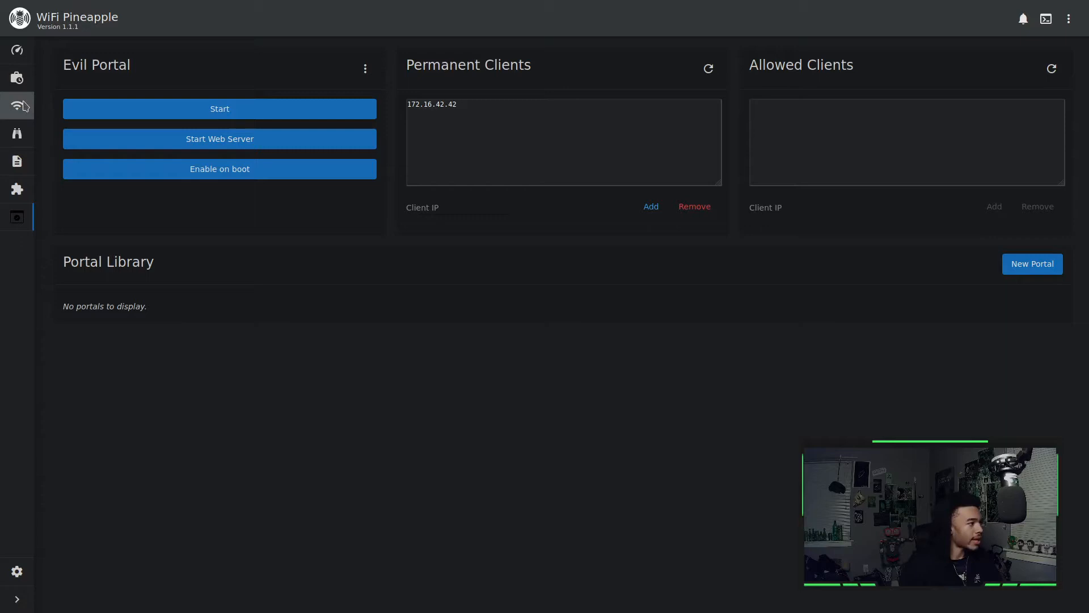
Show PineAP's Access Points tab with the open free-wifi AP on channel 11.
left_click(16, 106)
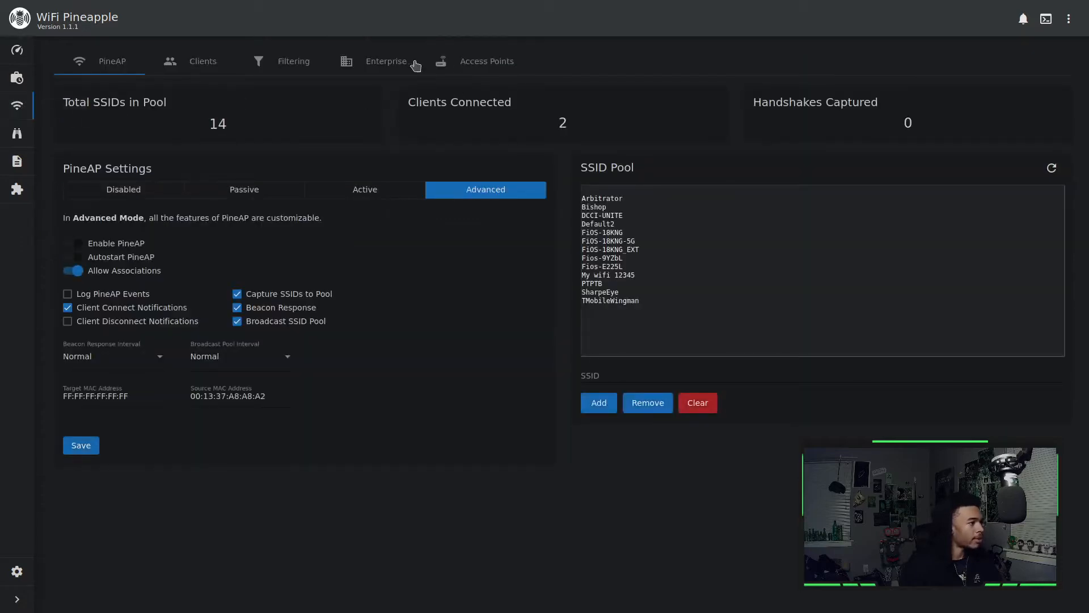
left_click(486, 61)
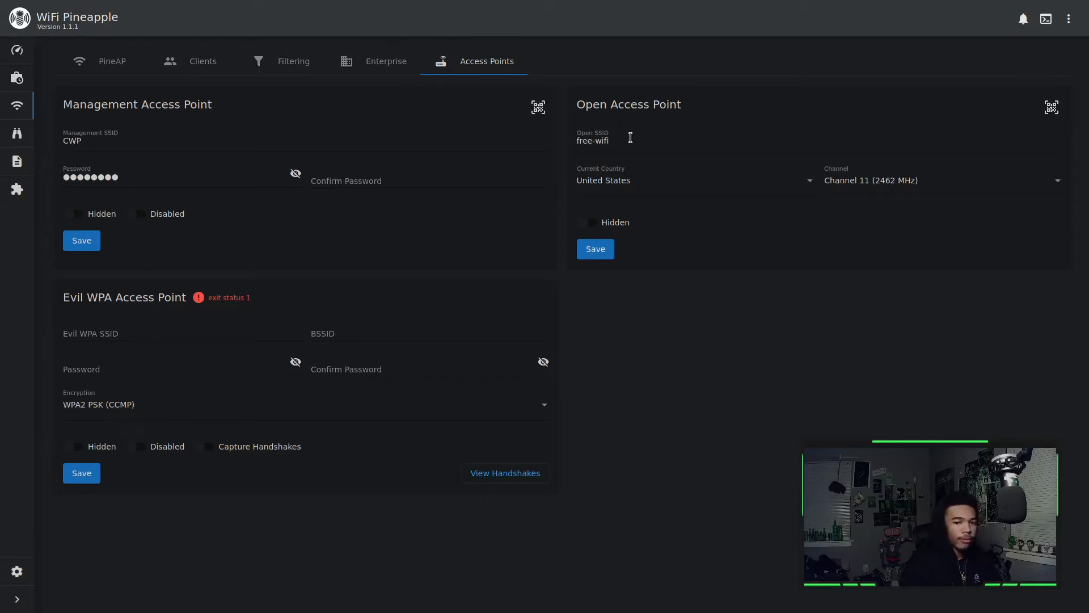
mouse_move(609, 171)
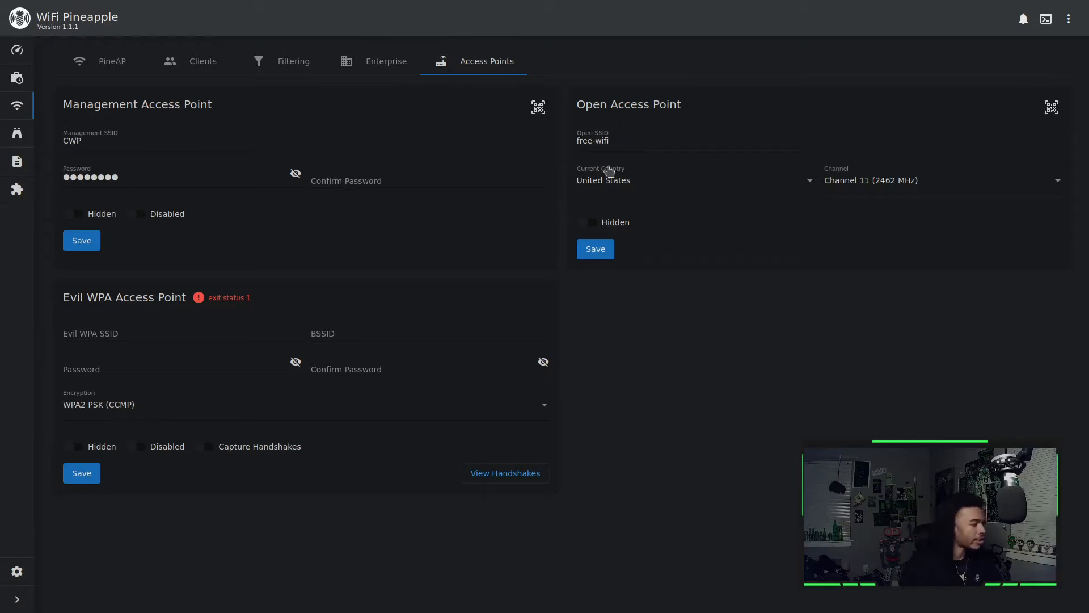
mouse_move(490, 169)
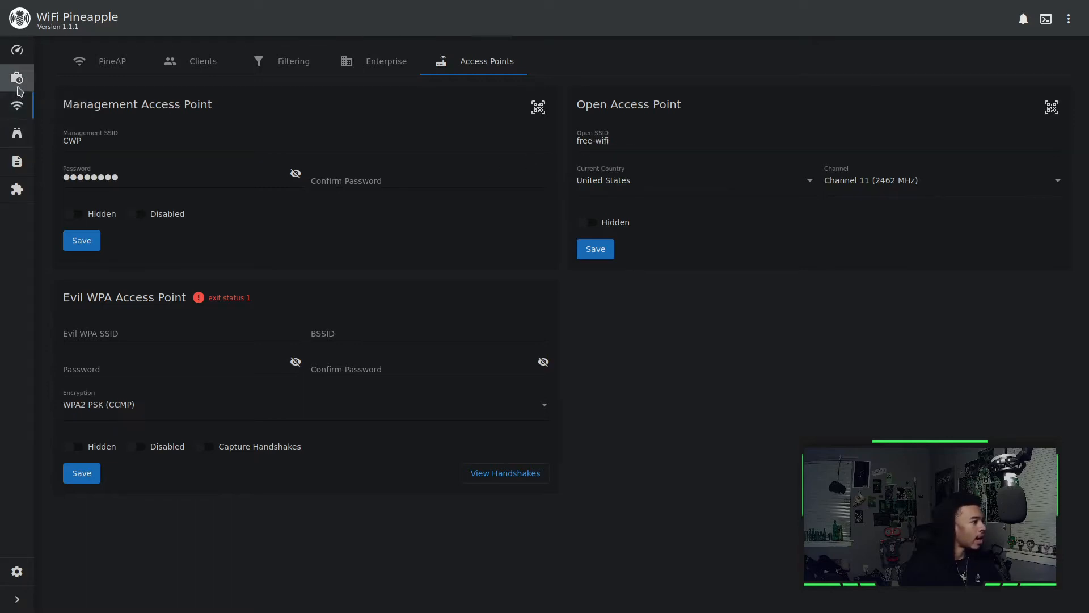
left_click(16, 216)
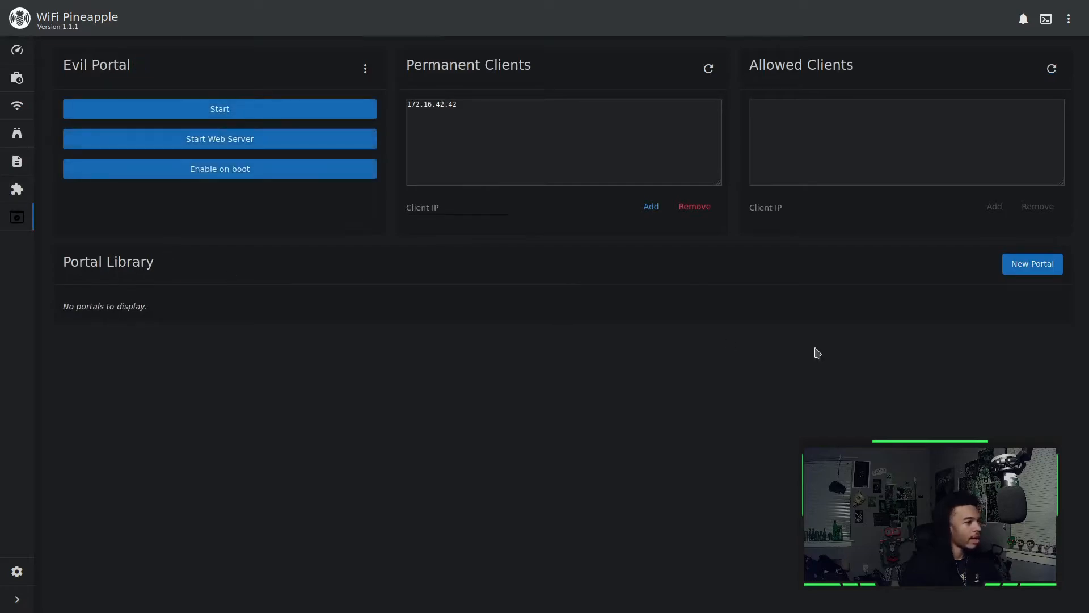
mouse_move(794, 300)
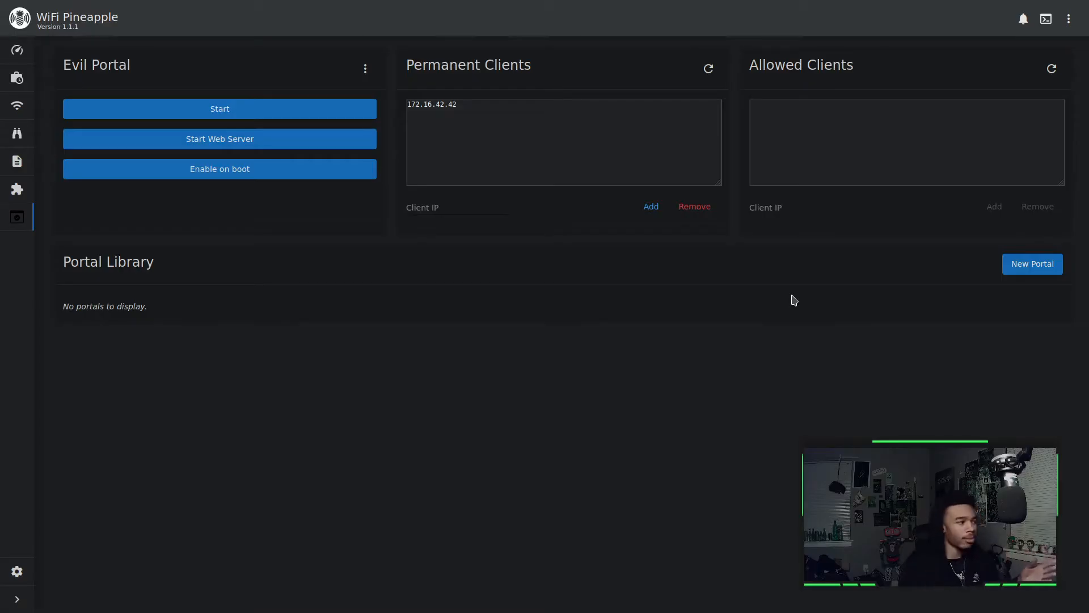
Create a new Basic Portal named 'example' in the Evil Portal library.
left_click(1031, 264)
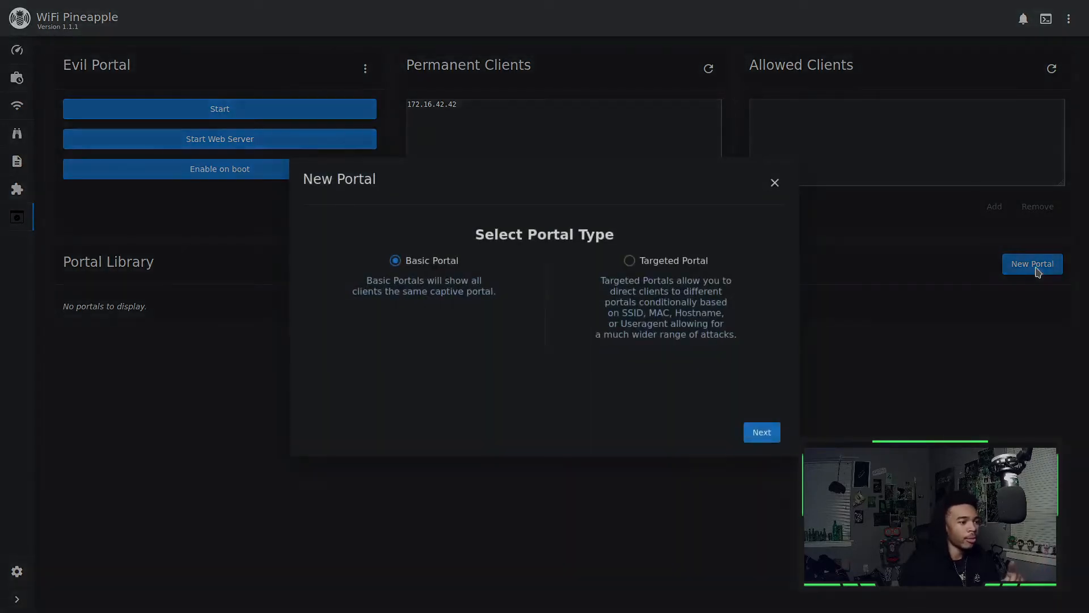
mouse_move(393, 327)
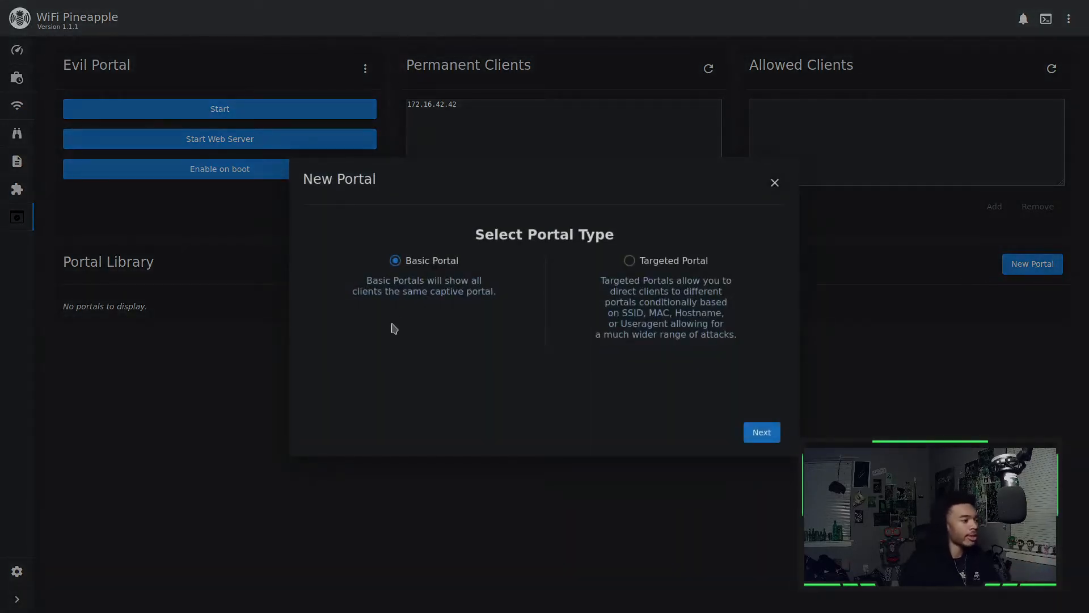
mouse_move(740, 280)
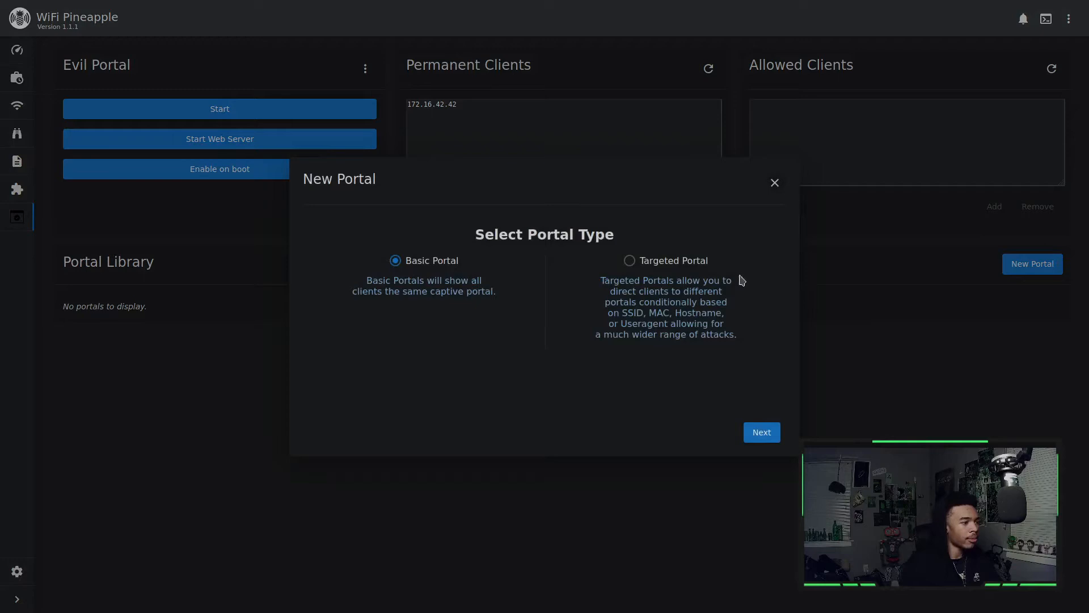
mouse_move(709, 387)
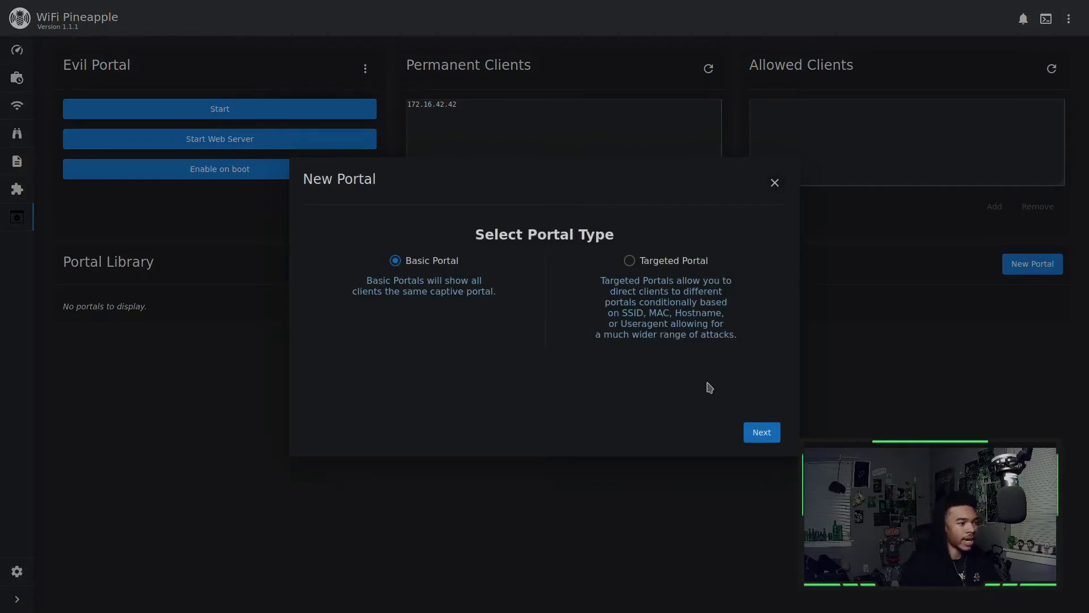
mouse_move(551, 292)
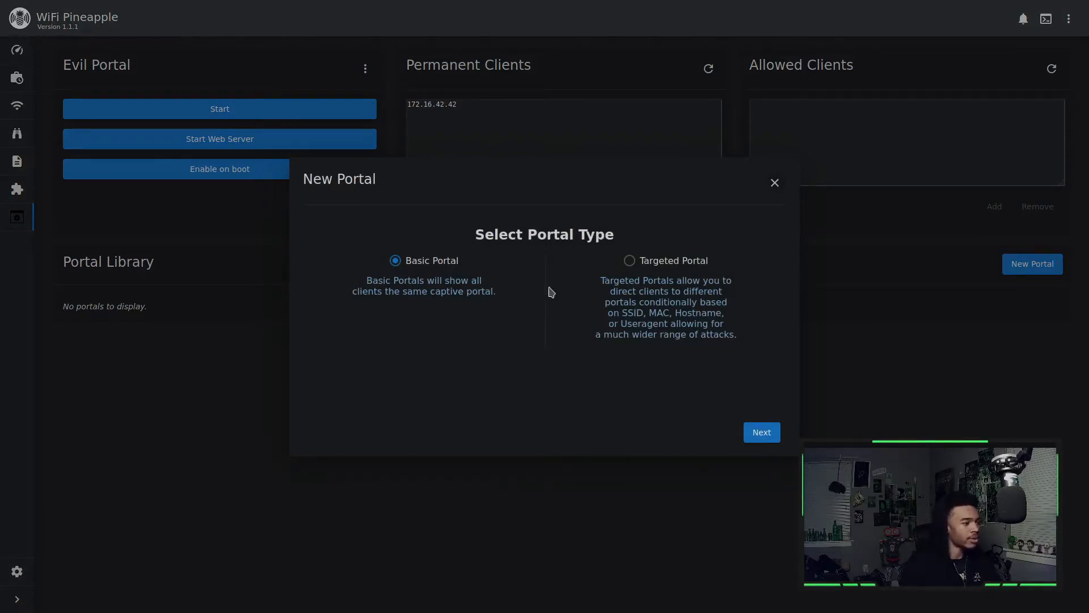
left_click(761, 431)
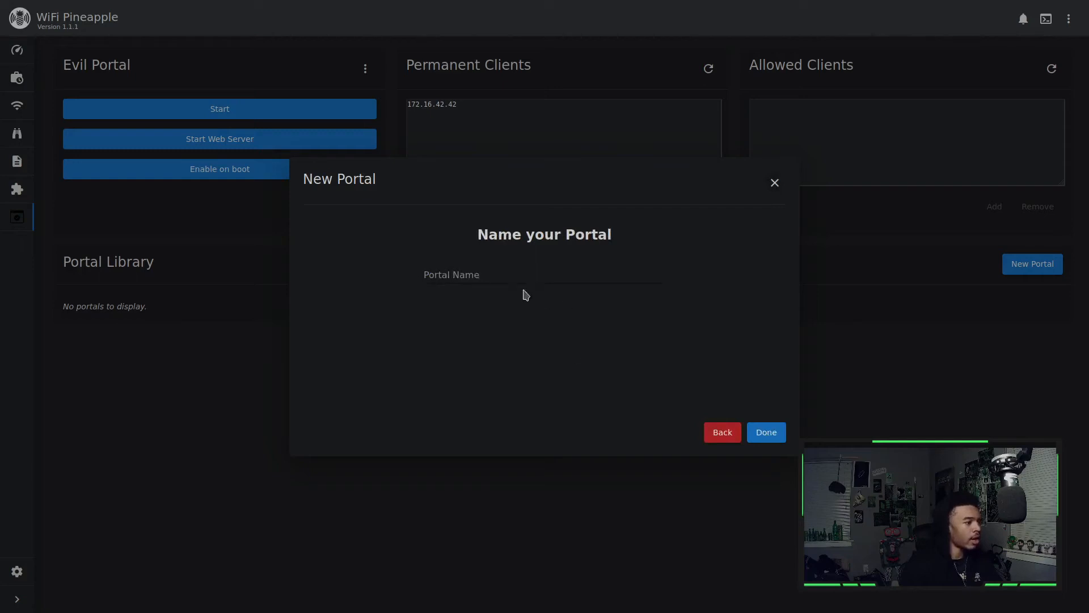
type("exampl")
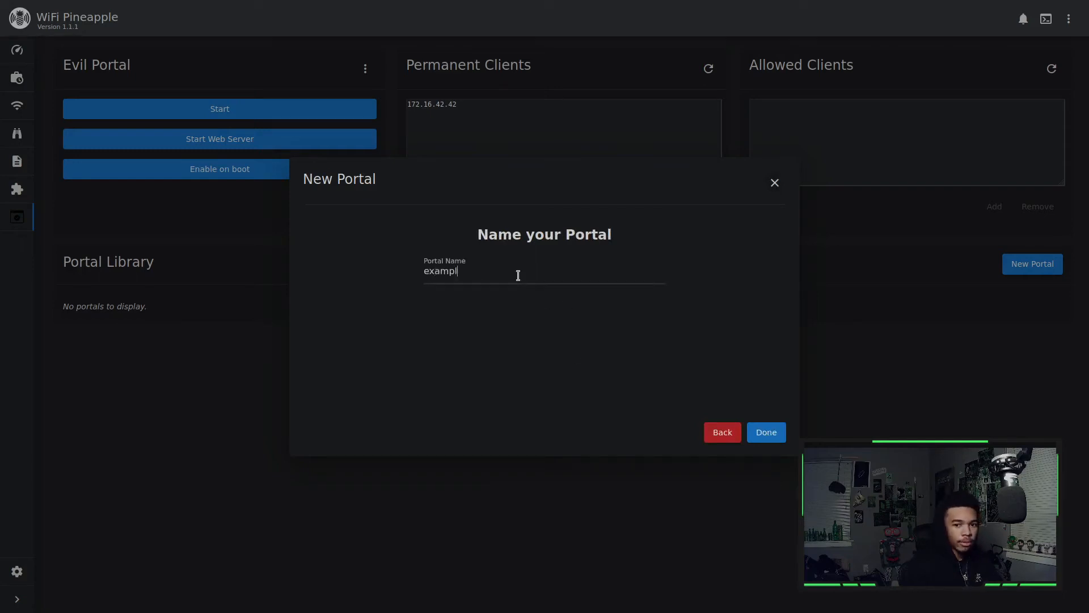
type("e")
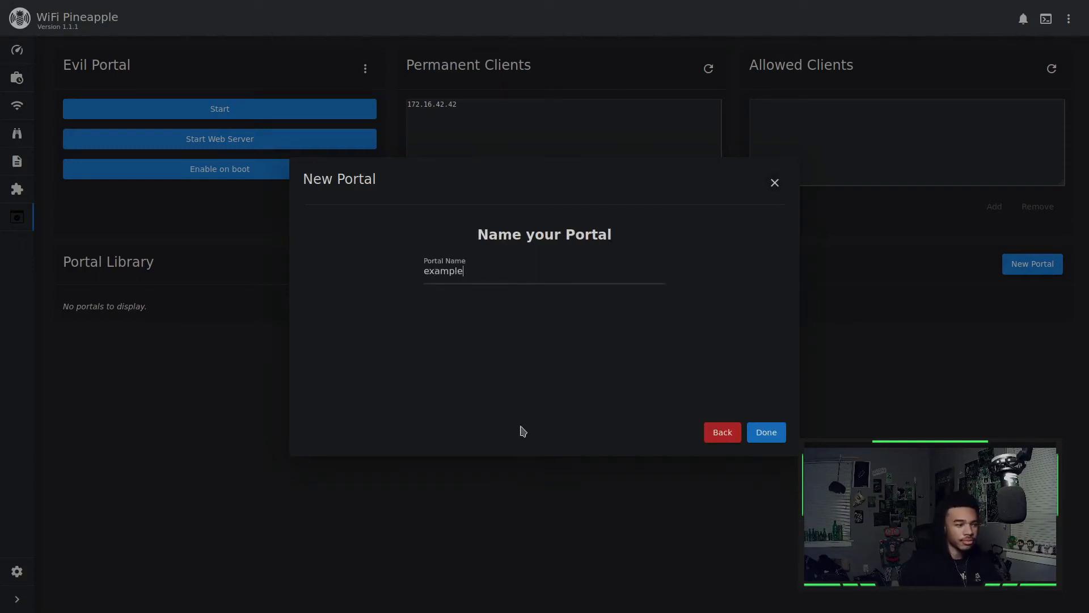
left_click(766, 431)
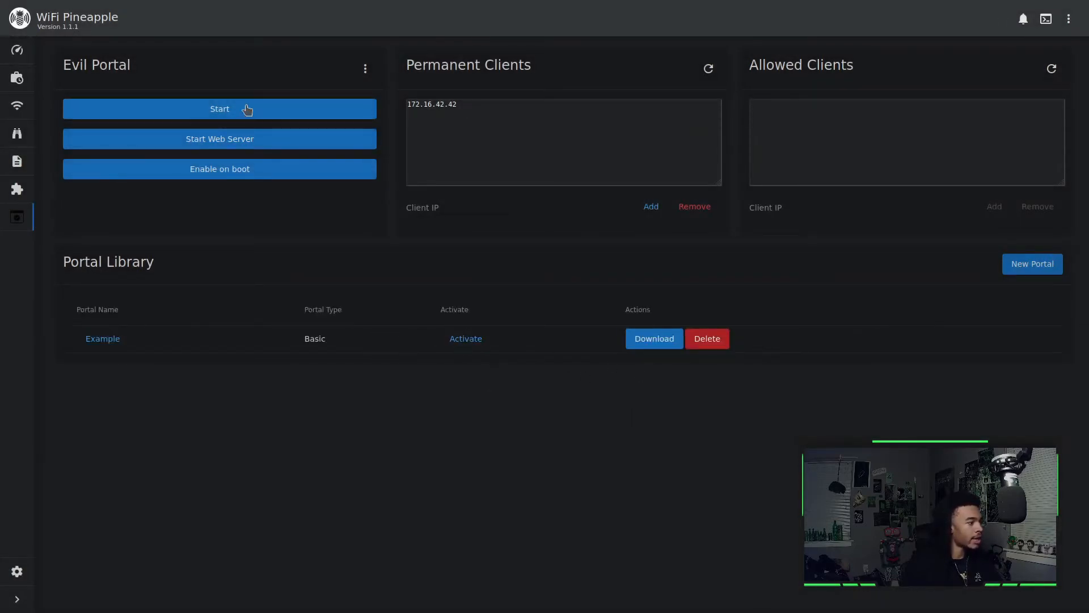
Start Evil Portal, activate the Example portal, and preview its default page.
left_click(220, 109)
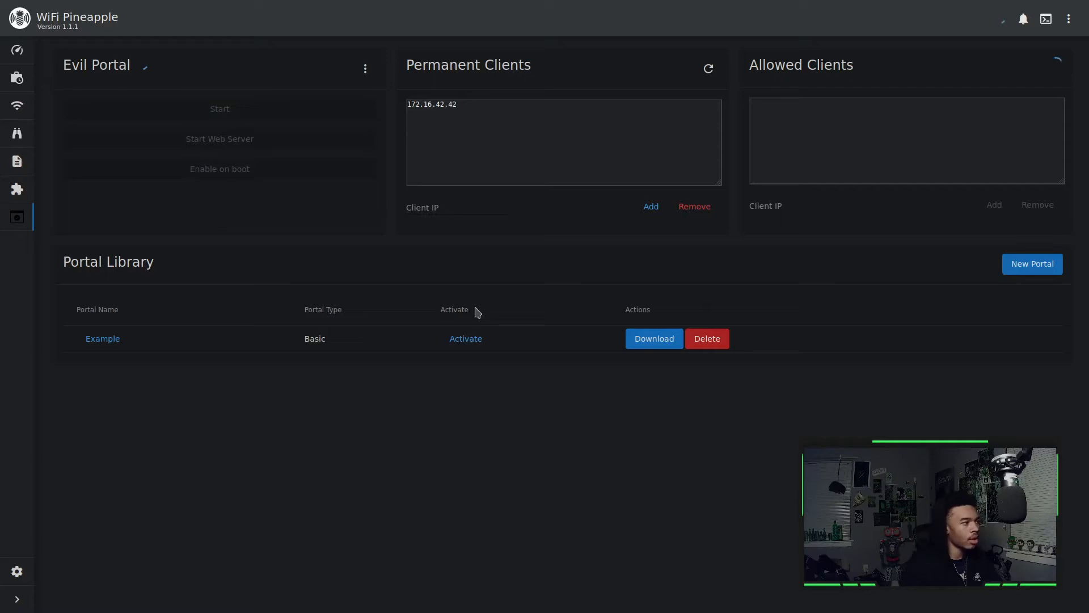
left_click(219, 108)
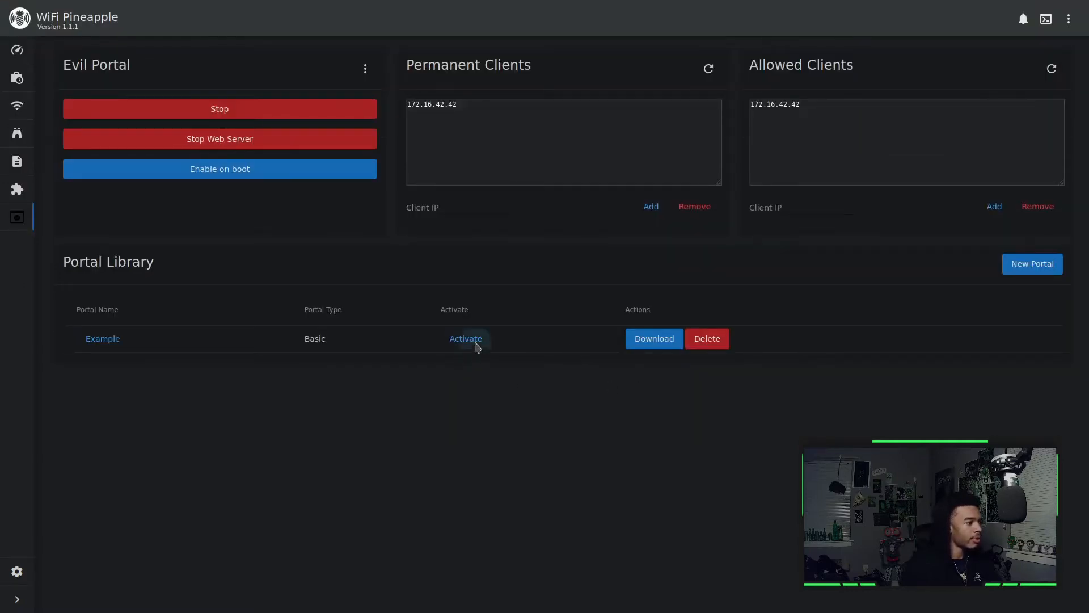
left_click(466, 339)
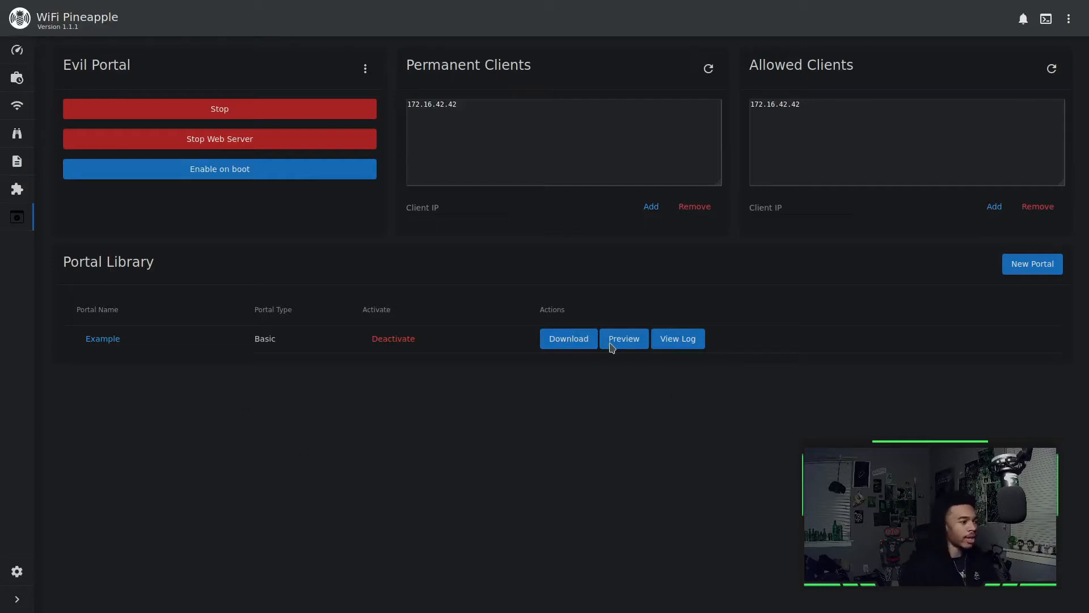
left_click(623, 338)
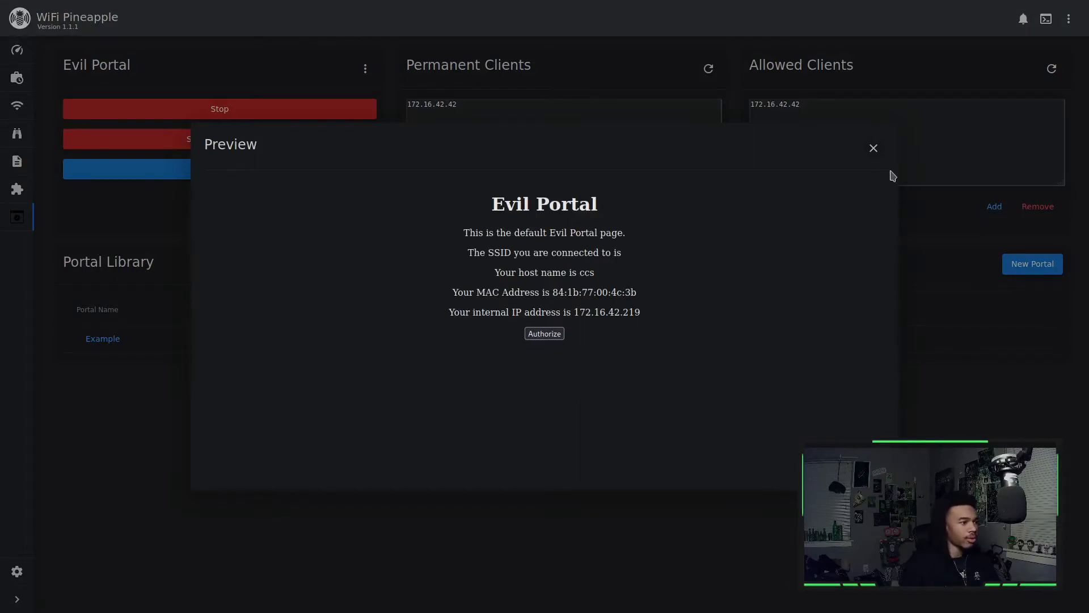
left_click(874, 149)
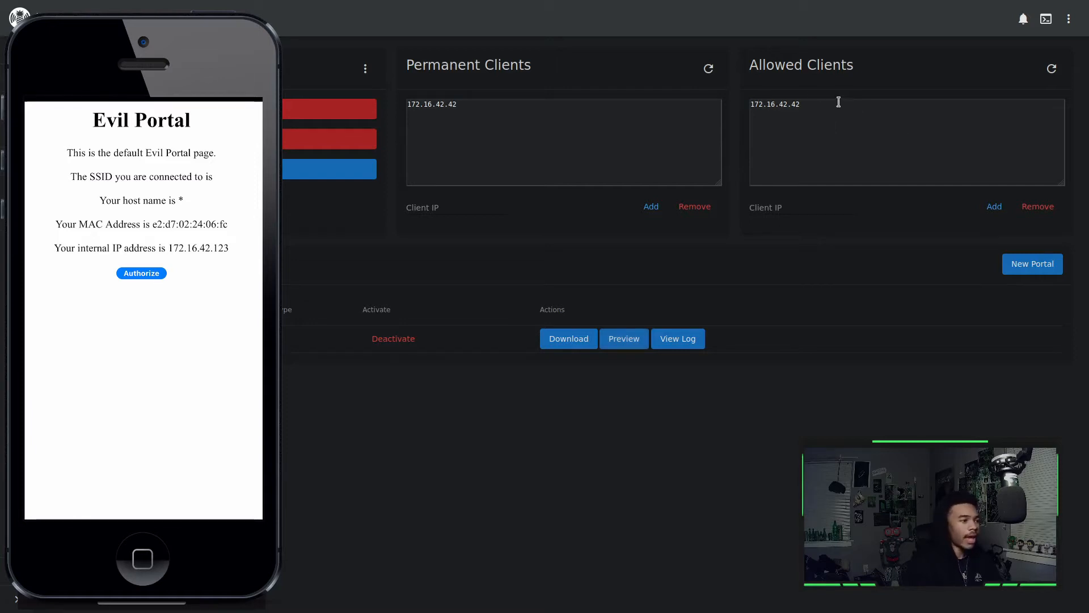
mouse_move(817, 103)
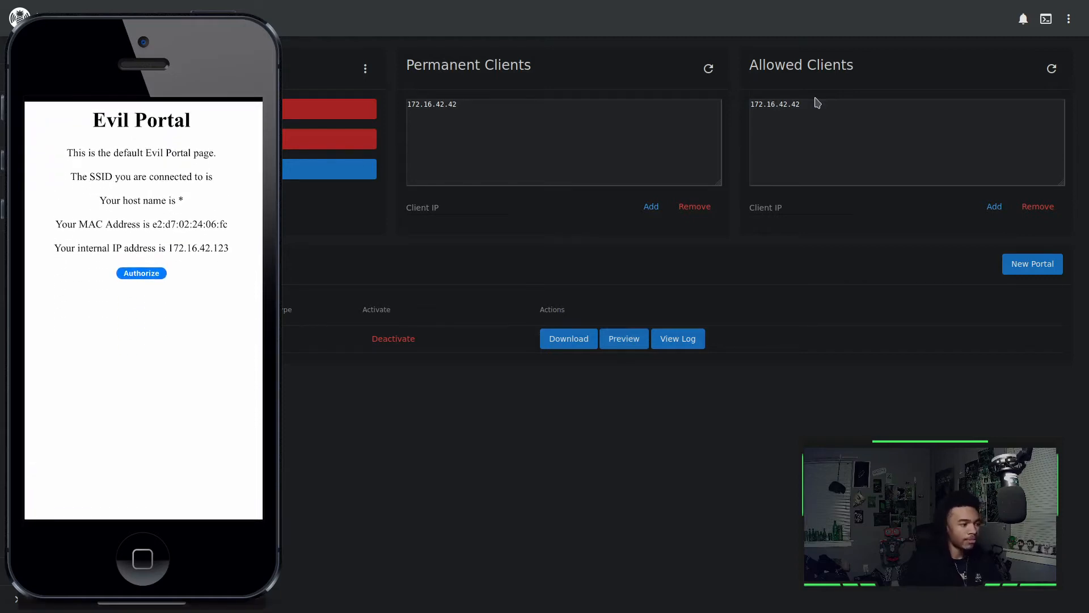
left_click(622, 338)
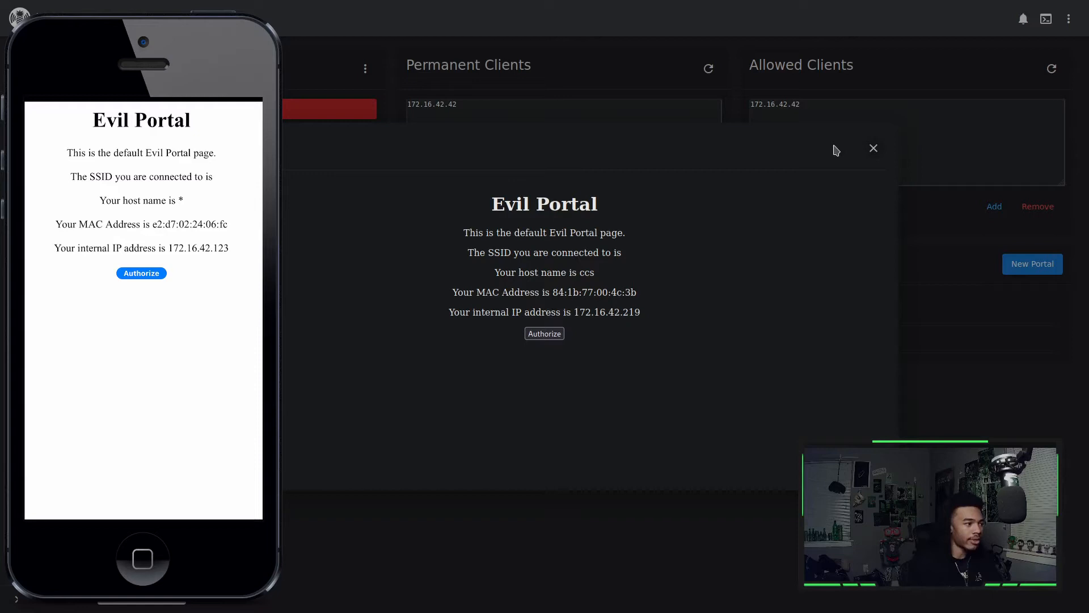
mouse_move(560, 331)
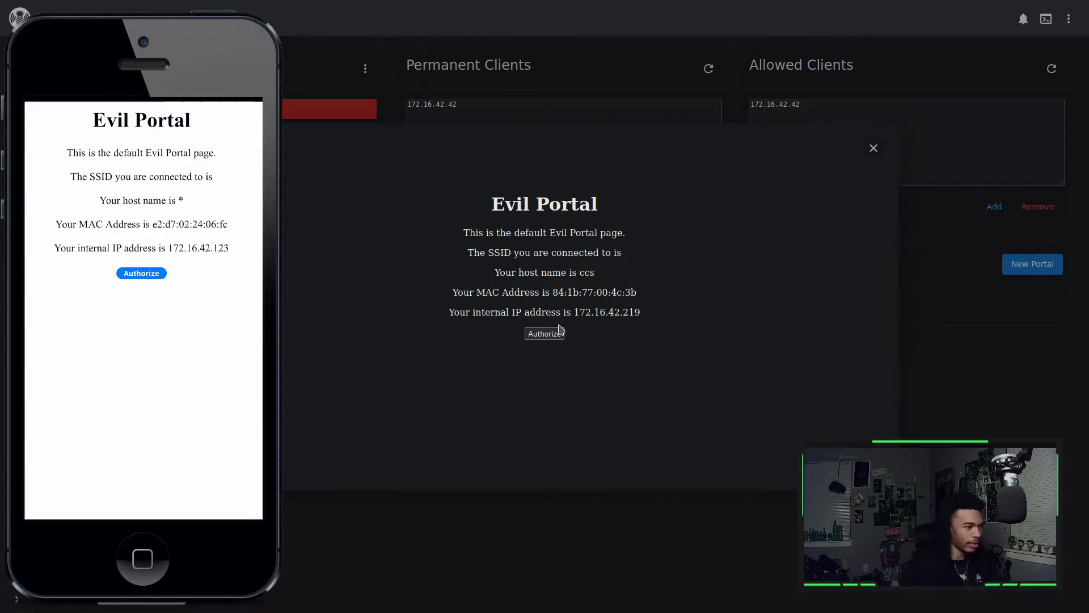
Close the portal preview and confirm deleting the Example portal.
left_click(873, 148)
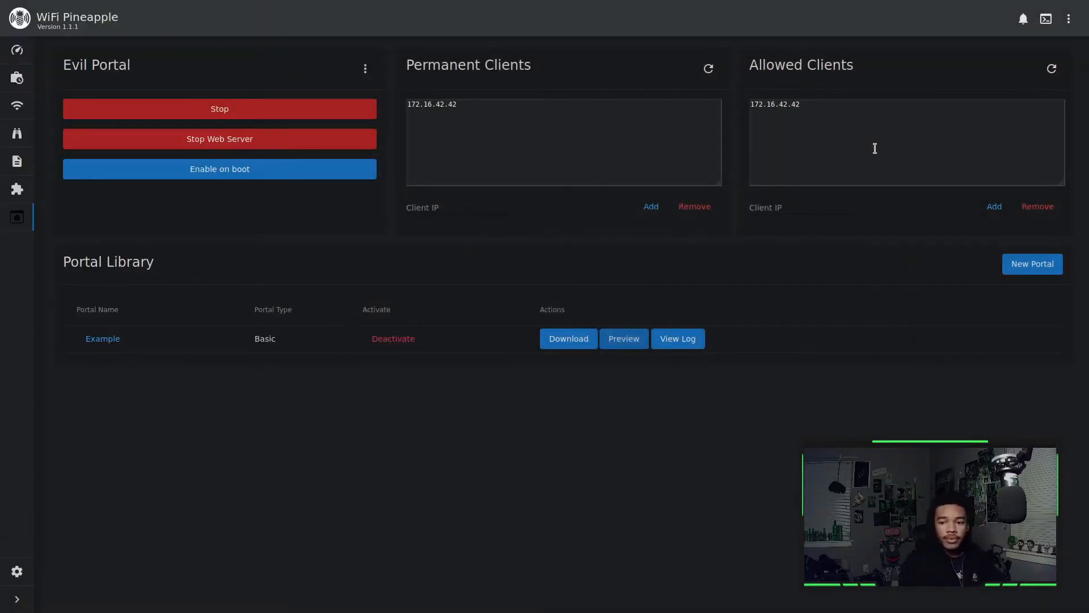
mouse_move(377, 359)
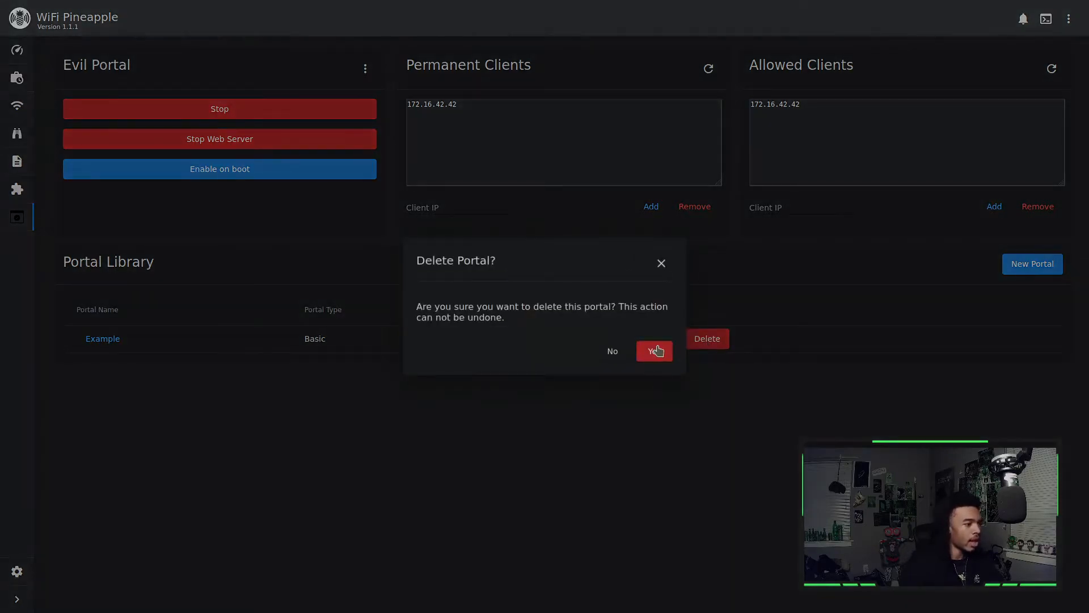
left_click(654, 351)
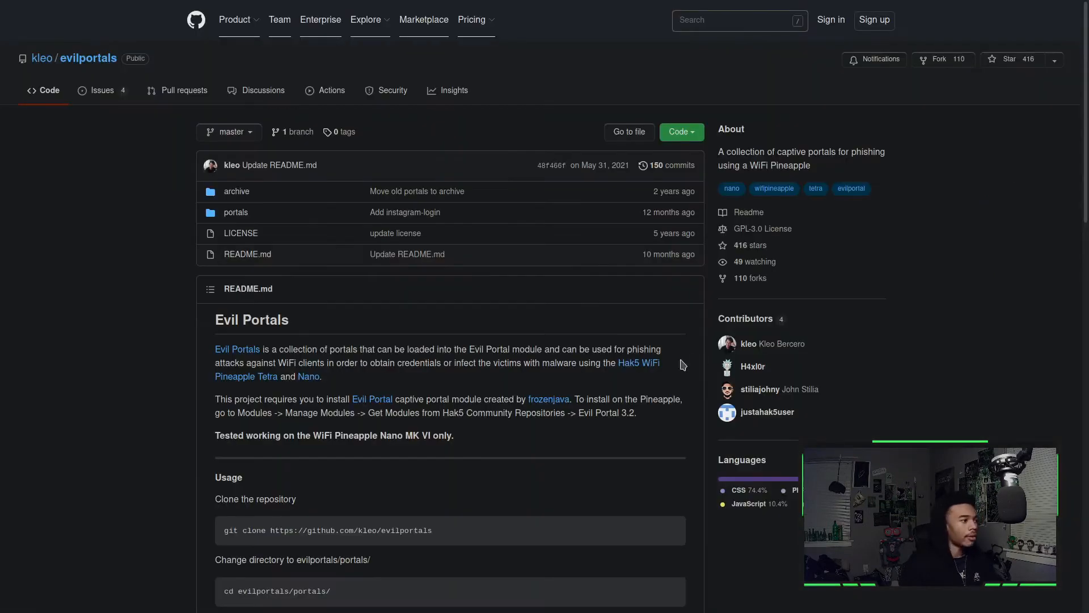
mouse_move(69, 74)
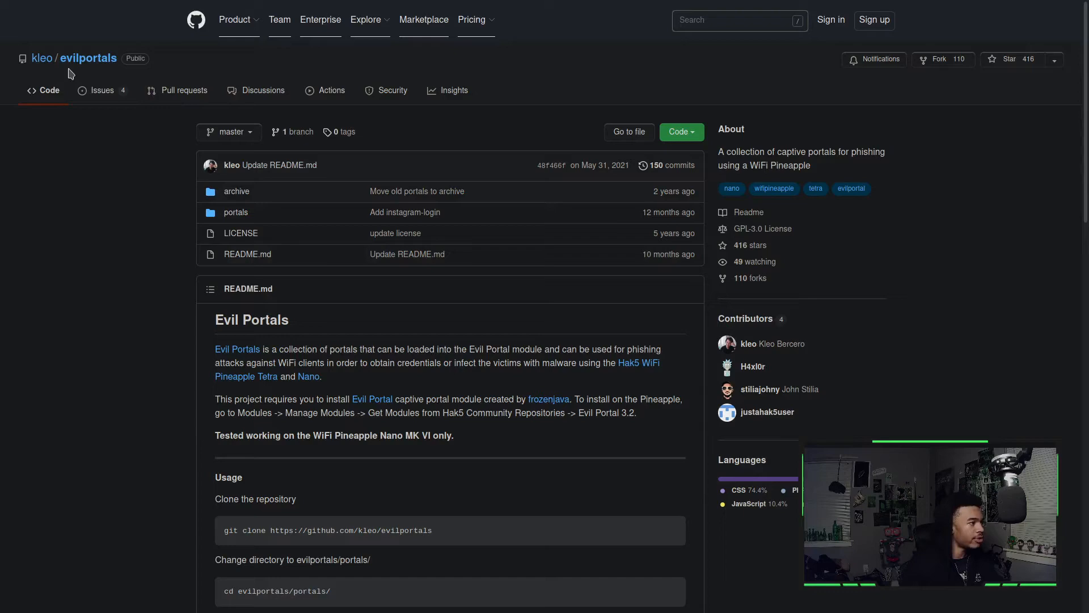
mouse_move(483, 289)
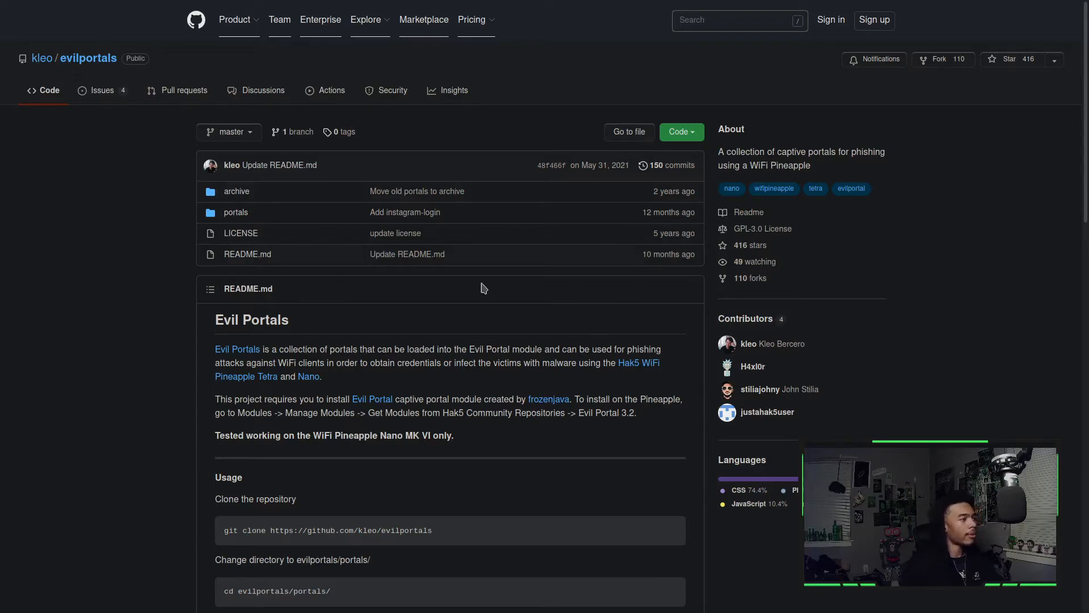
Review the evilportals README screenshots and Usage clone steps, with a bash terminal opened.
scroll("down", 3)
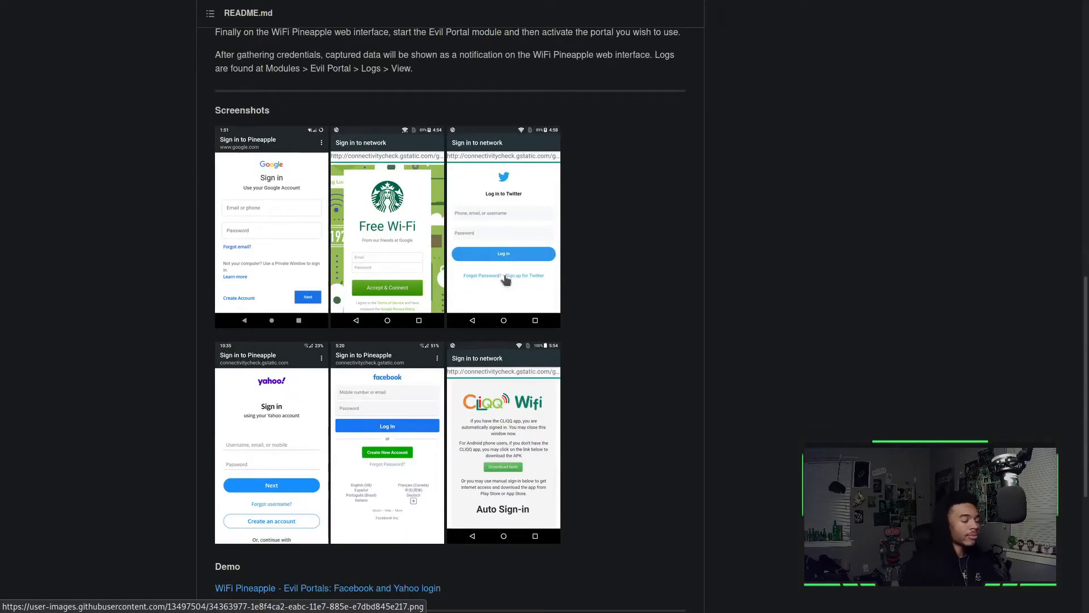
mouse_move(622, 327)
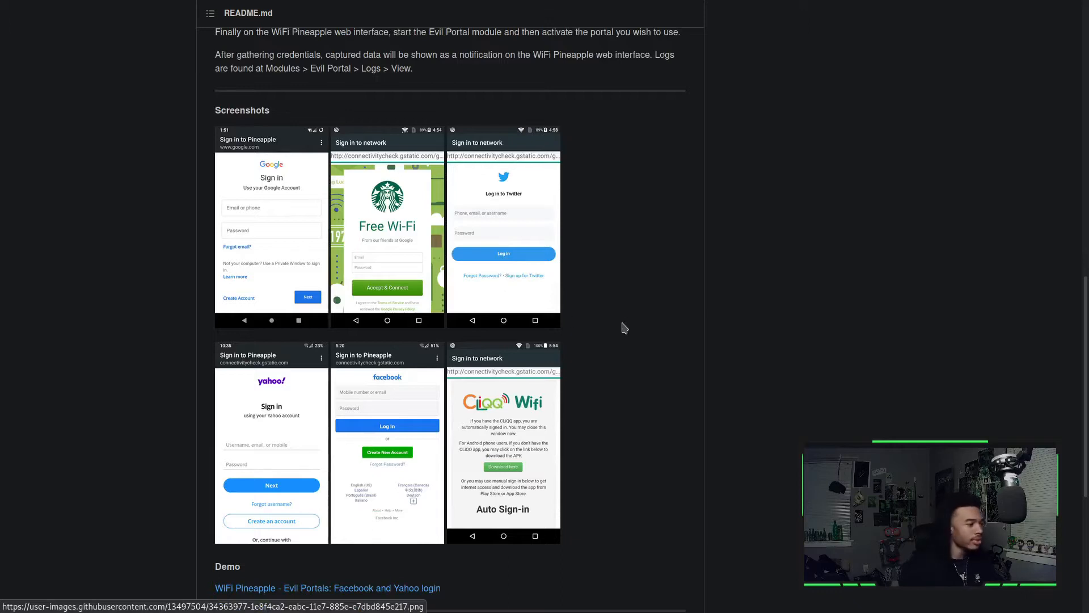
scroll("down", 3)
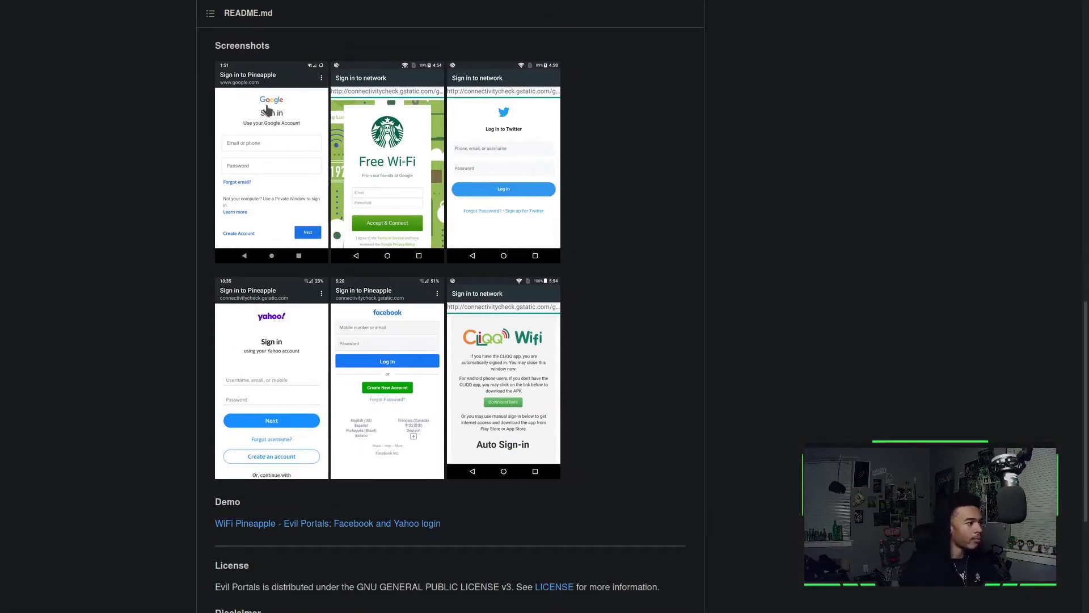
left_click(271, 166)
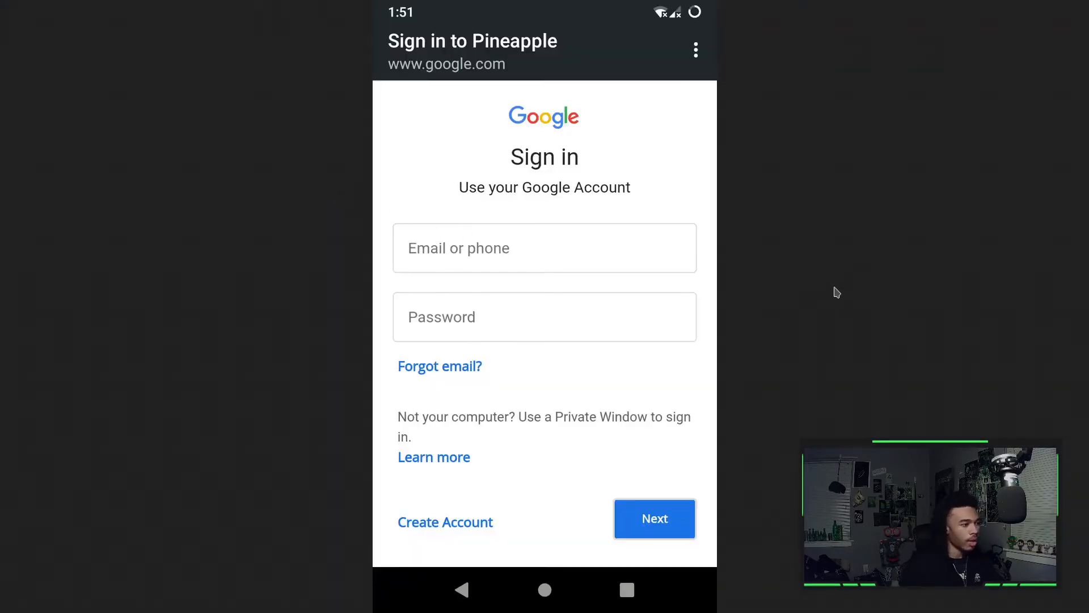
mouse_move(772, 256)
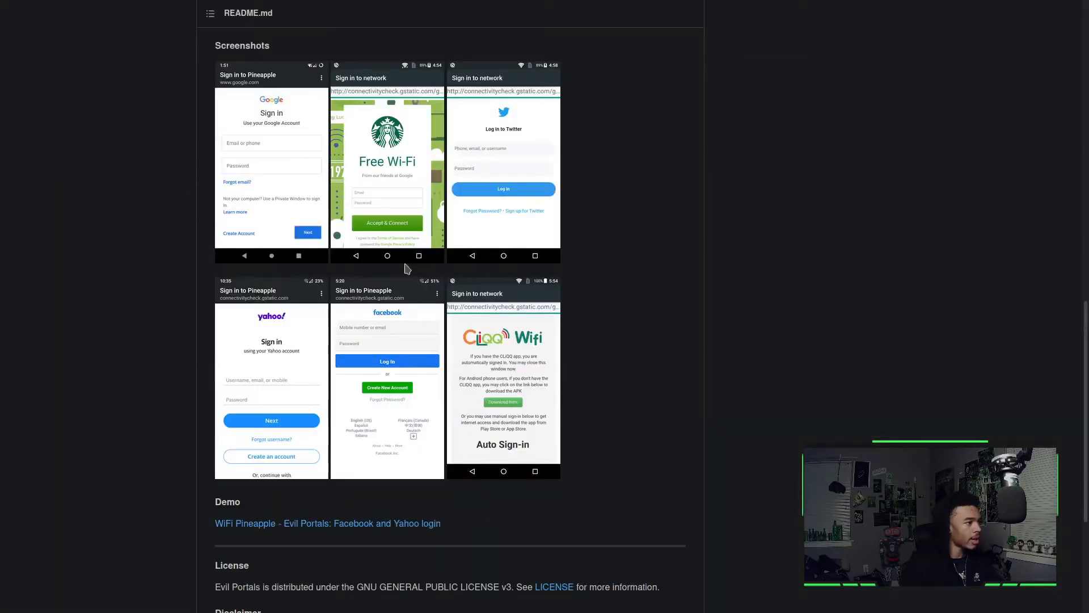
left_click(387, 160)
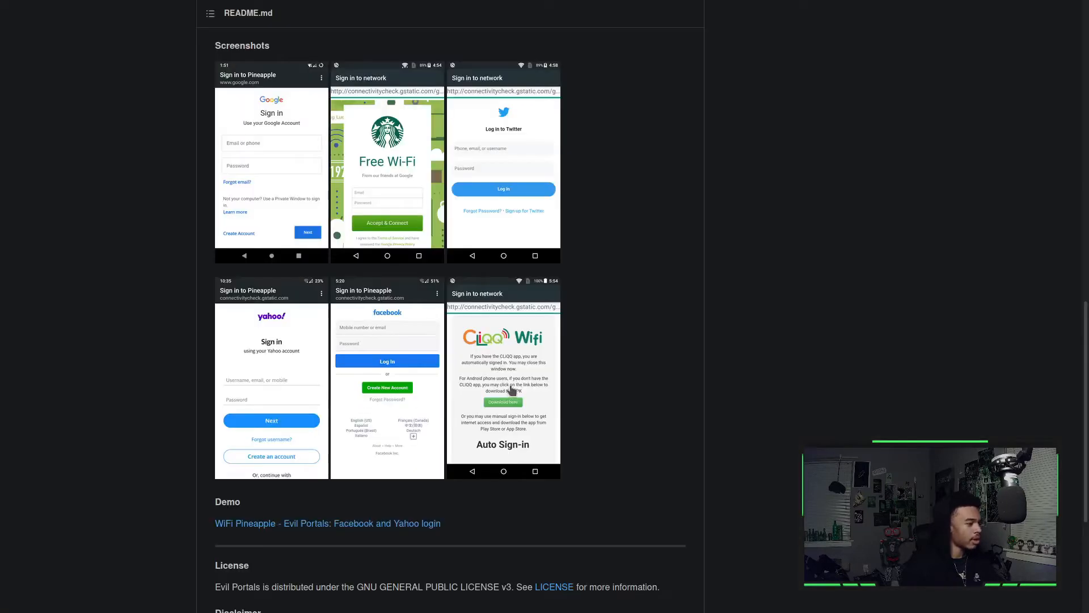
left_click(504, 382)
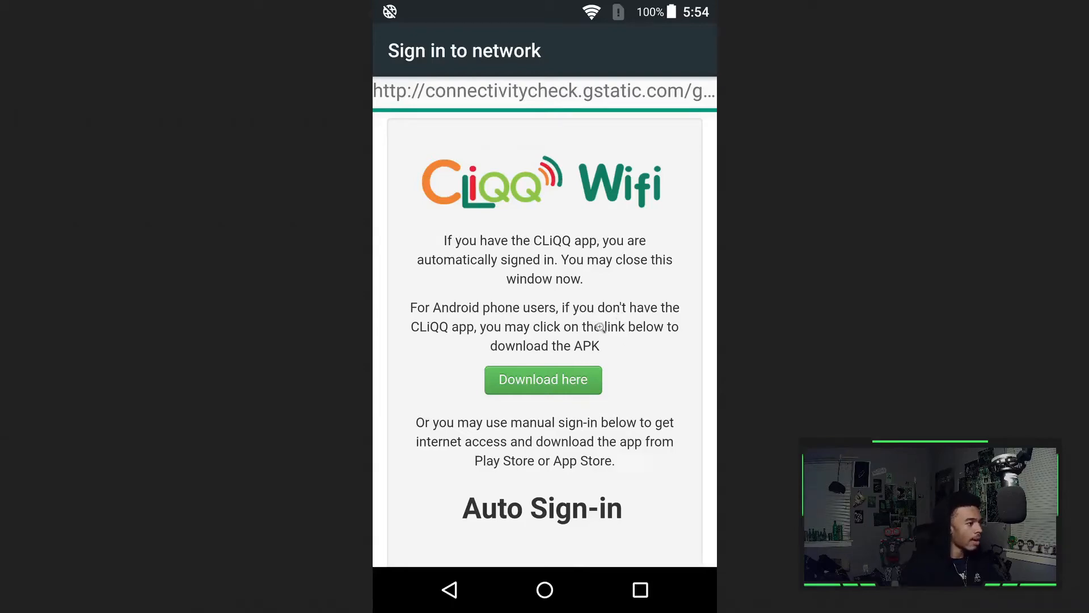
mouse_move(502, 402)
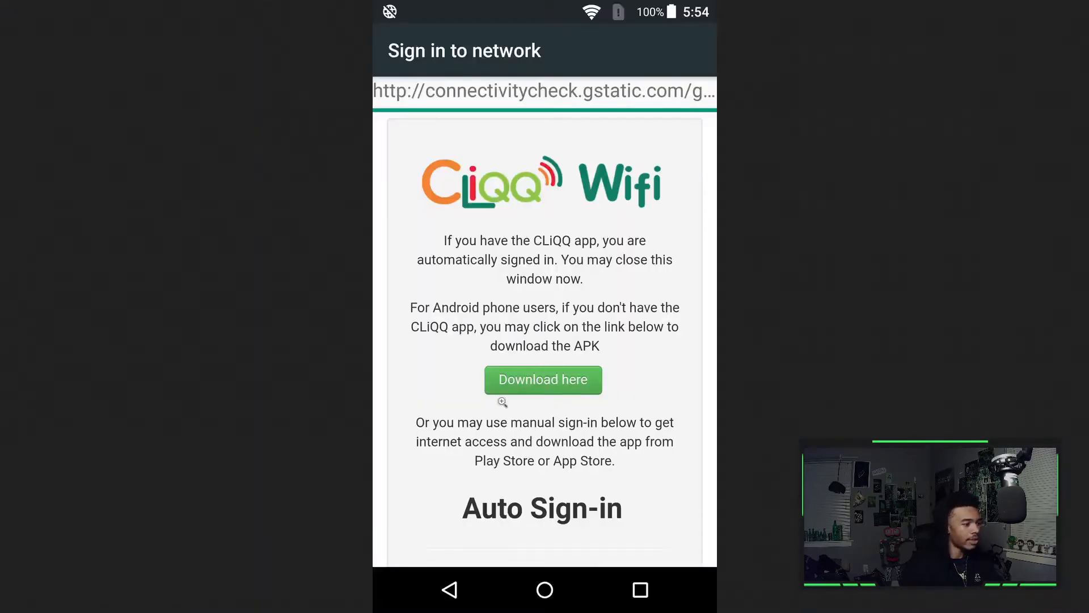
mouse_move(535, 355)
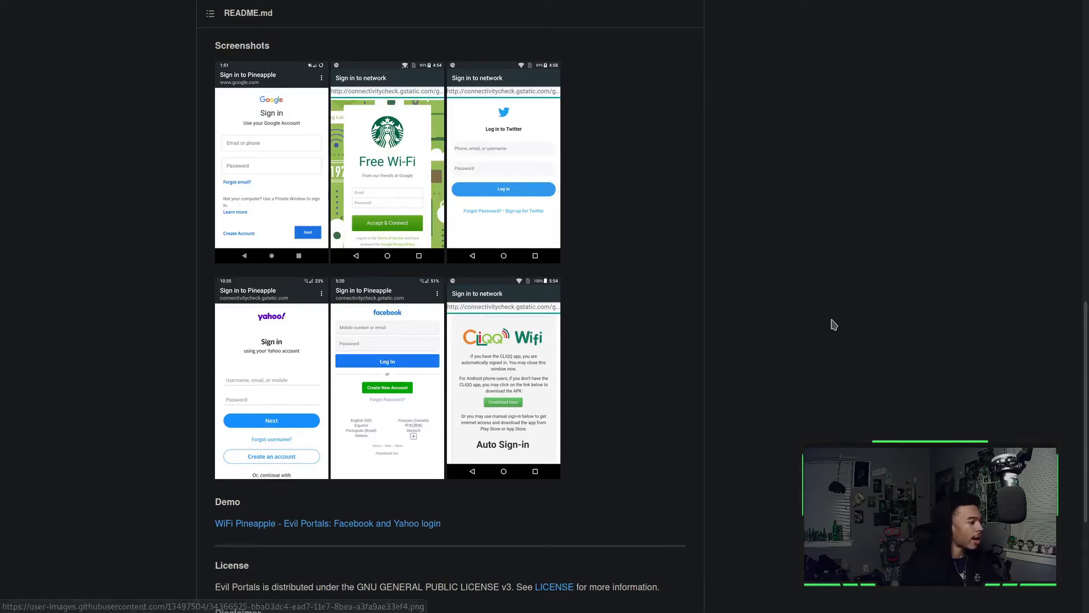
scroll("up", 3)
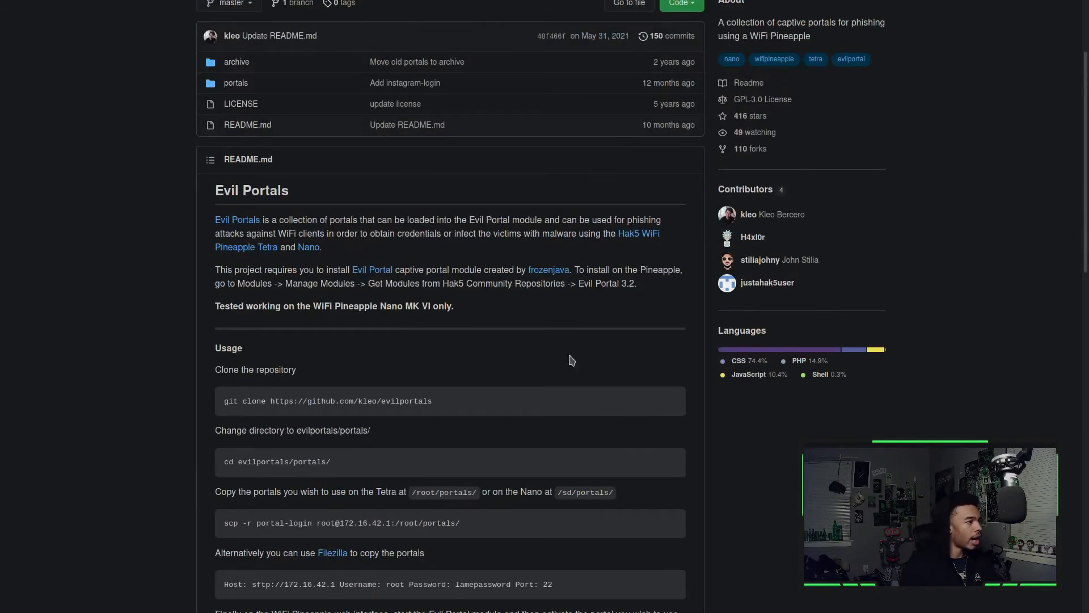
scroll("down", 3)
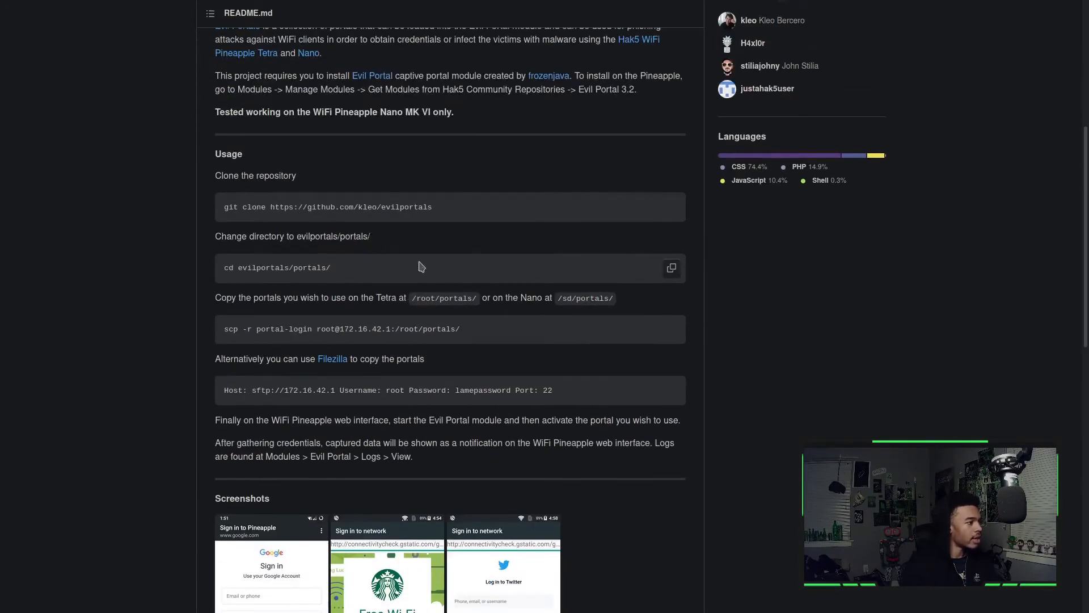
scroll("up", 3)
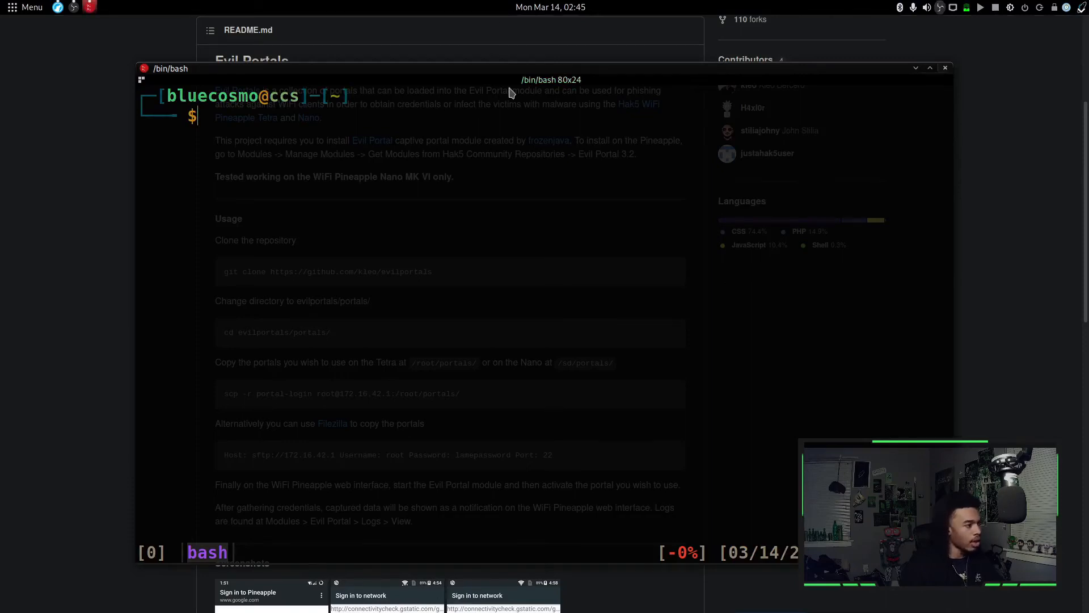
Maximize the terminal and change into ~/hardware/hak5/wifipineapple.
left_click(930, 69)
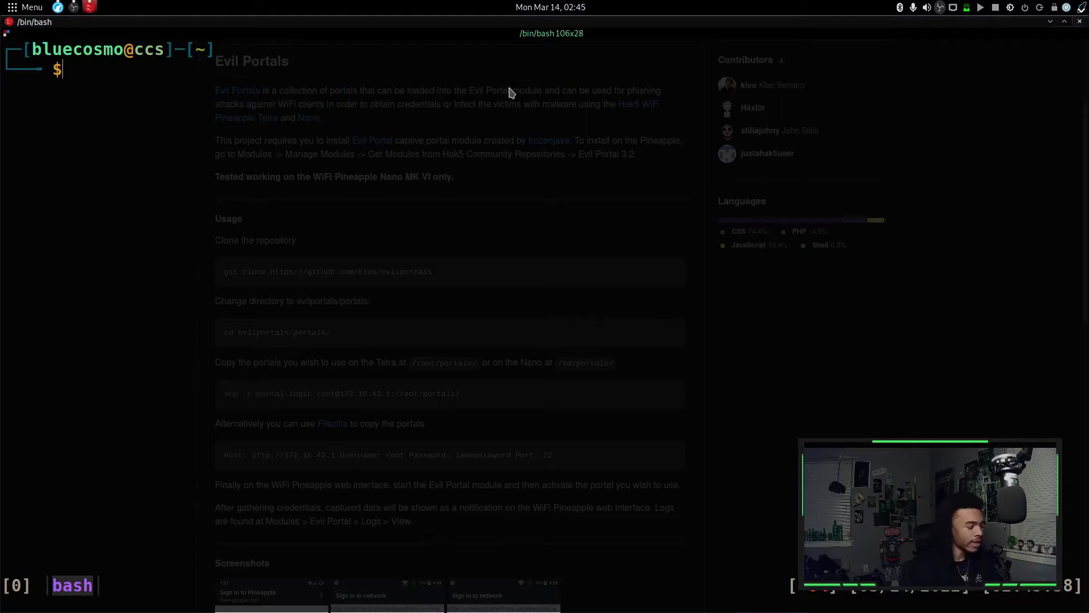
type("hak5")
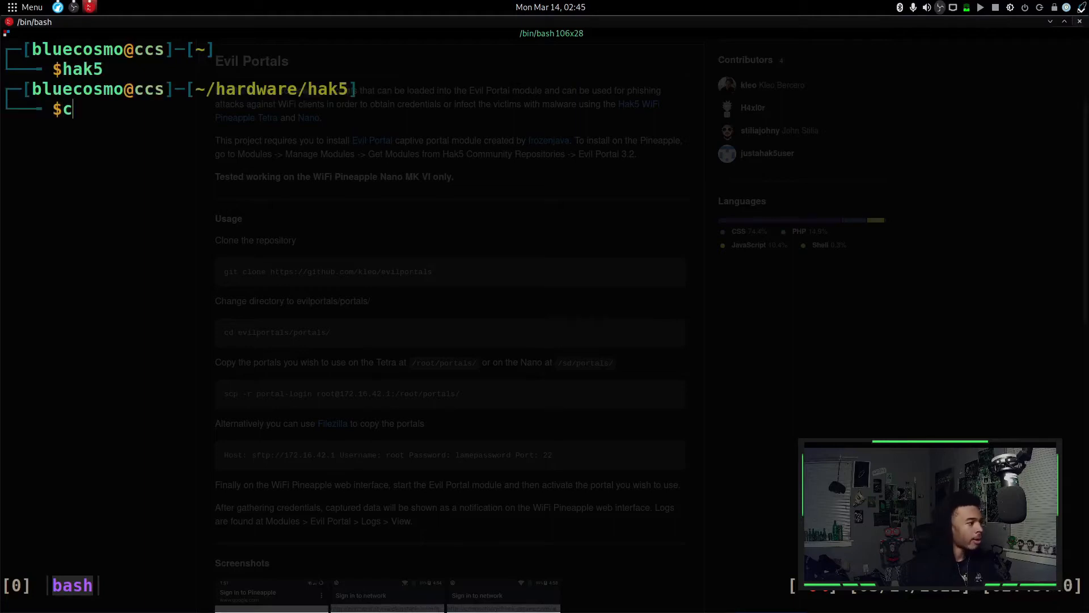
key("Return")
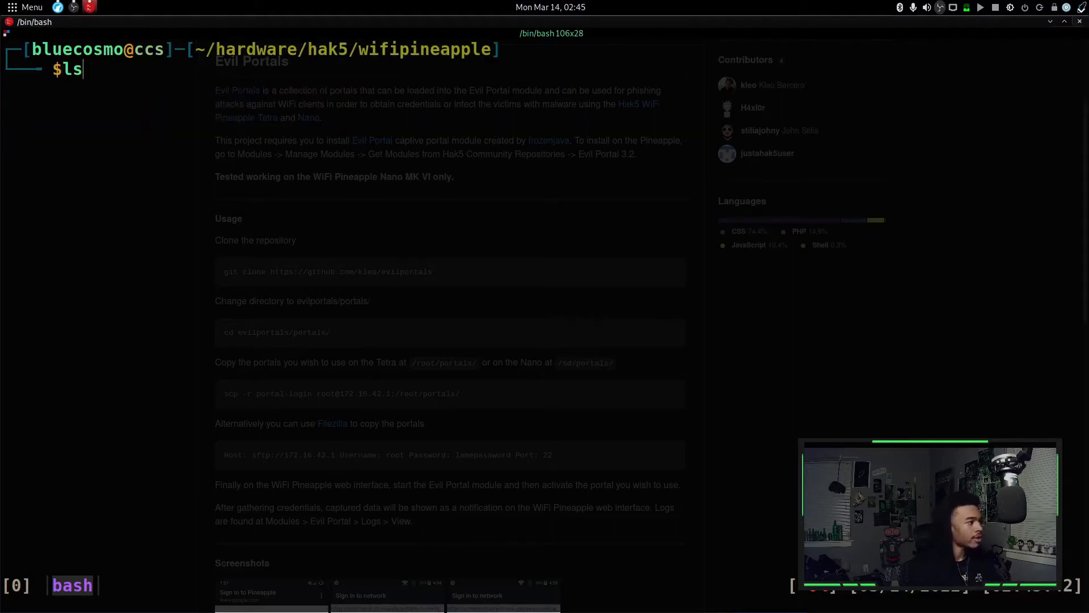
key("Return")
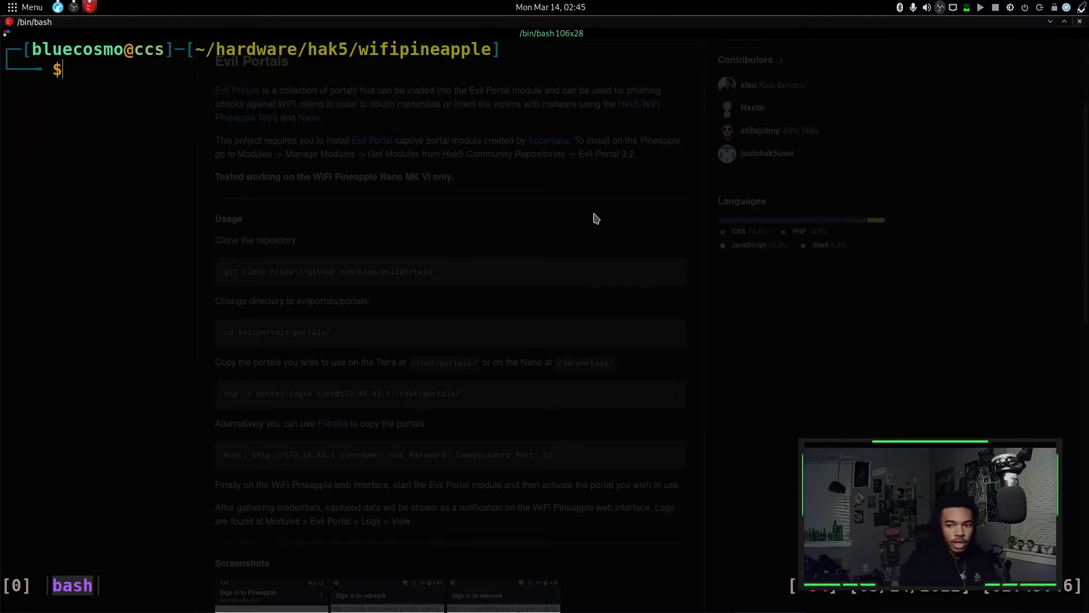
mouse_move(619, 214)
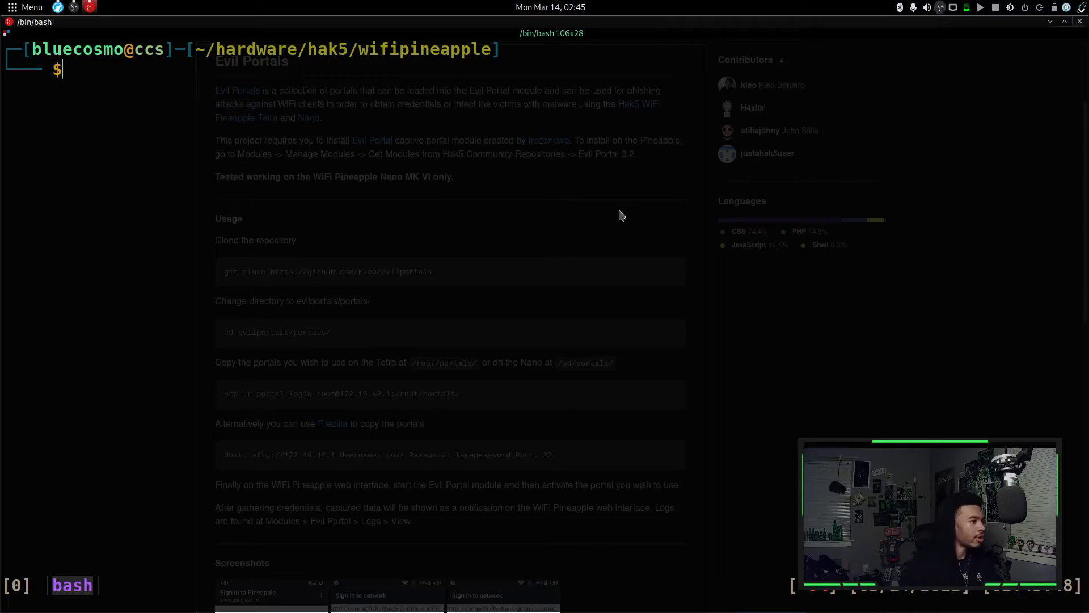
type("git")
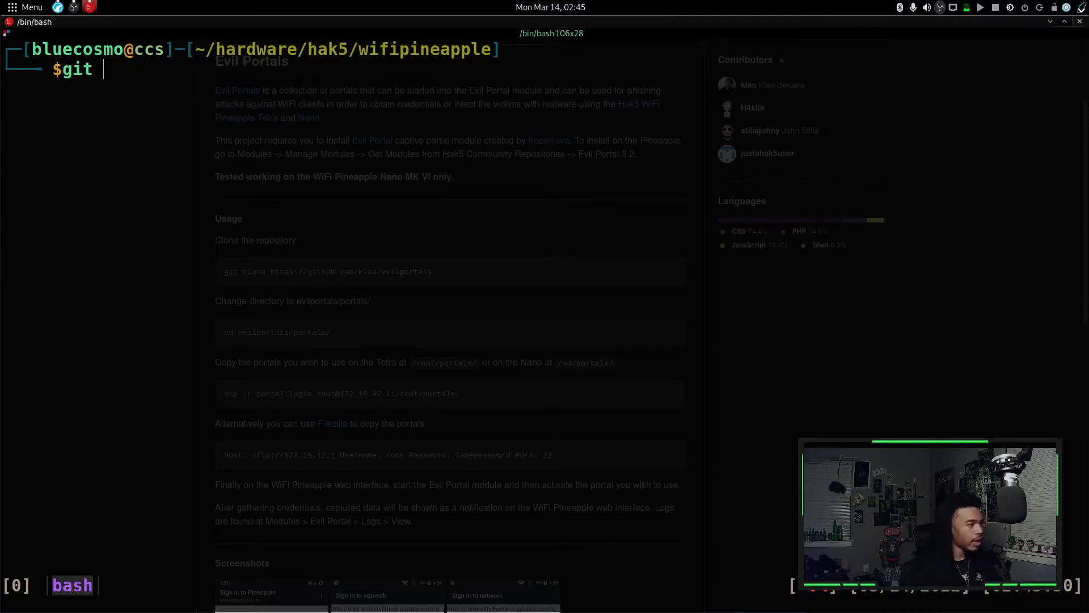
type("clone")
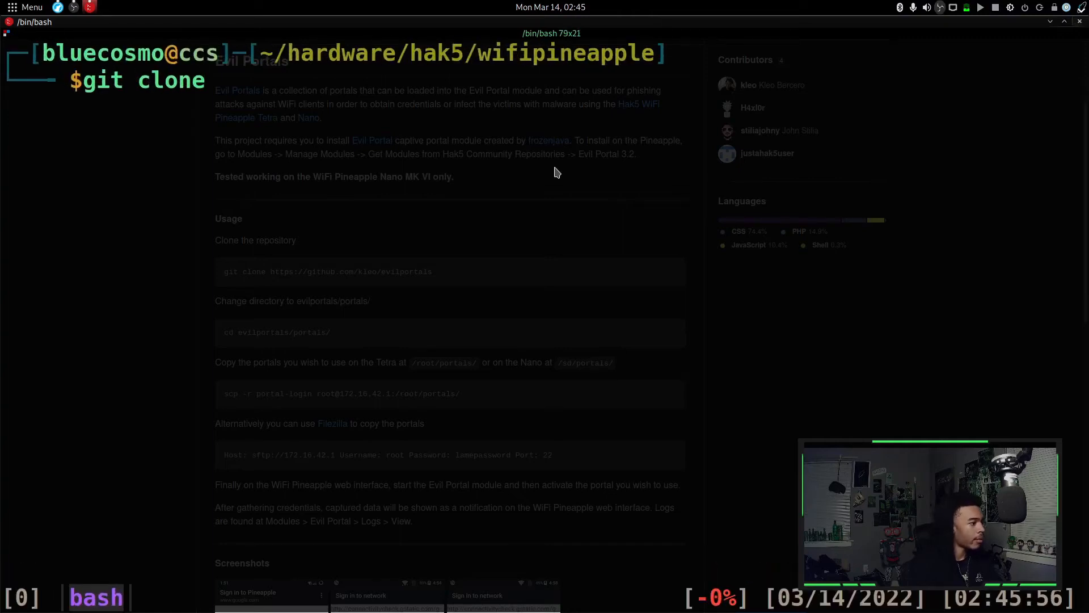
type("https")
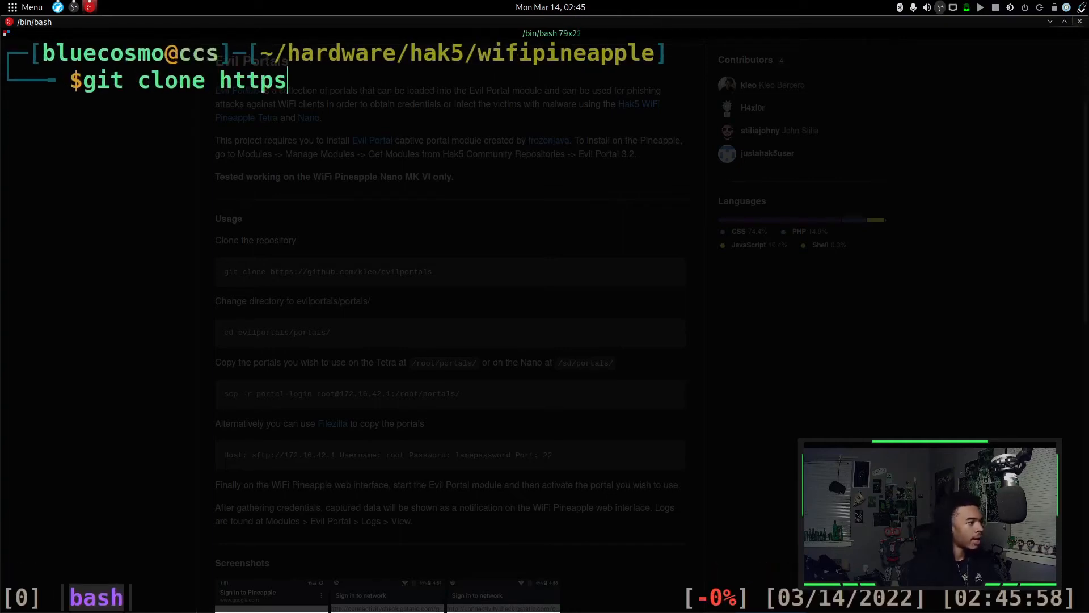
type("://github.com")
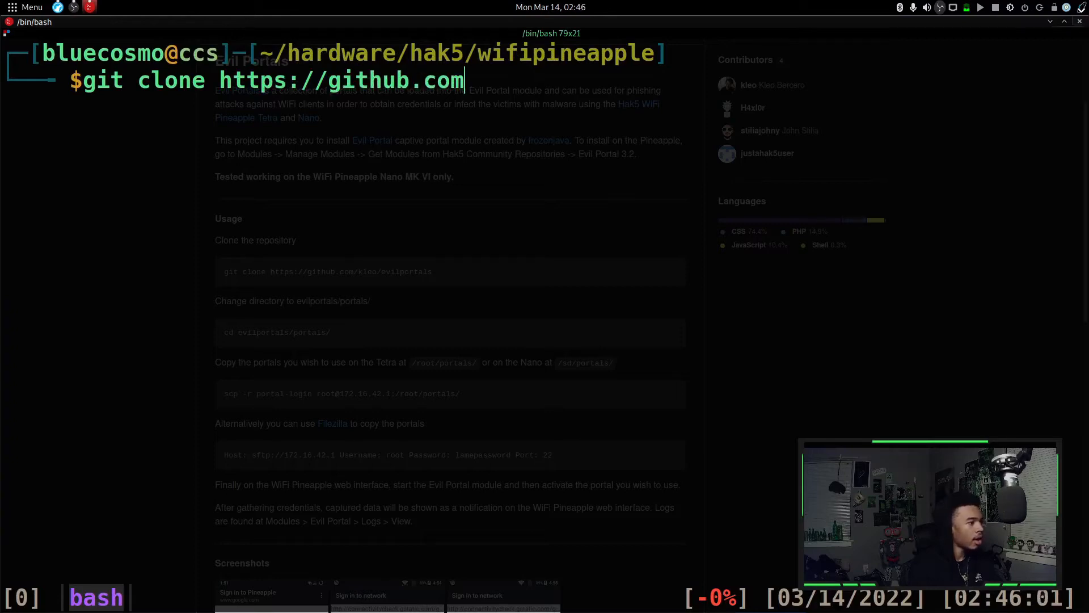
type("/kleo")
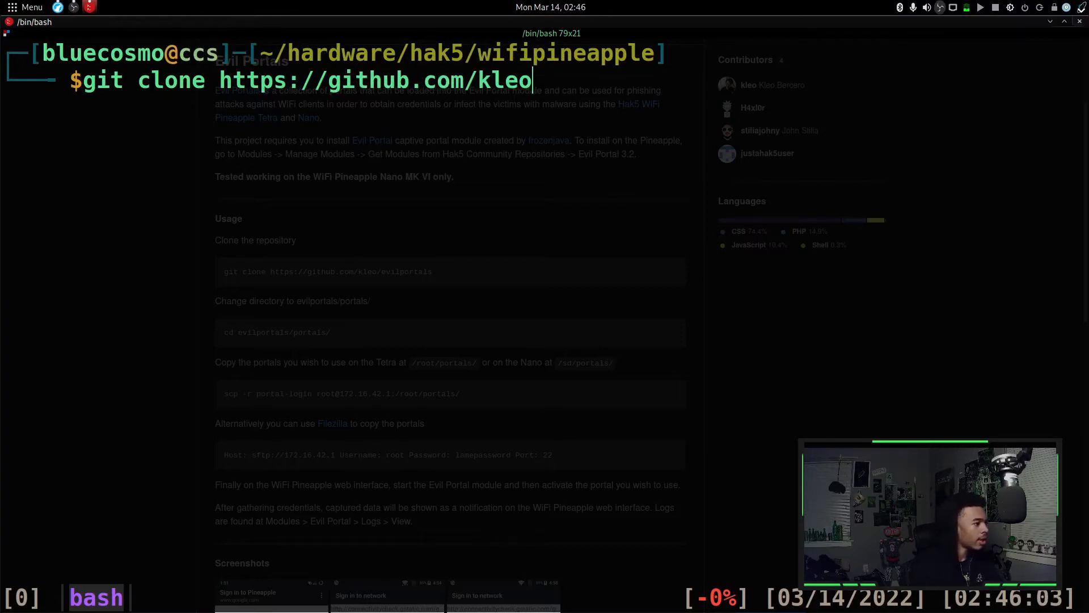
type("/evilpor")
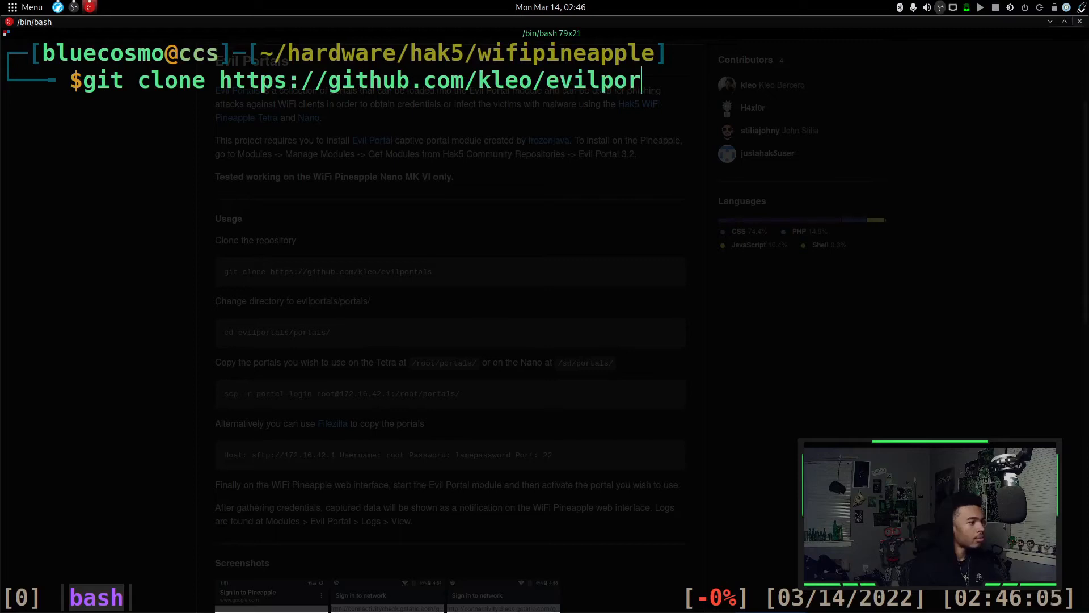
key("Return")
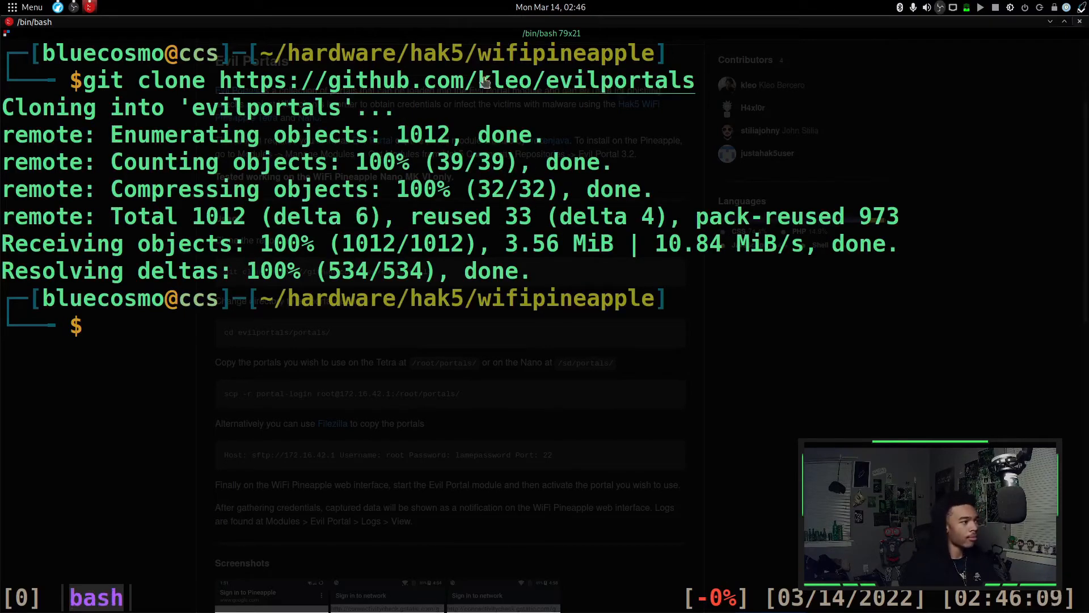
mouse_move(783, 352)
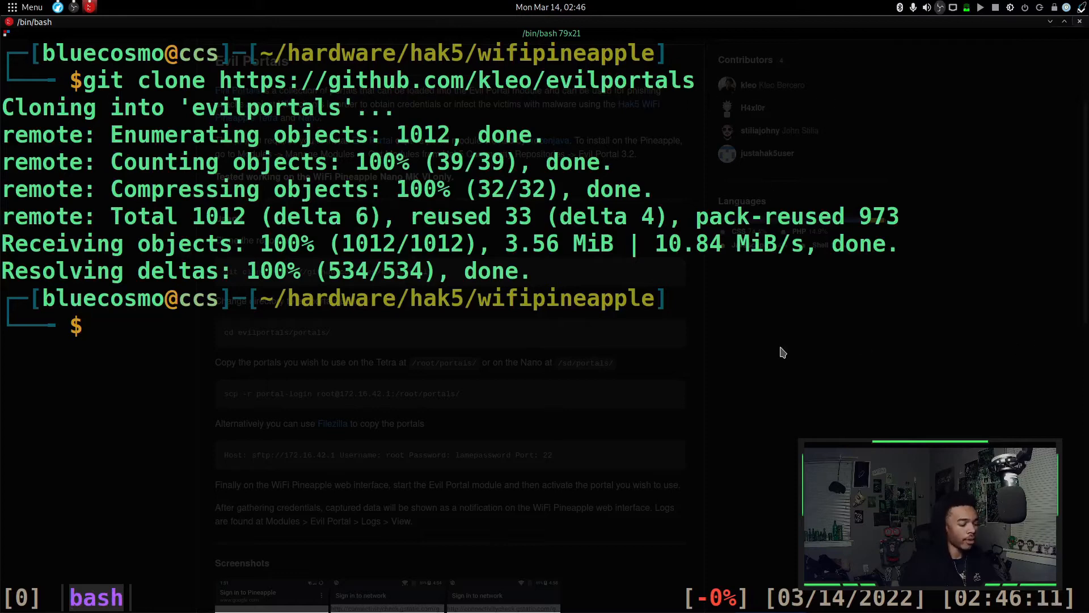
Enter evilportals/portals, list the portal templates, and begin typing an scp -r command.
key("Return")
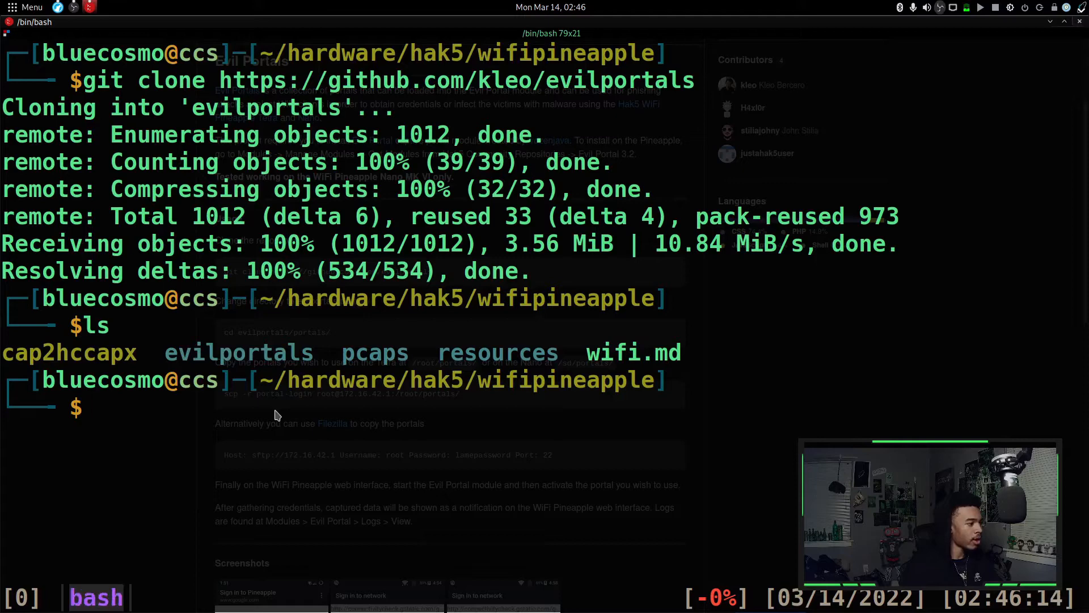
type("cd evilportals/")
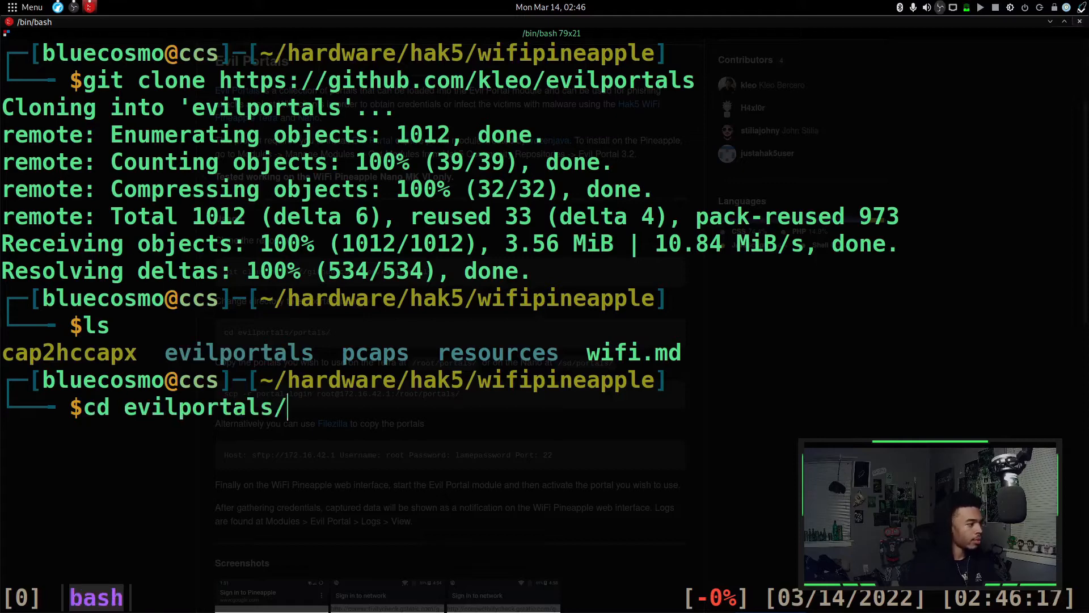
key("Return")
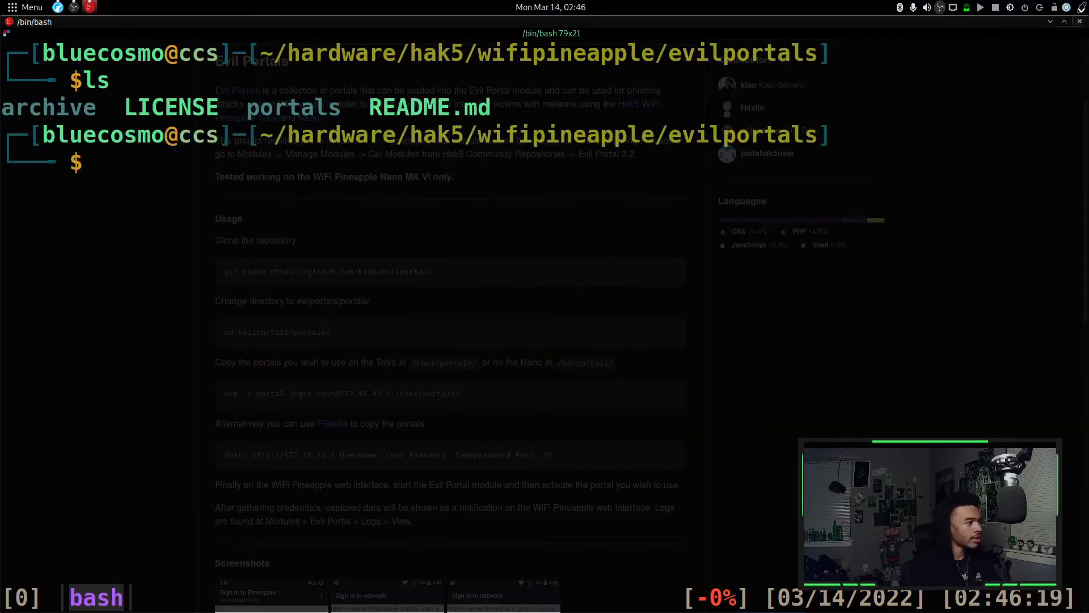
type("cd portals/")
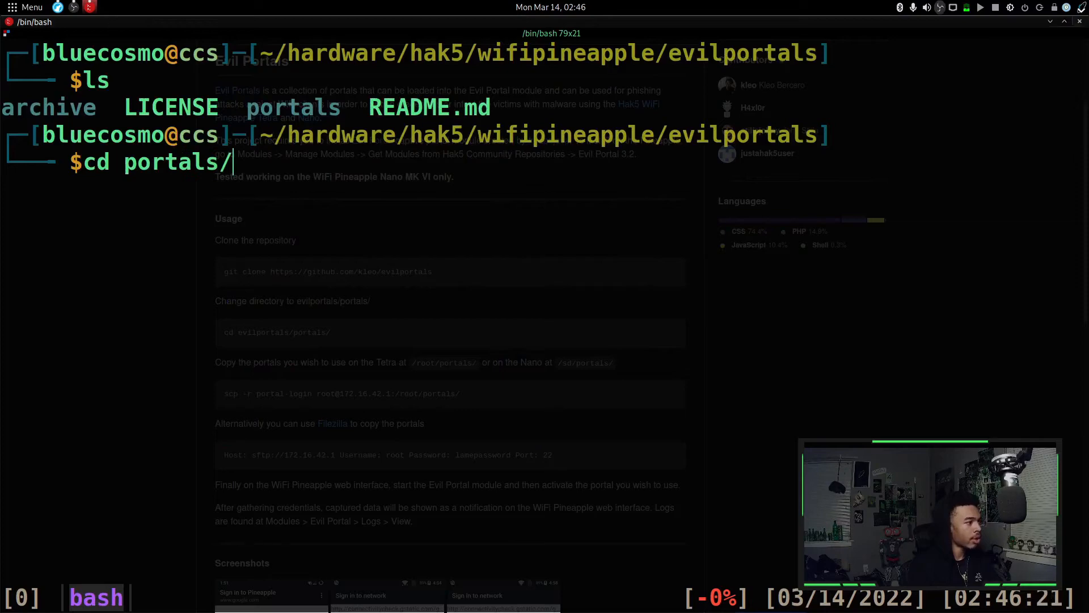
key("Return")
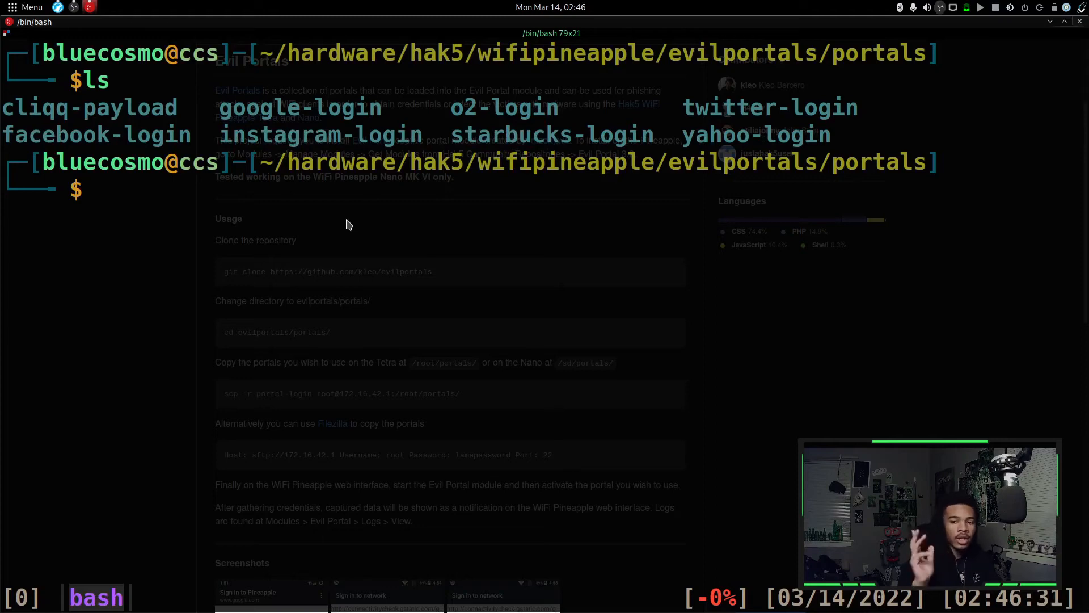
mouse_move(542, 220)
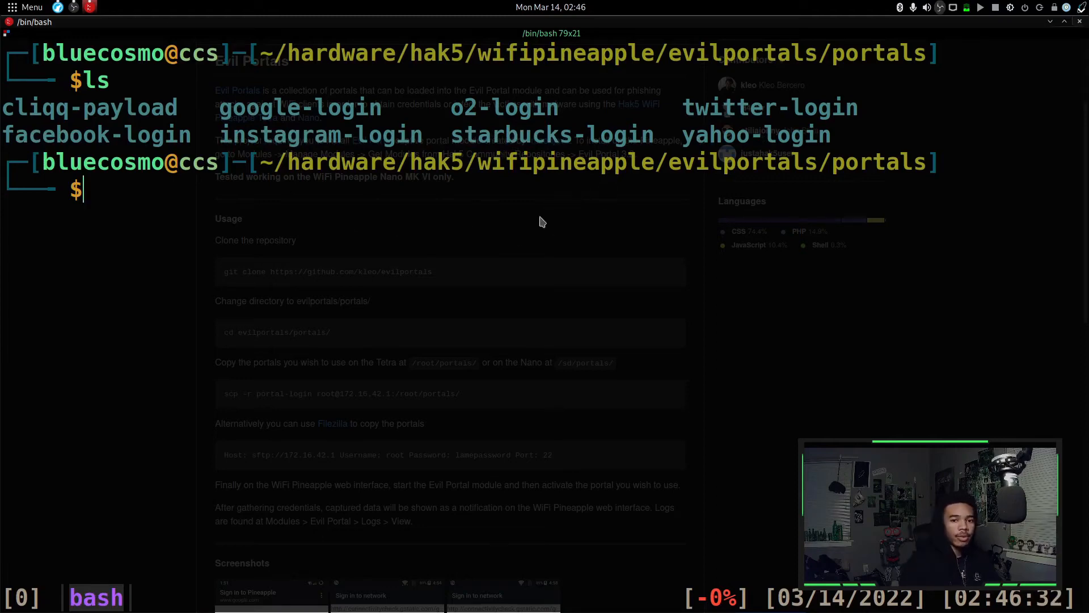
mouse_move(263, 139)
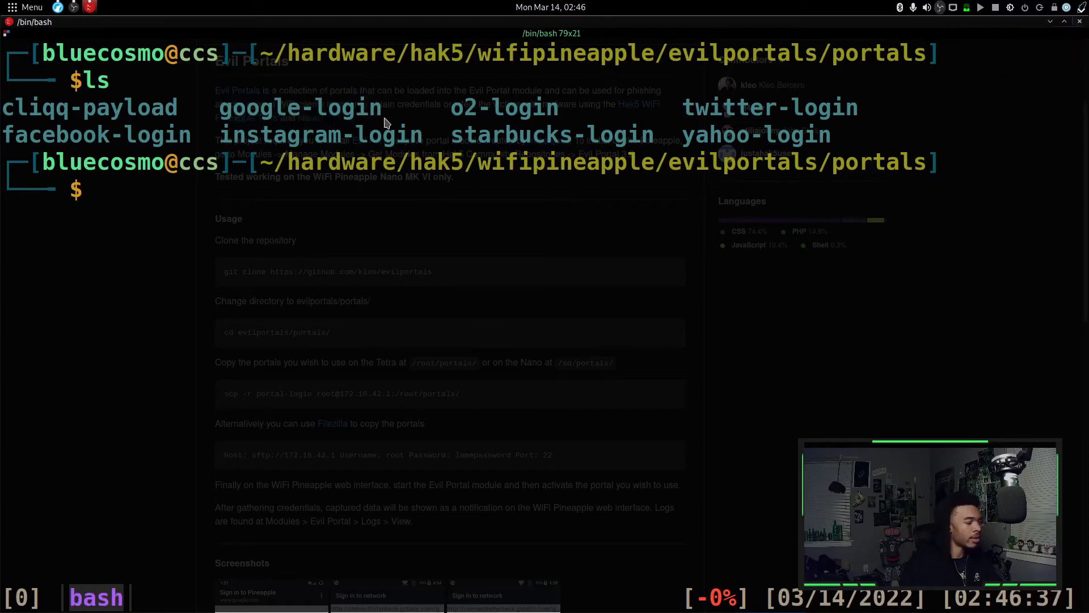
type("s")
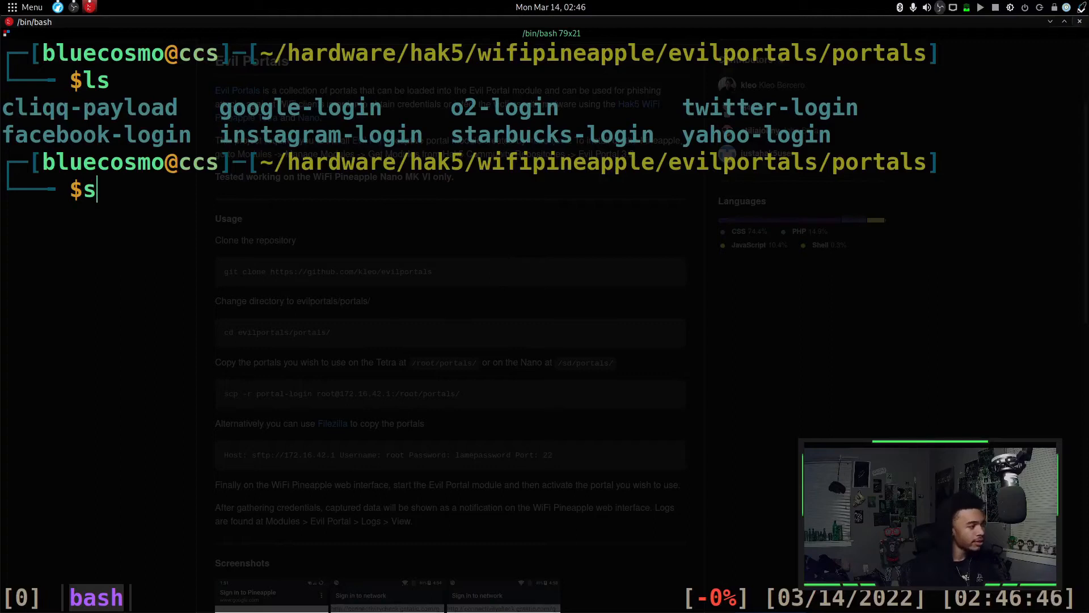
type("cp -r")
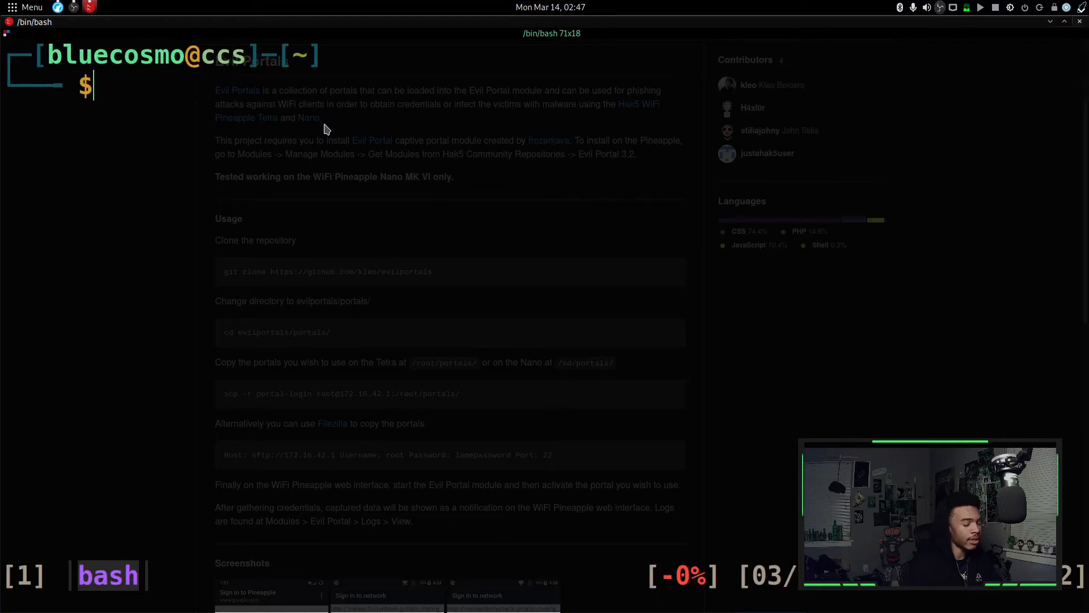
type("ssh")
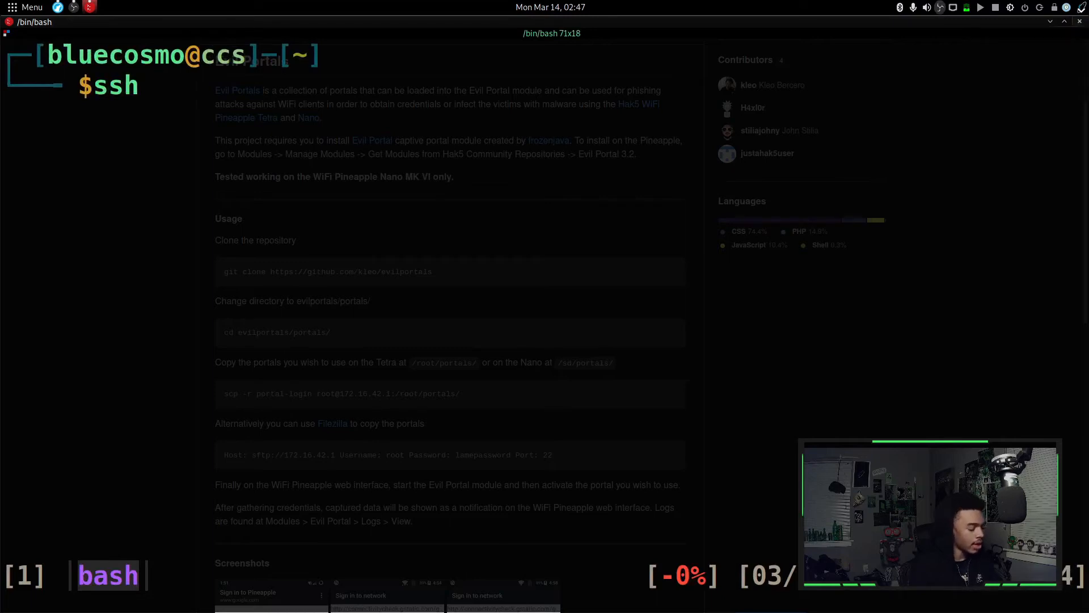
type("roo")
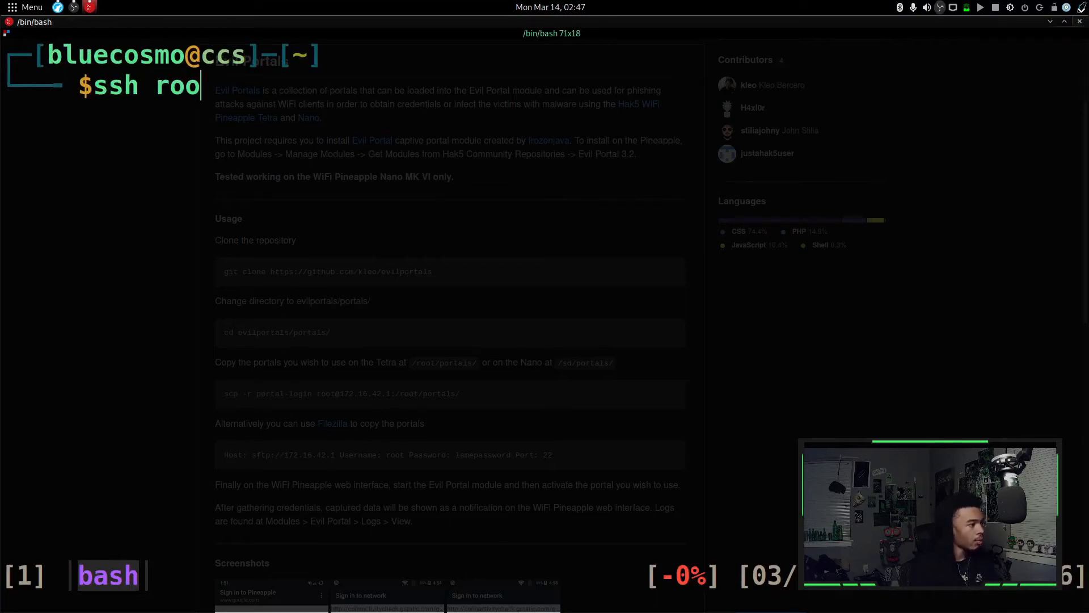
type("t@")
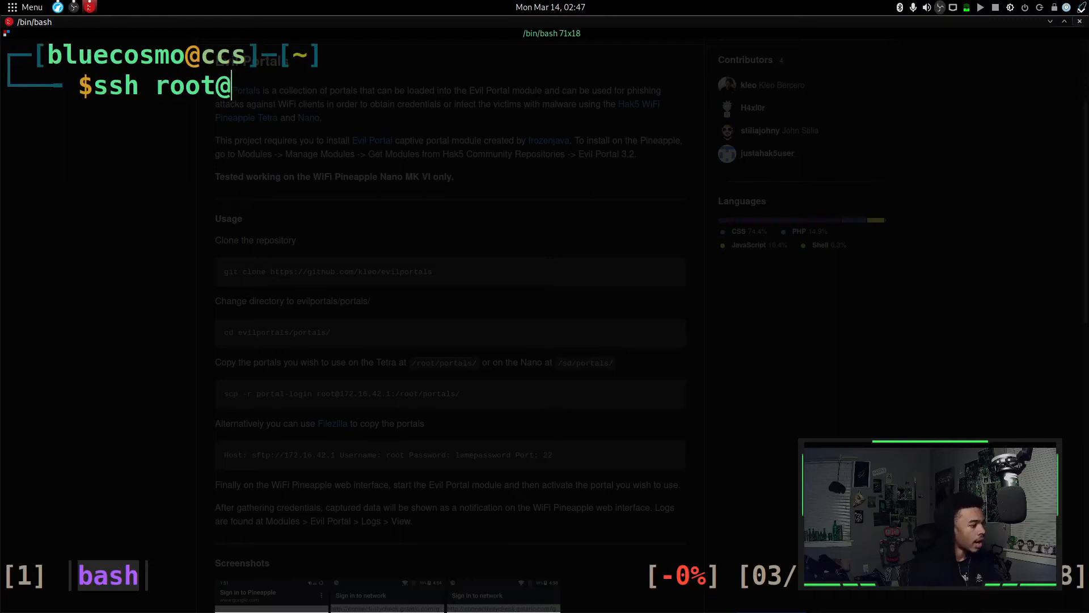
type("172.")
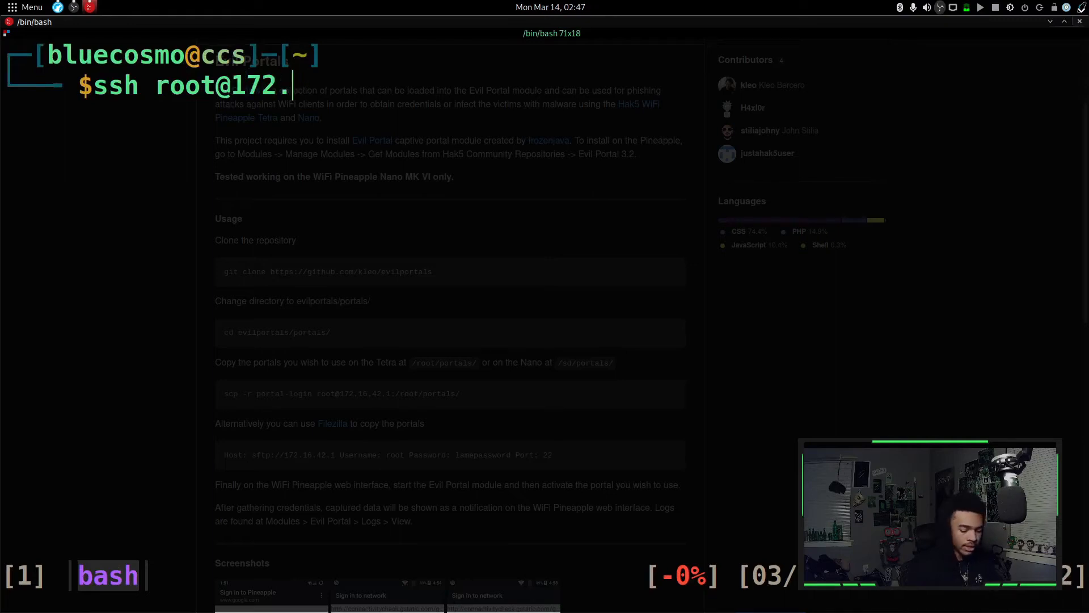
type("16.4")
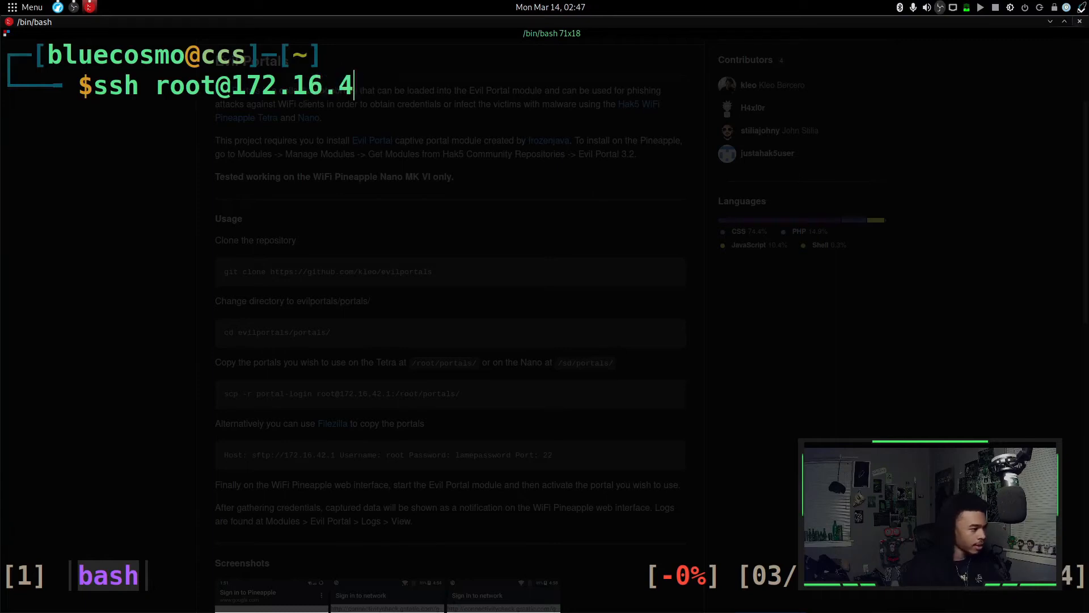
type("2.1")
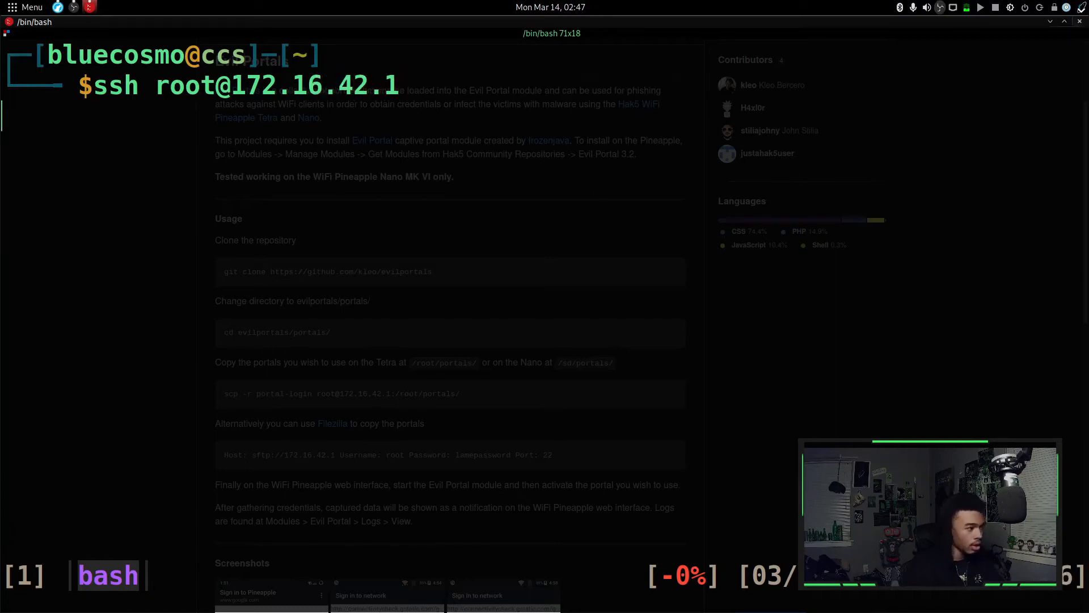
key("Return")
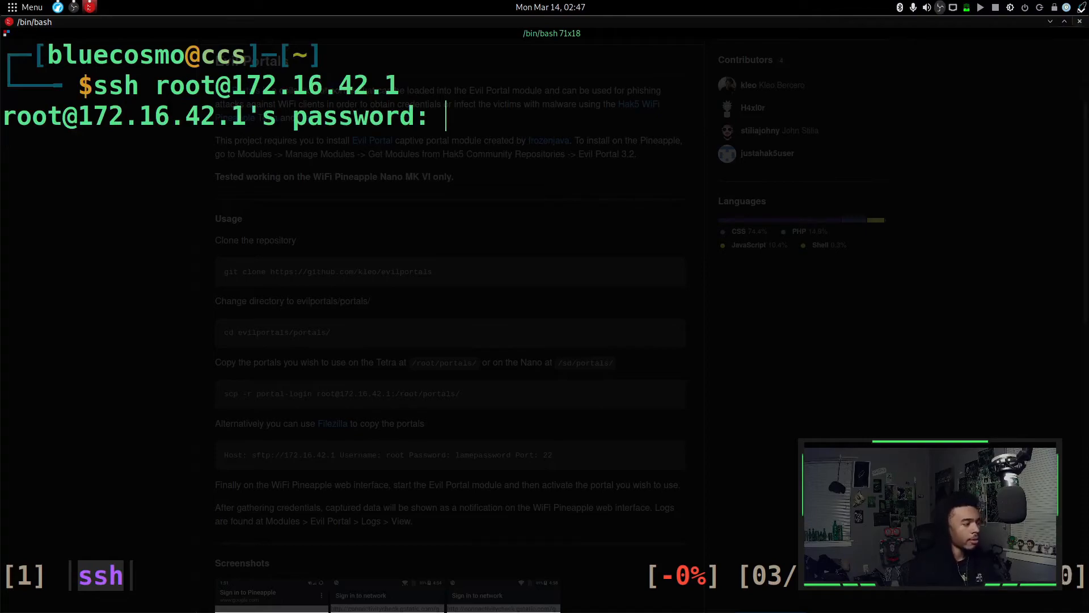
key("Return")
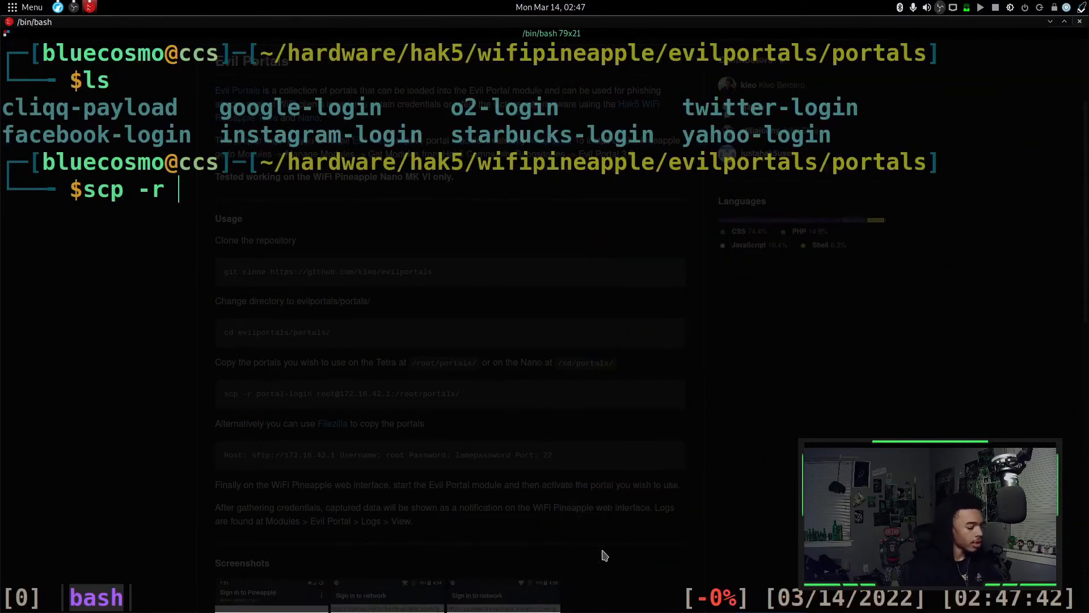
type("goog")
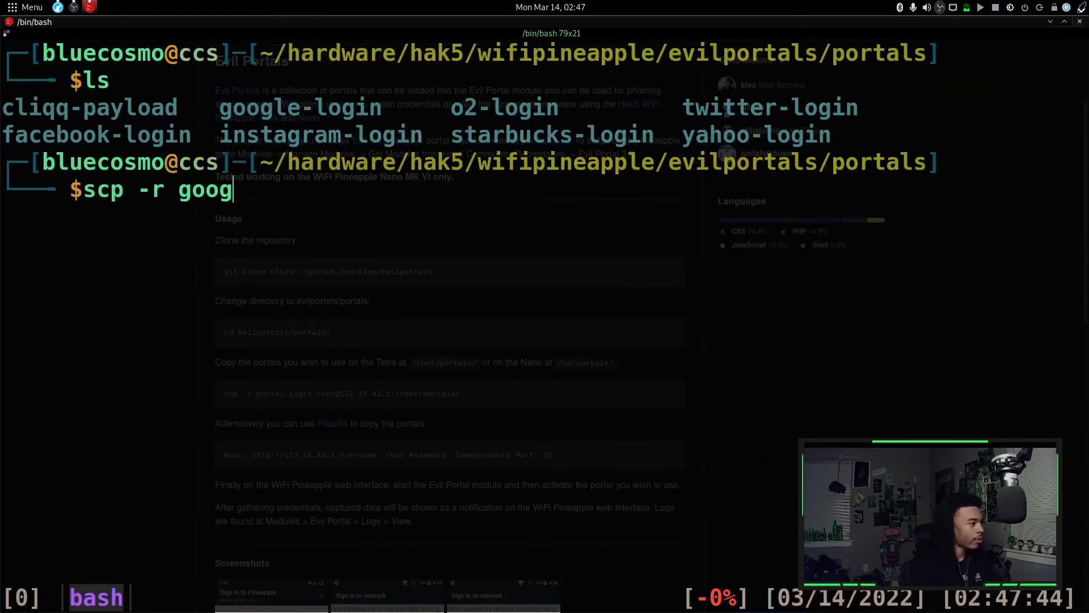
key("Tab")
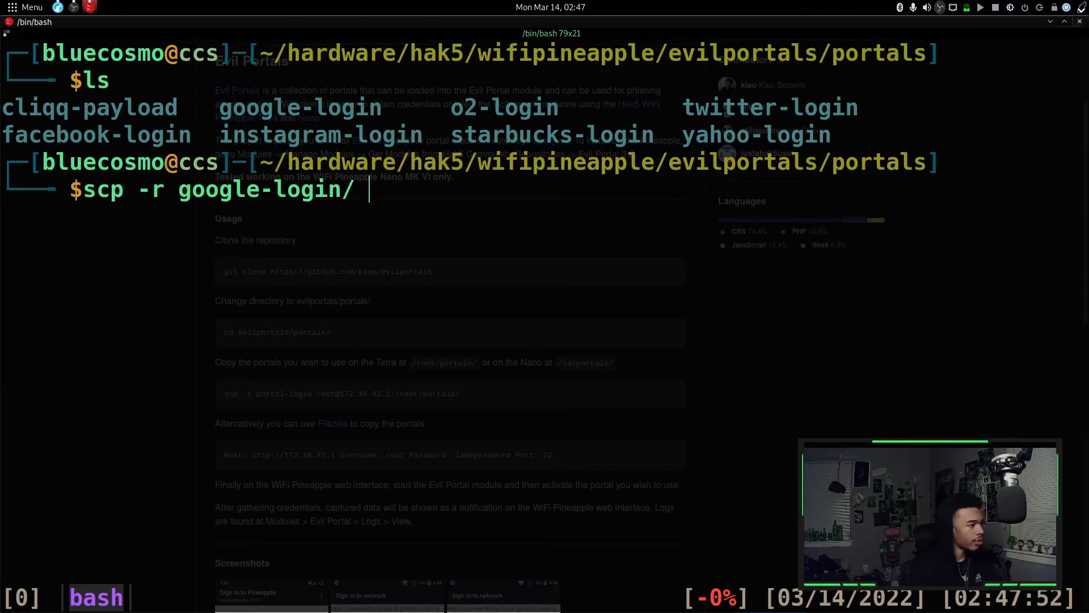
type("root@")
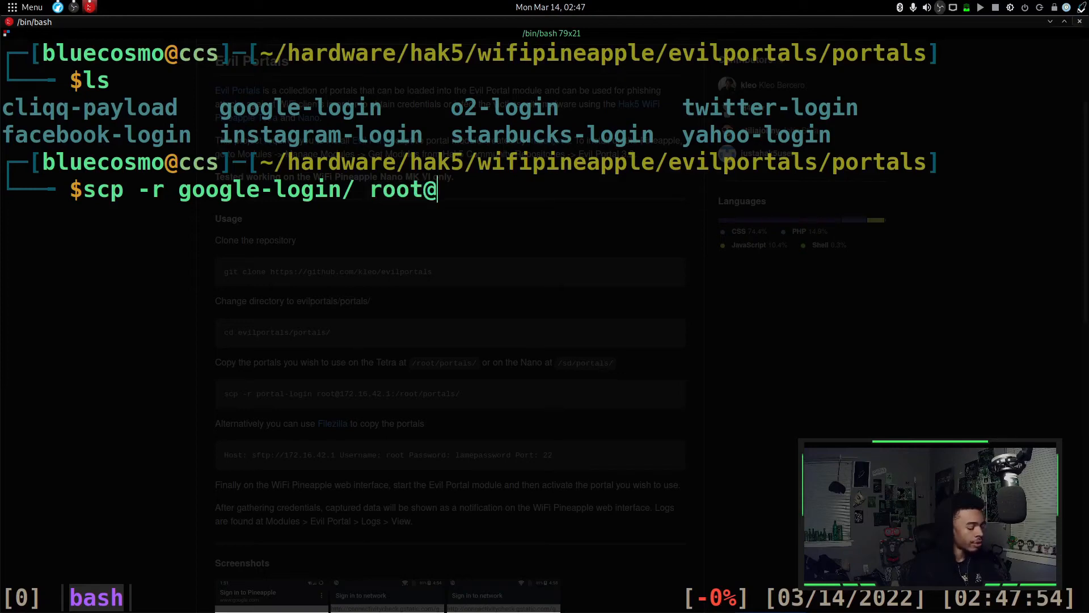
type("1")
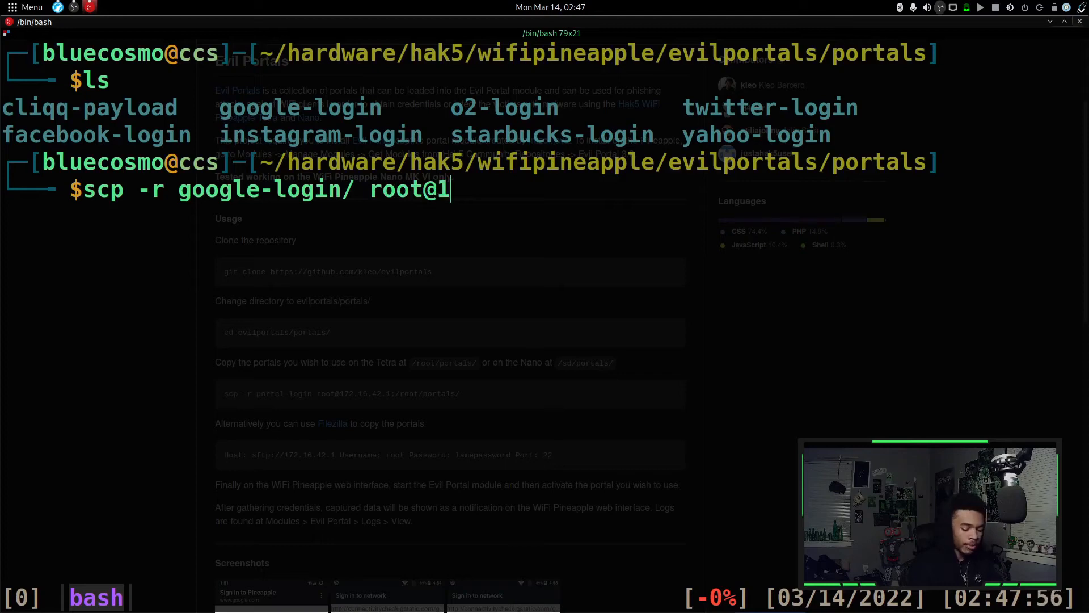
type("72.16")
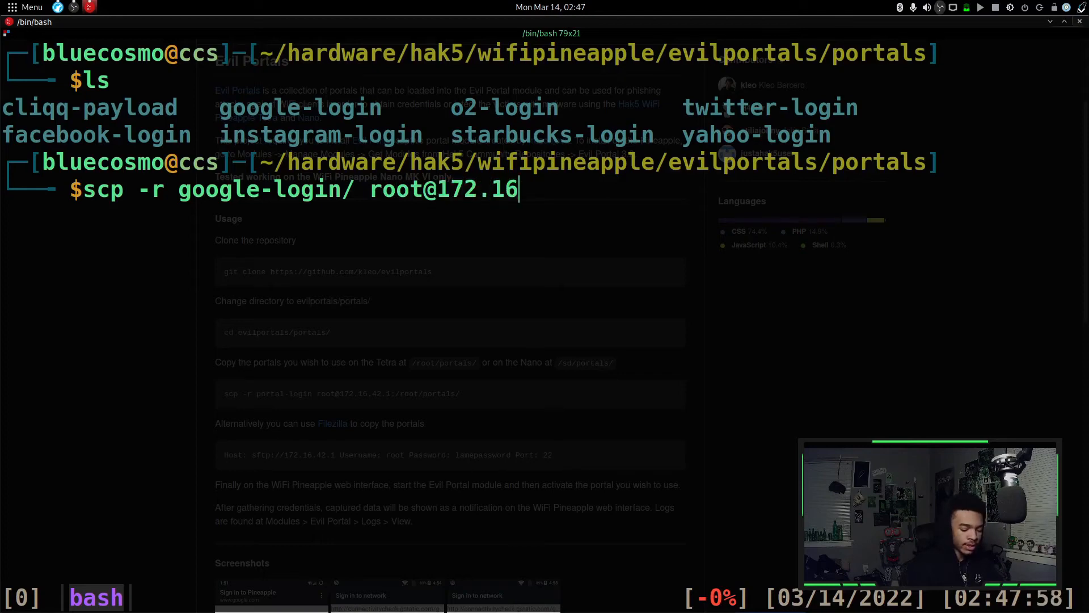
type(".42.1")
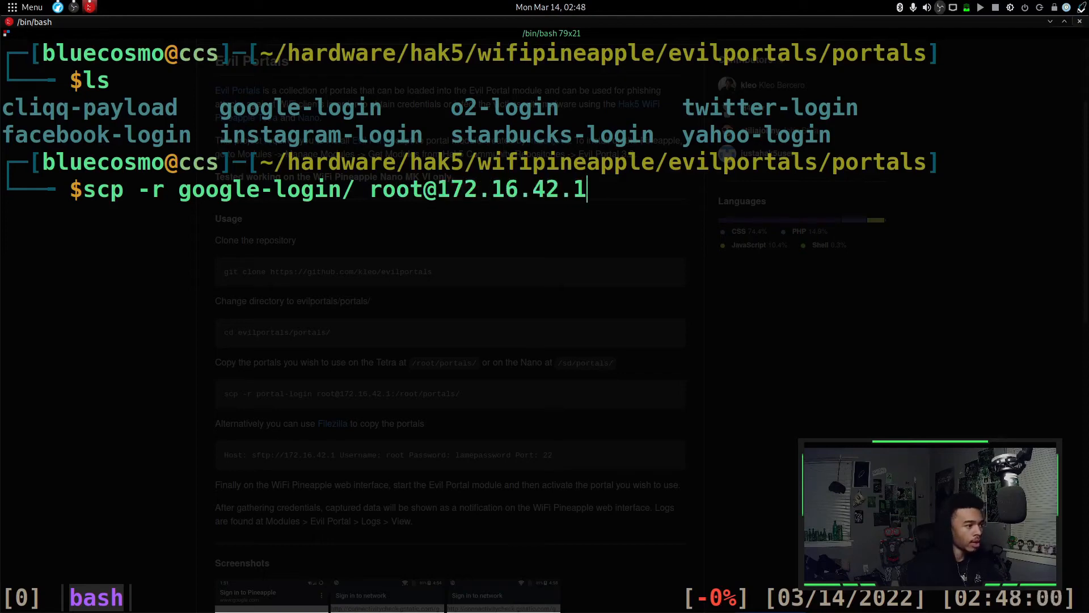
type(":")
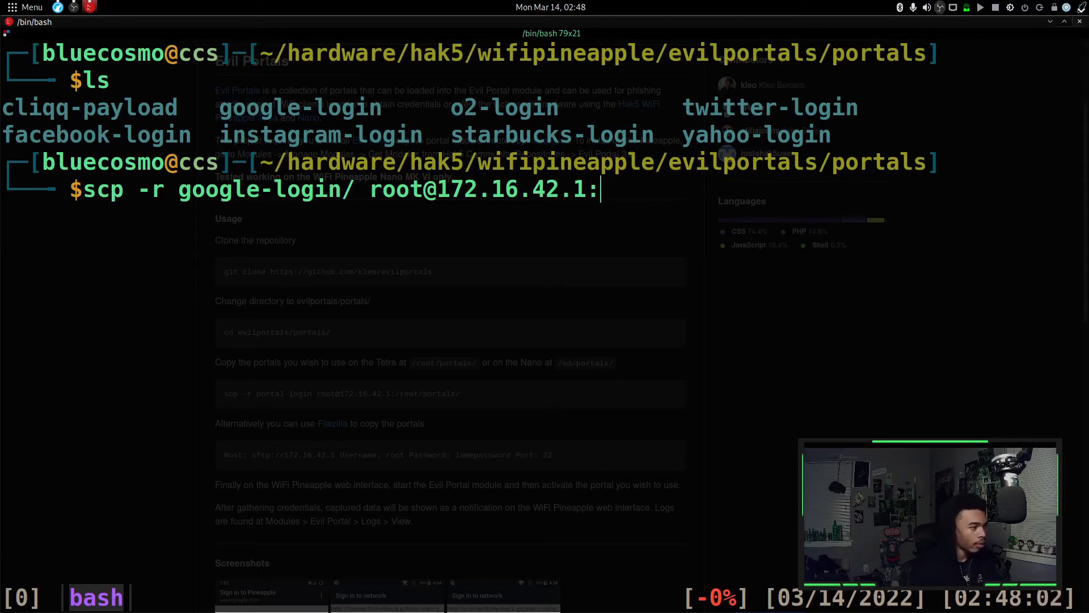
type("/r")
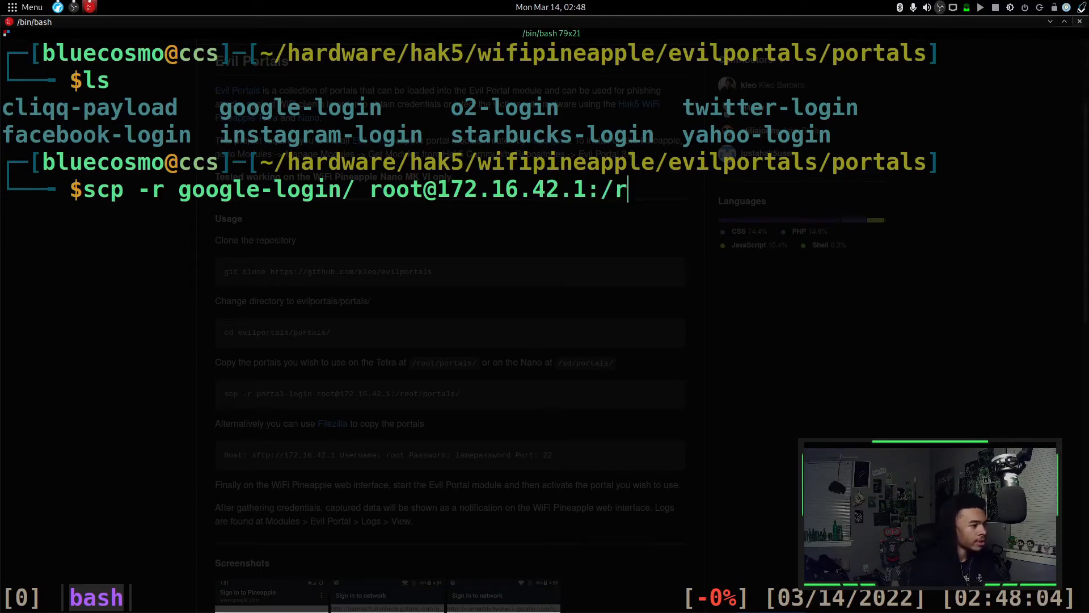
type("oot/p")
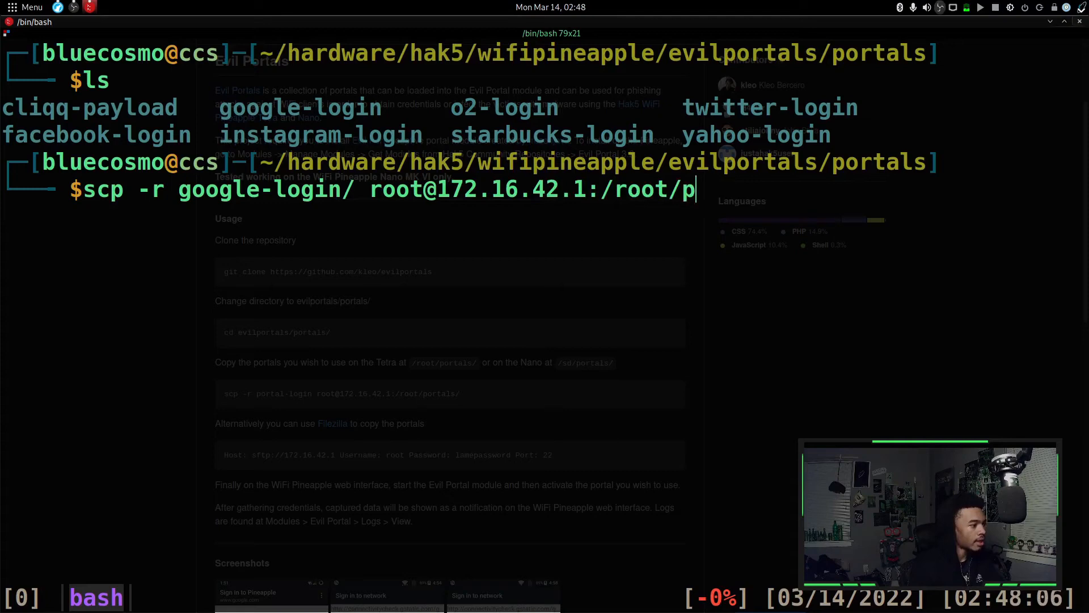
type("ortals")
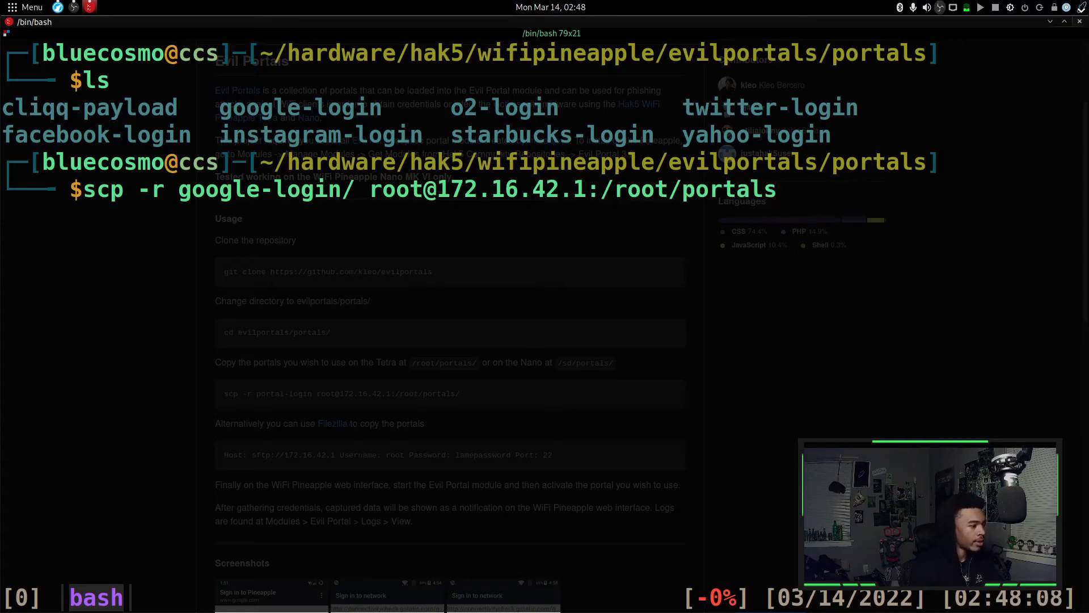
type("/")
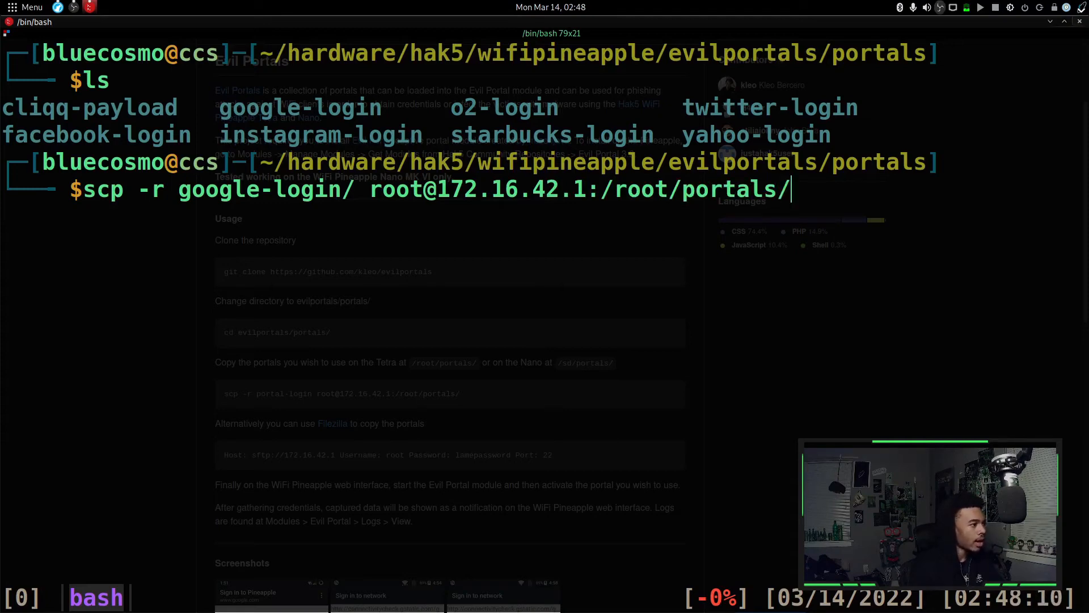
key("Return")
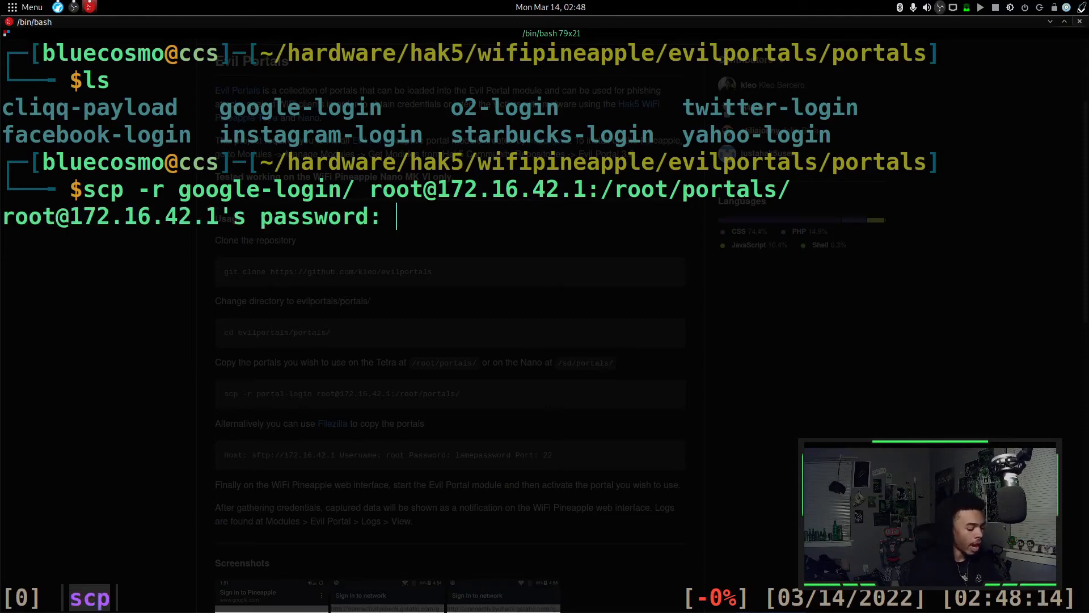
key("Return")
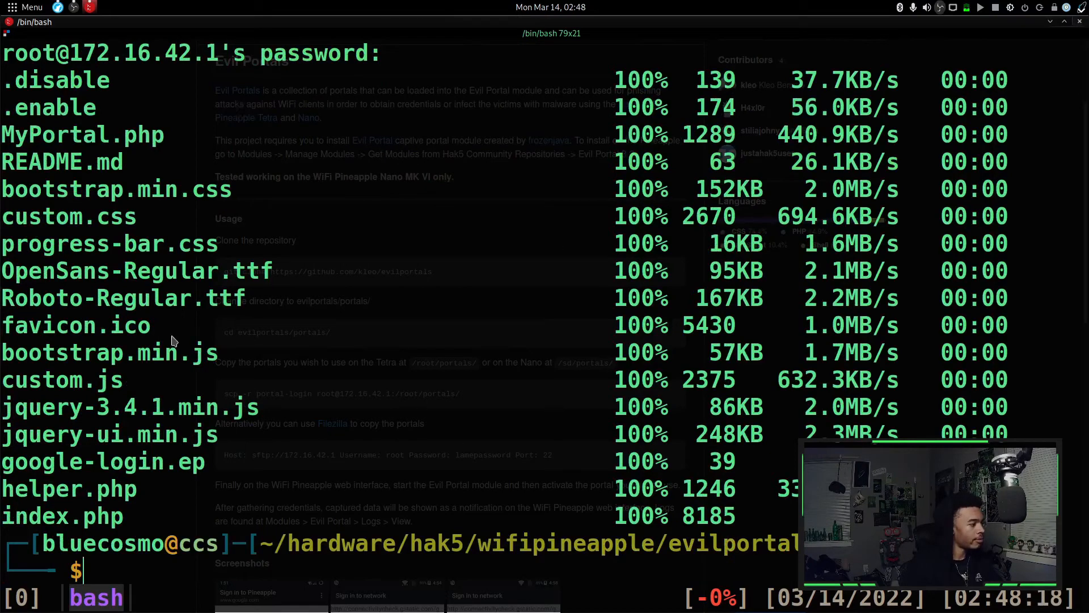
mouse_move(524, 359)
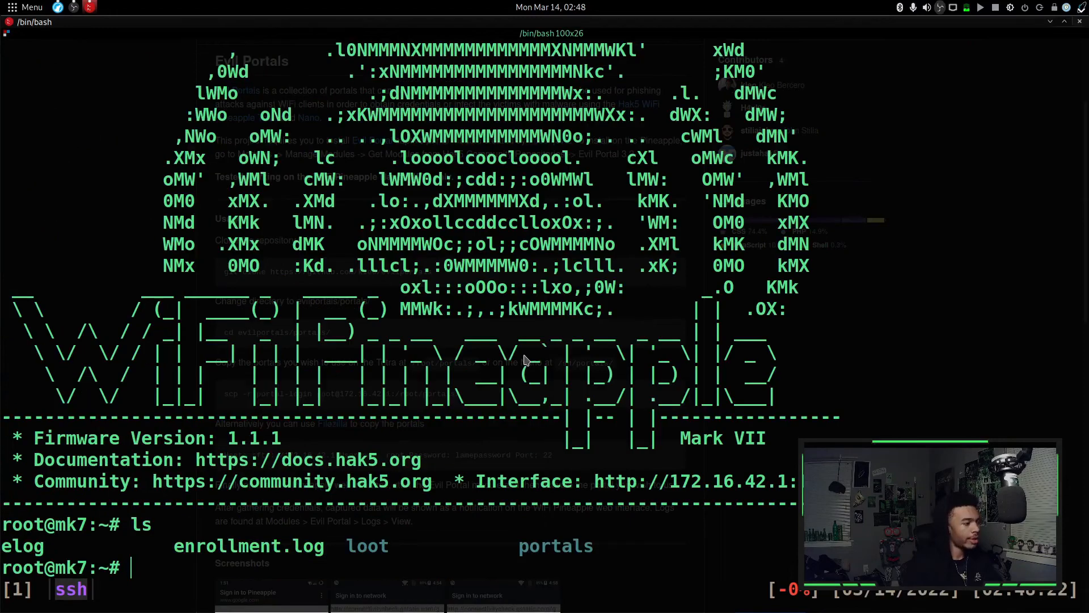
Run a command in the Pineapple shell to show its home folder with portals.
type("c")
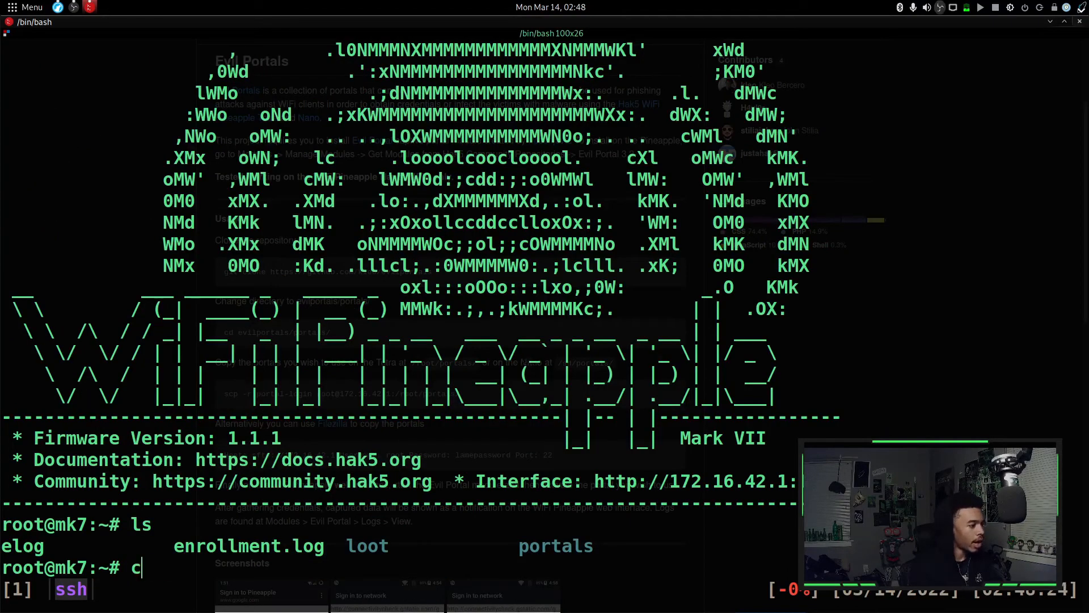
key("Return")
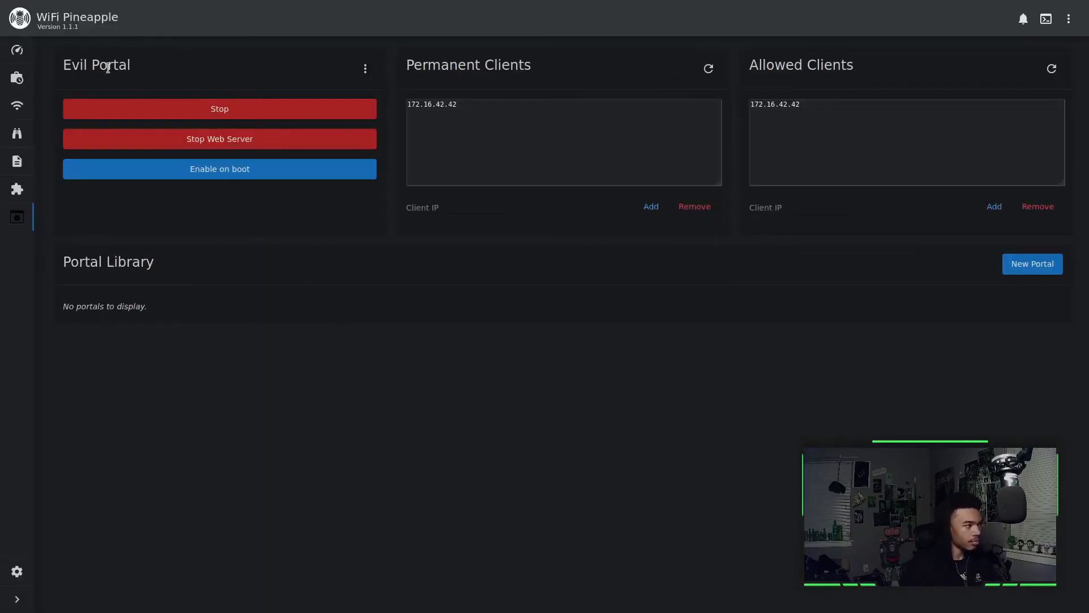
mouse_move(16, 106)
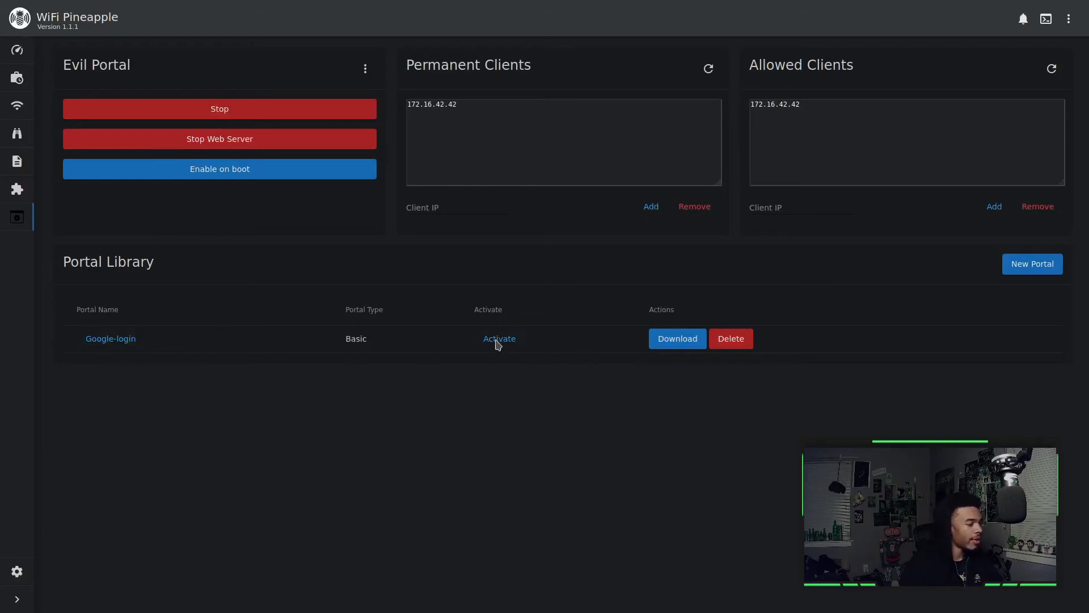
Activate Google-login, remove the allowed client, and bring up the portal preview.
left_click(498, 338)
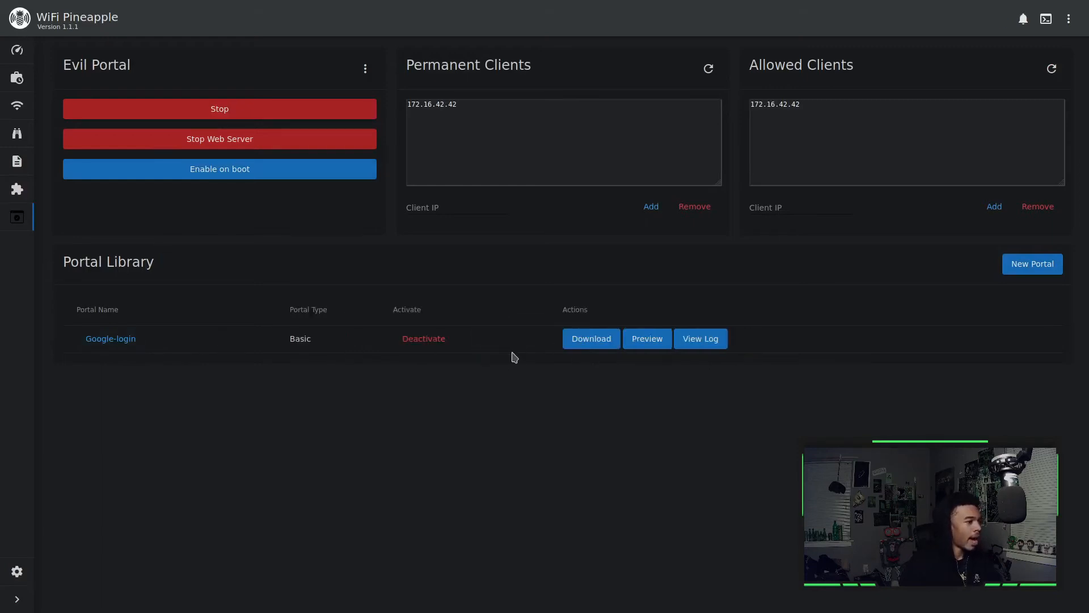
mouse_move(830, 102)
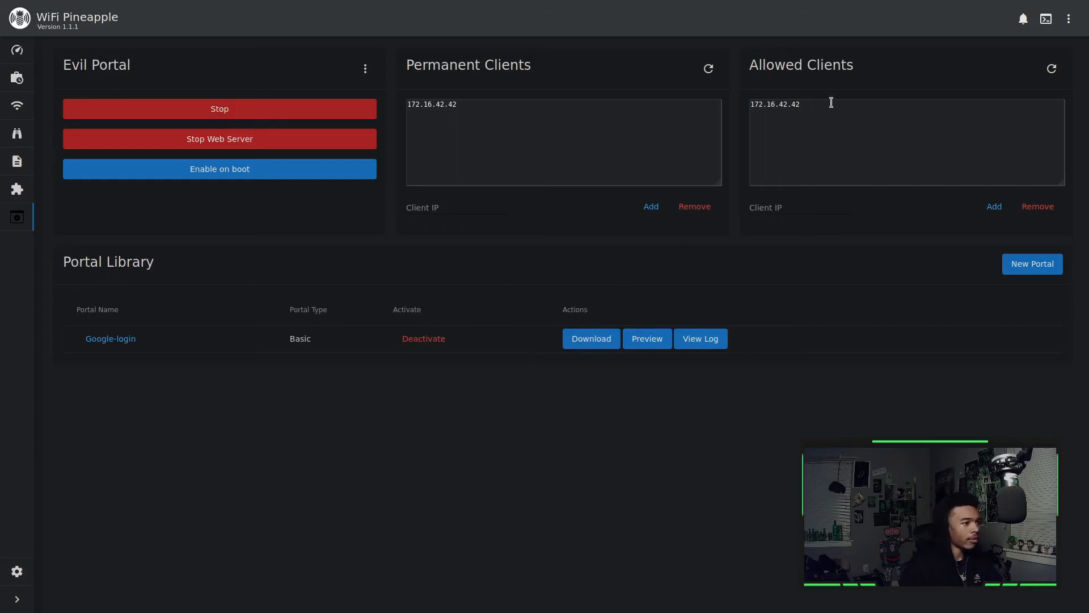
left_click(1037, 207)
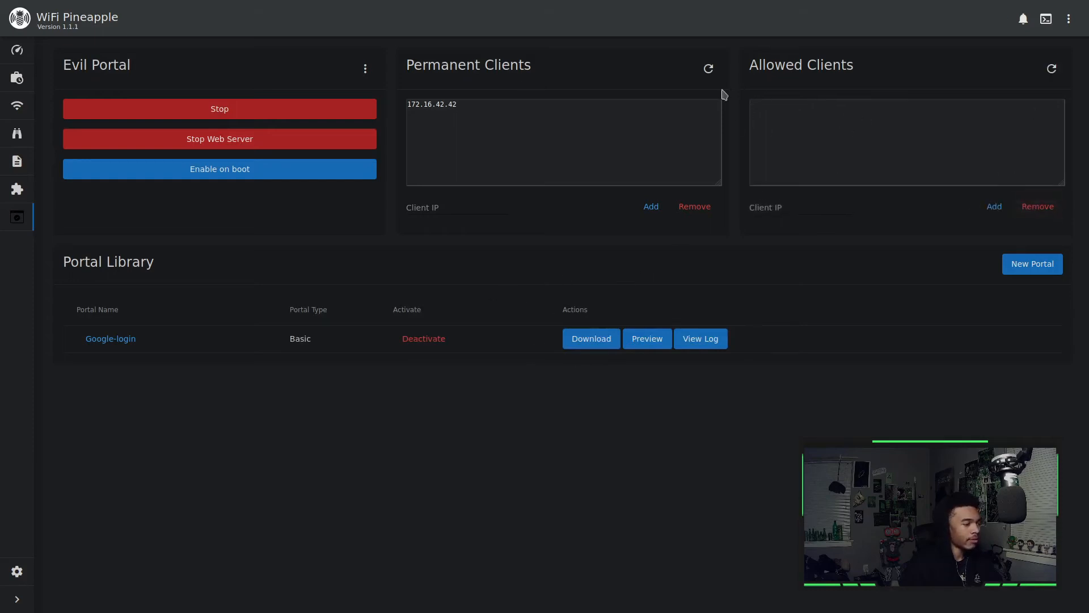
mouse_move(443, 395)
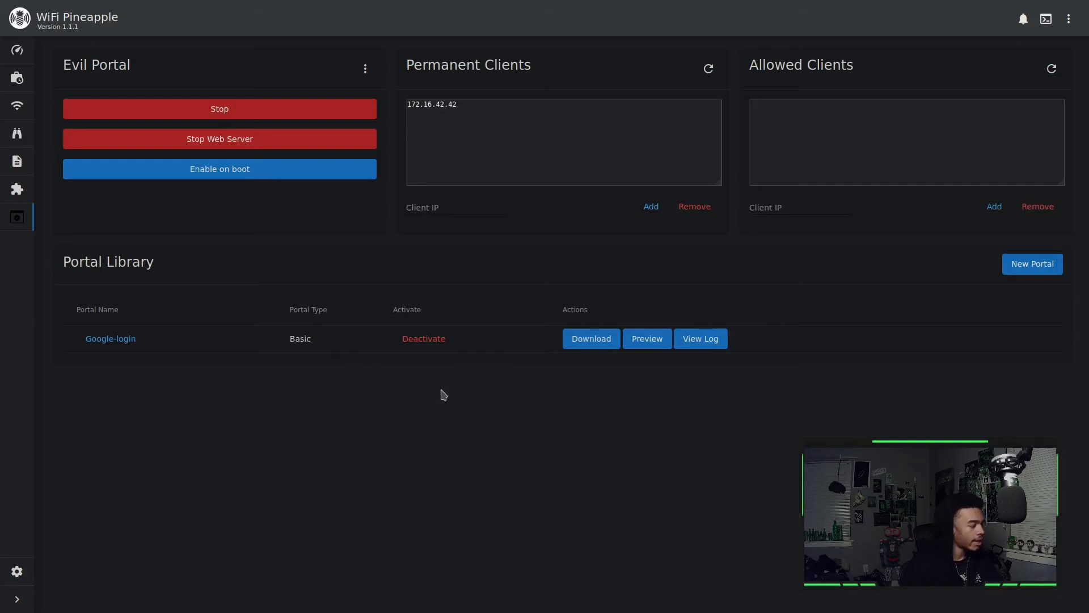
mouse_move(331, 274)
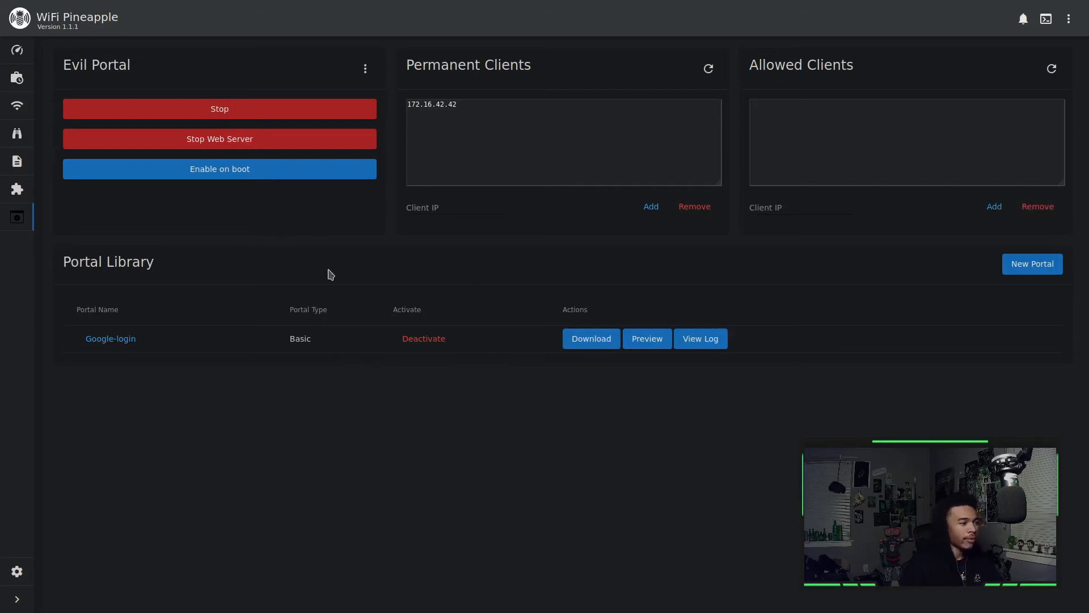
mouse_move(463, 259)
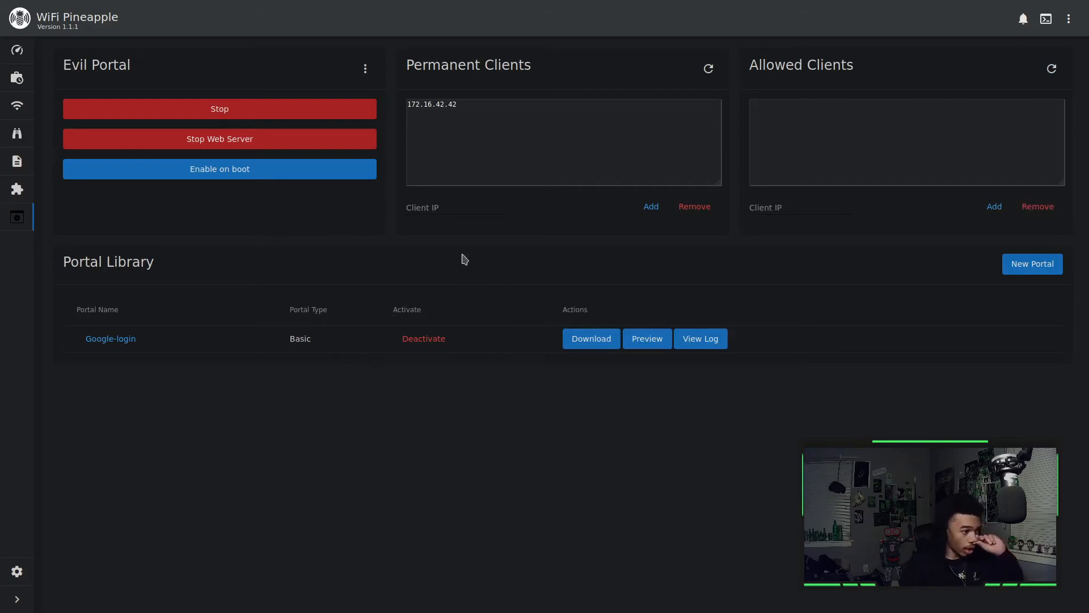
left_click(646, 338)
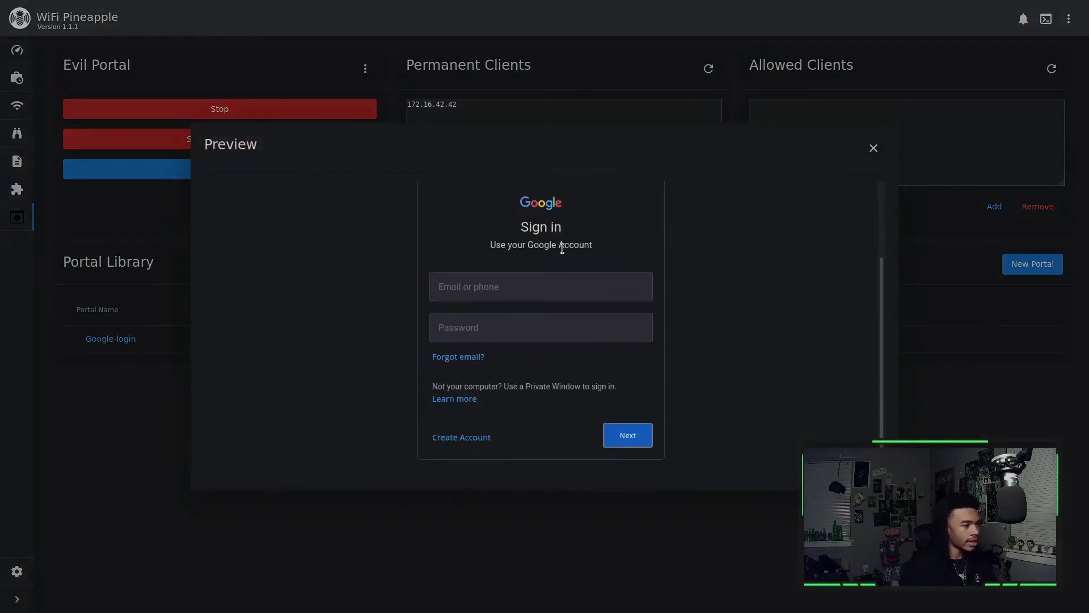
Look over the Google sign-in preview, then close the Preview dialog.
left_click(541, 328)
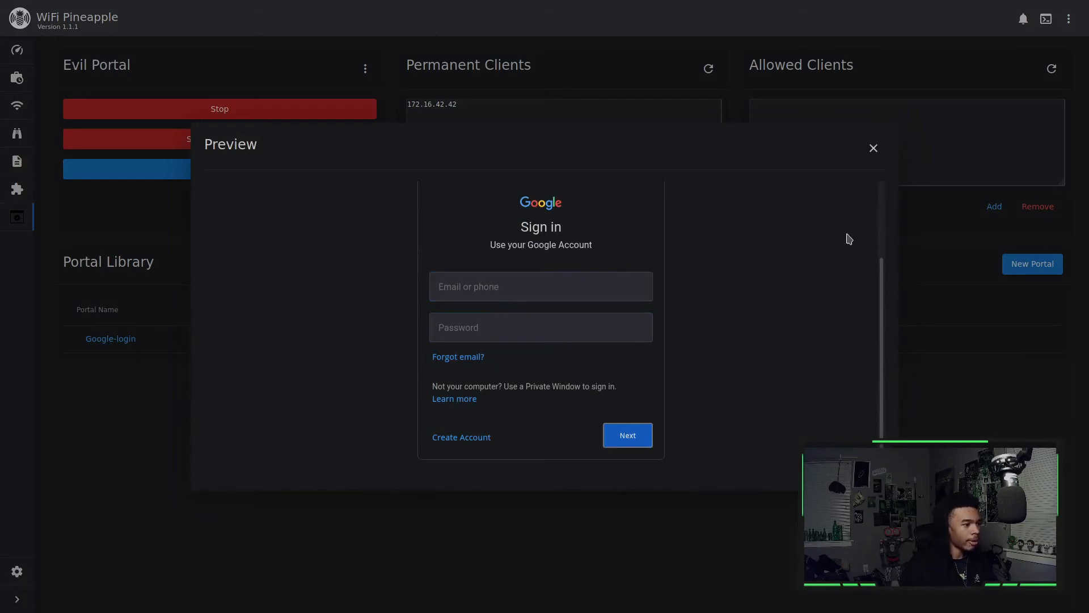
left_click(874, 148)
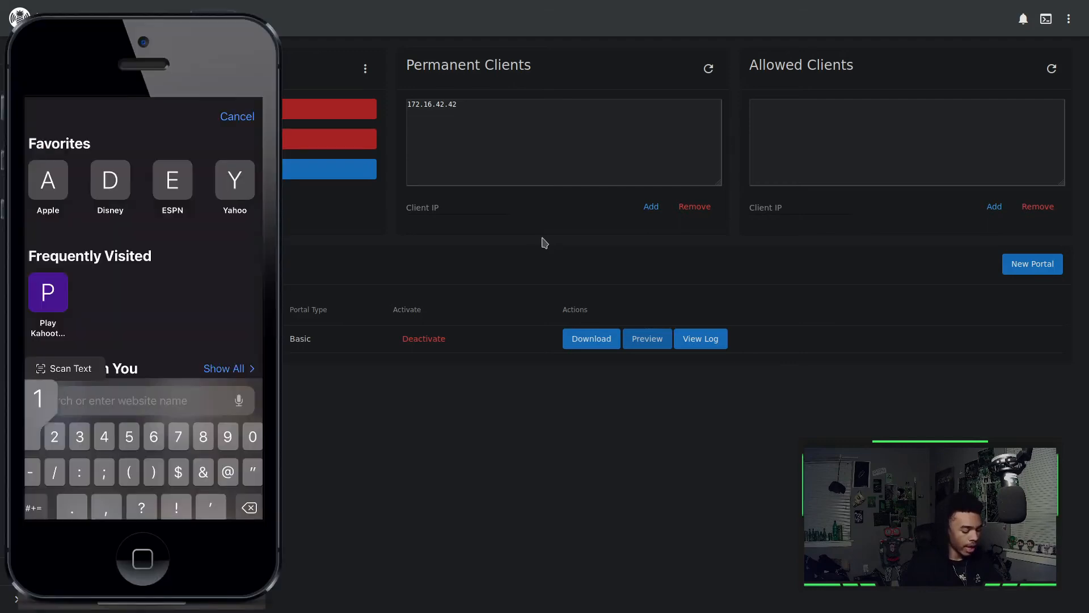
On the phone, load 172.16.42.1 and start typing an email into the Google sign-in field.
type("172.16.42.1")
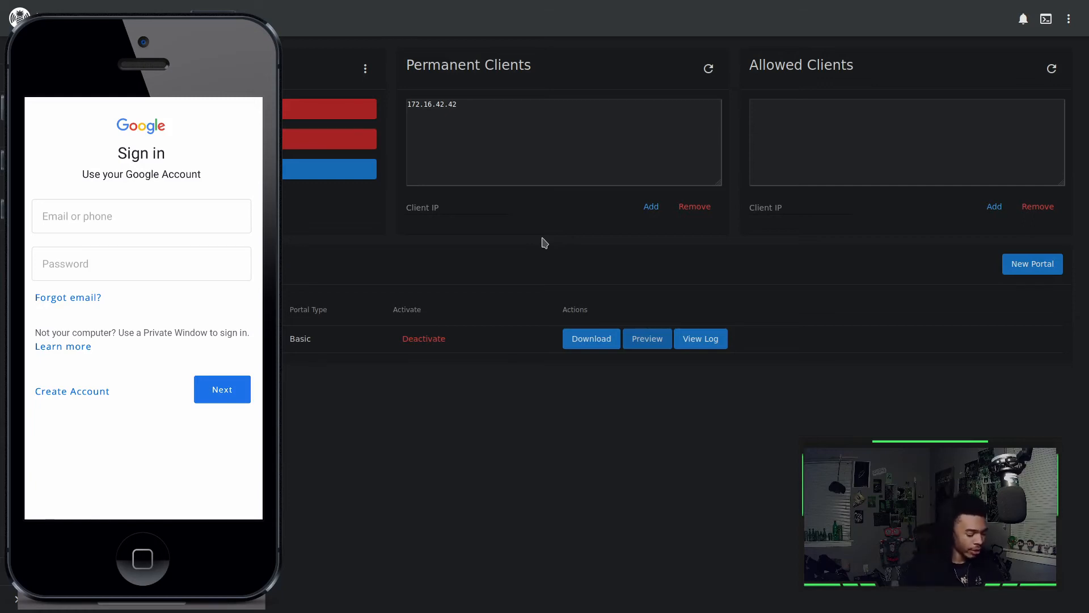
left_click(142, 216)
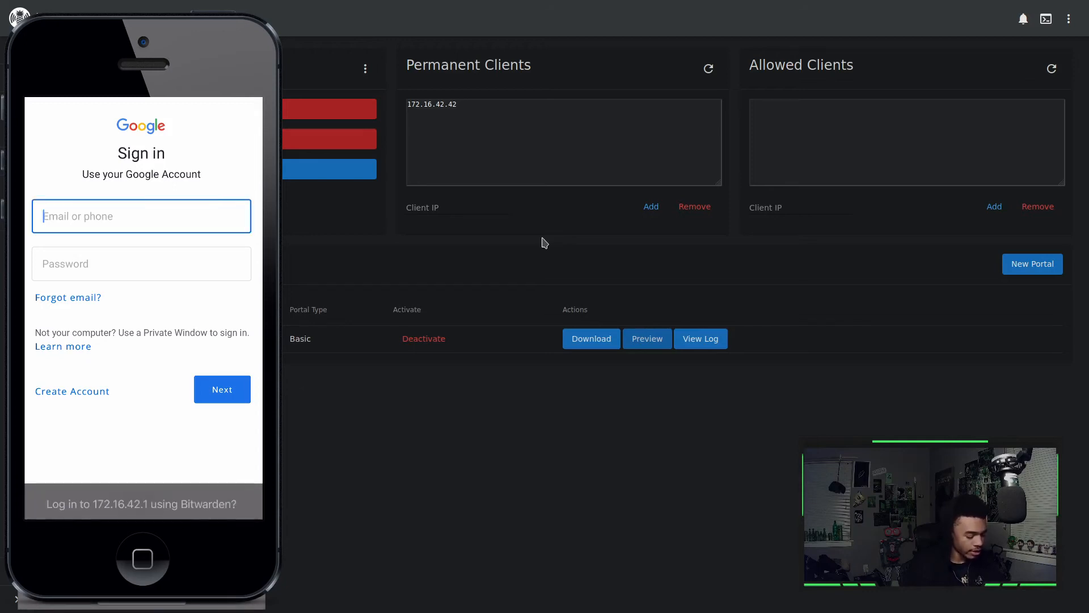
left_click(141, 216)
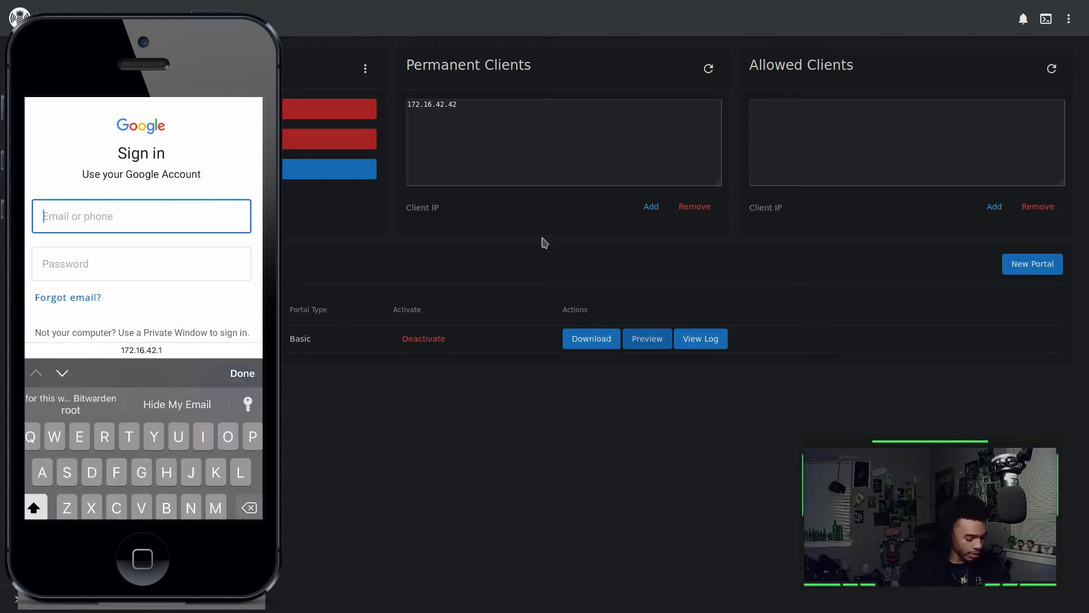
type("Email@g")
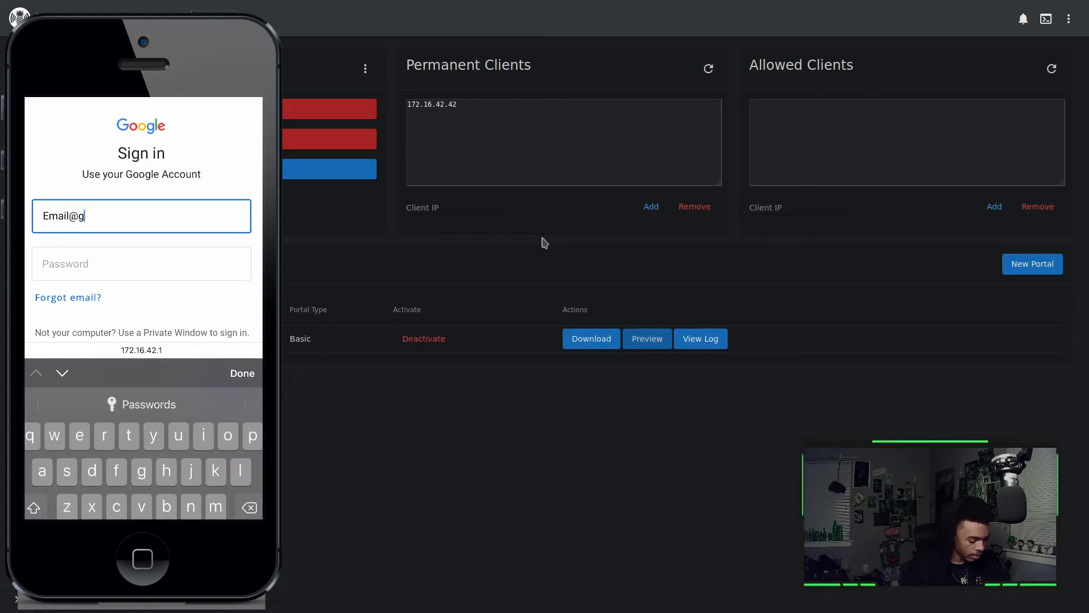
type("mail.")
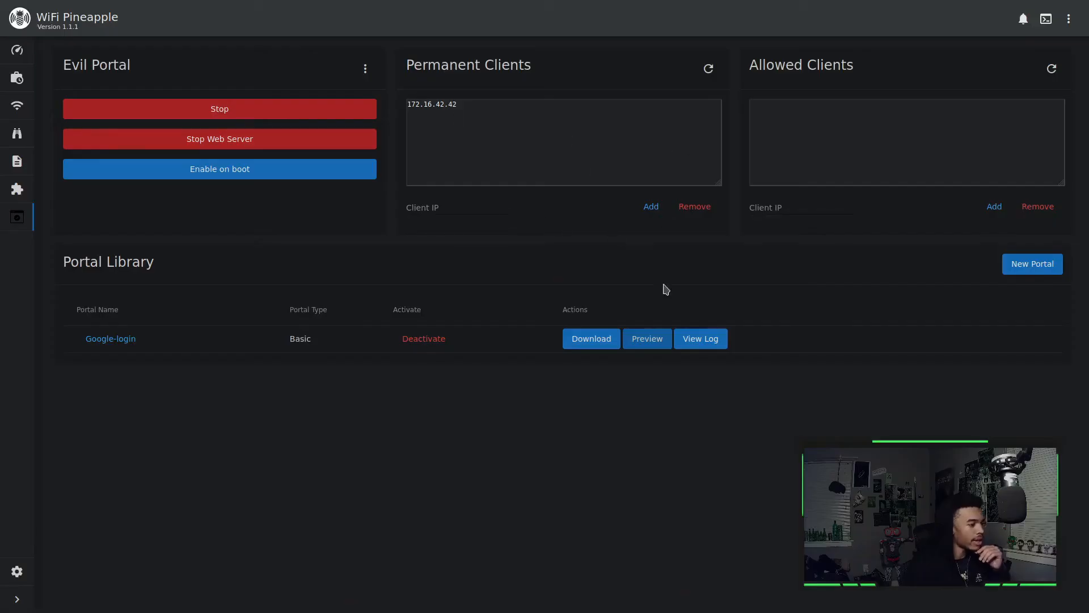
left_click(699, 338)
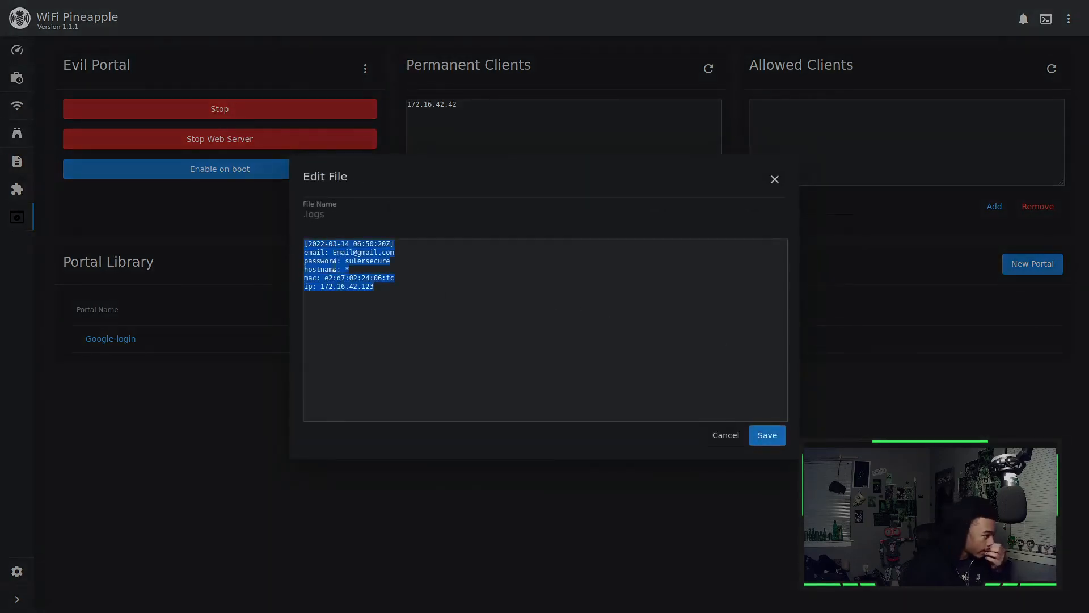
left_click(376, 252)
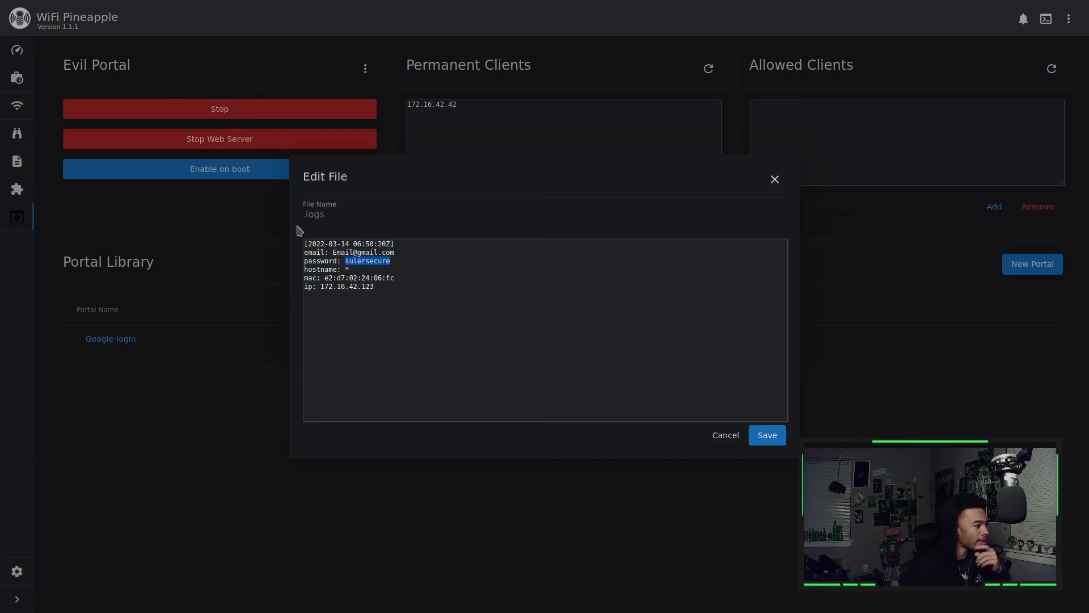
mouse_move(320, 252)
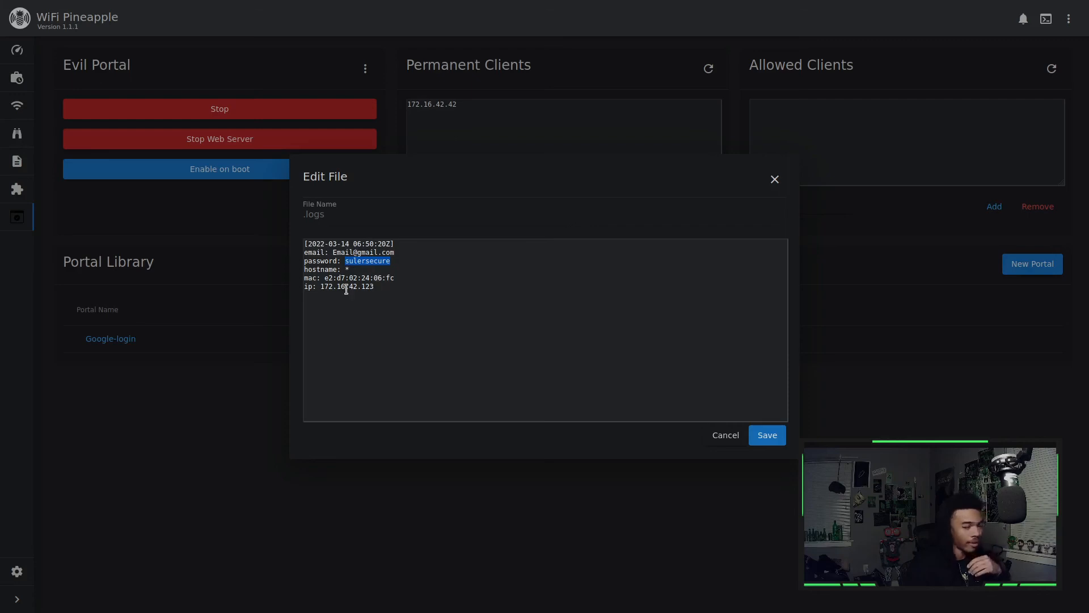
mouse_move(675, 372)
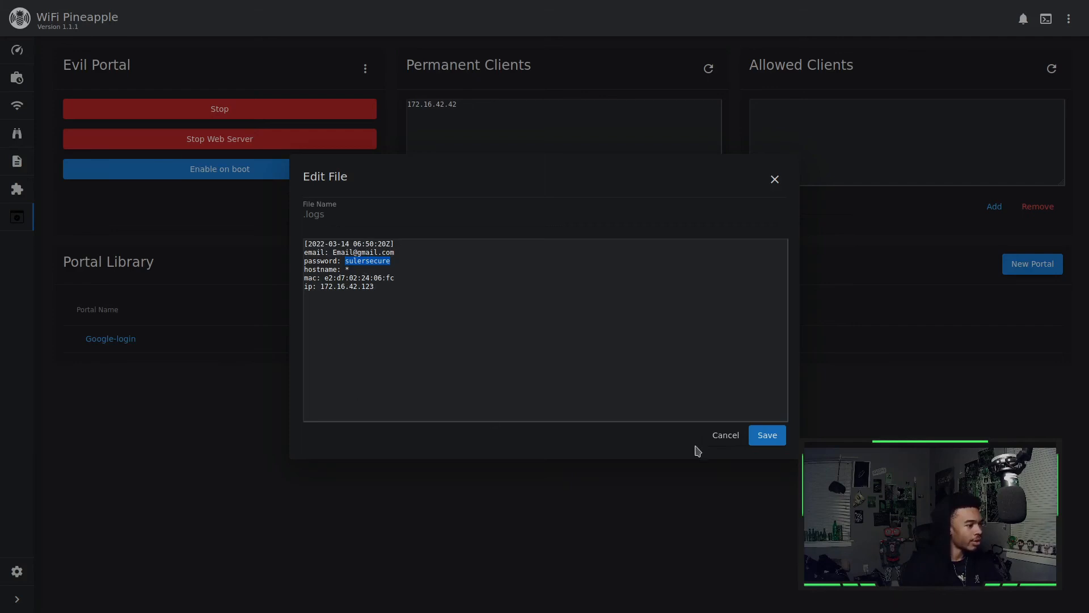
mouse_move(727, 441)
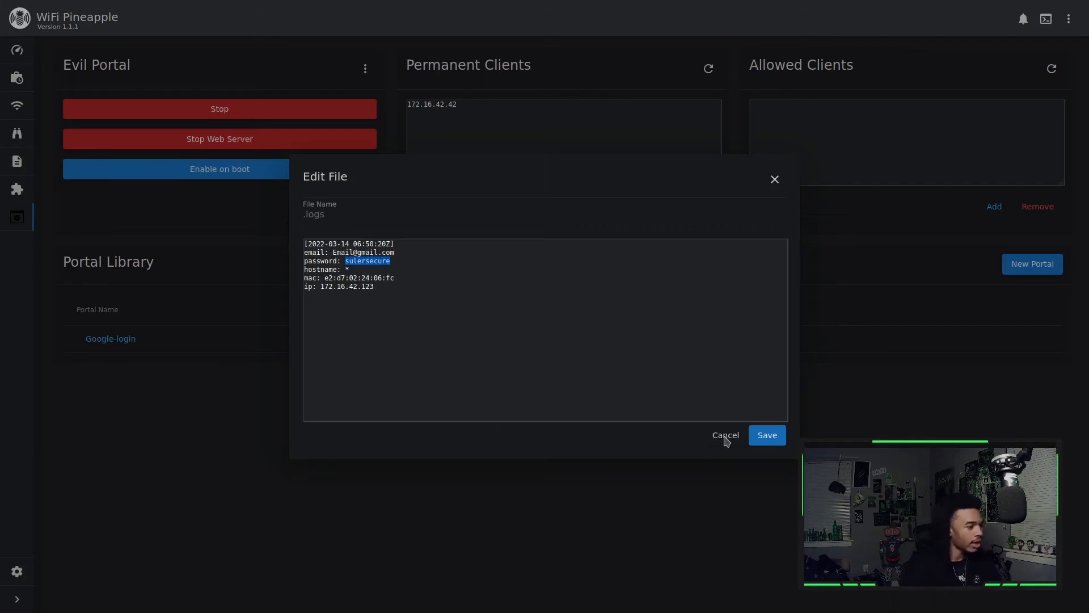
left_click(724, 435)
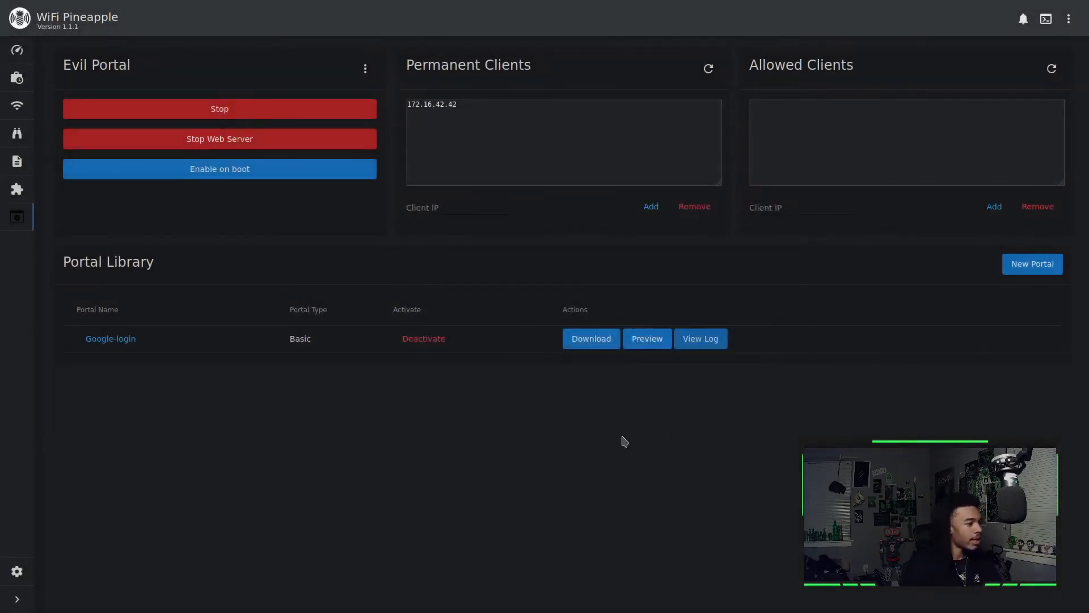
mouse_move(659, 418)
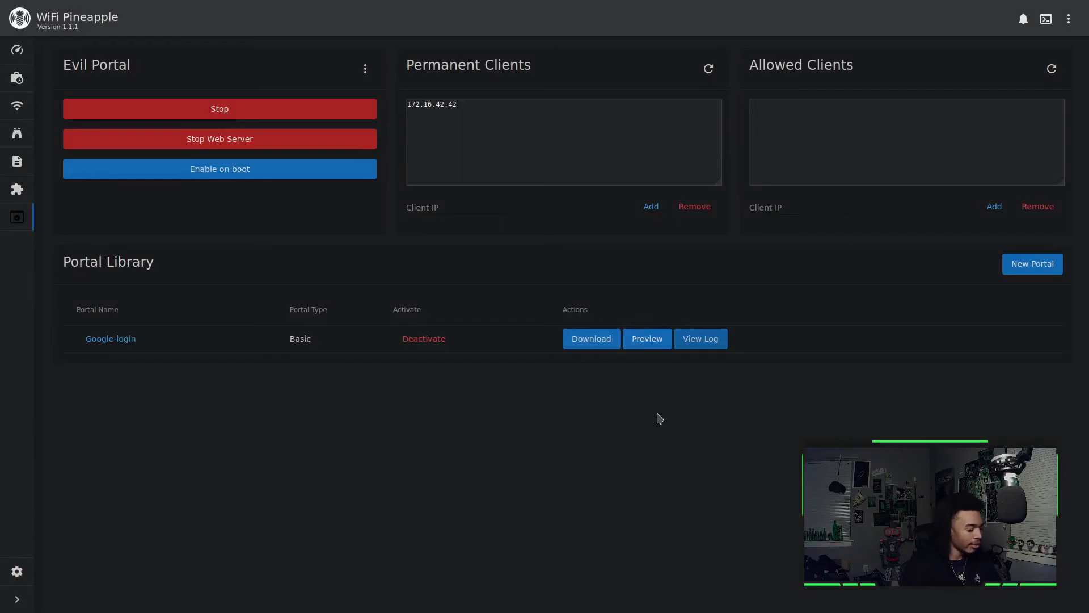